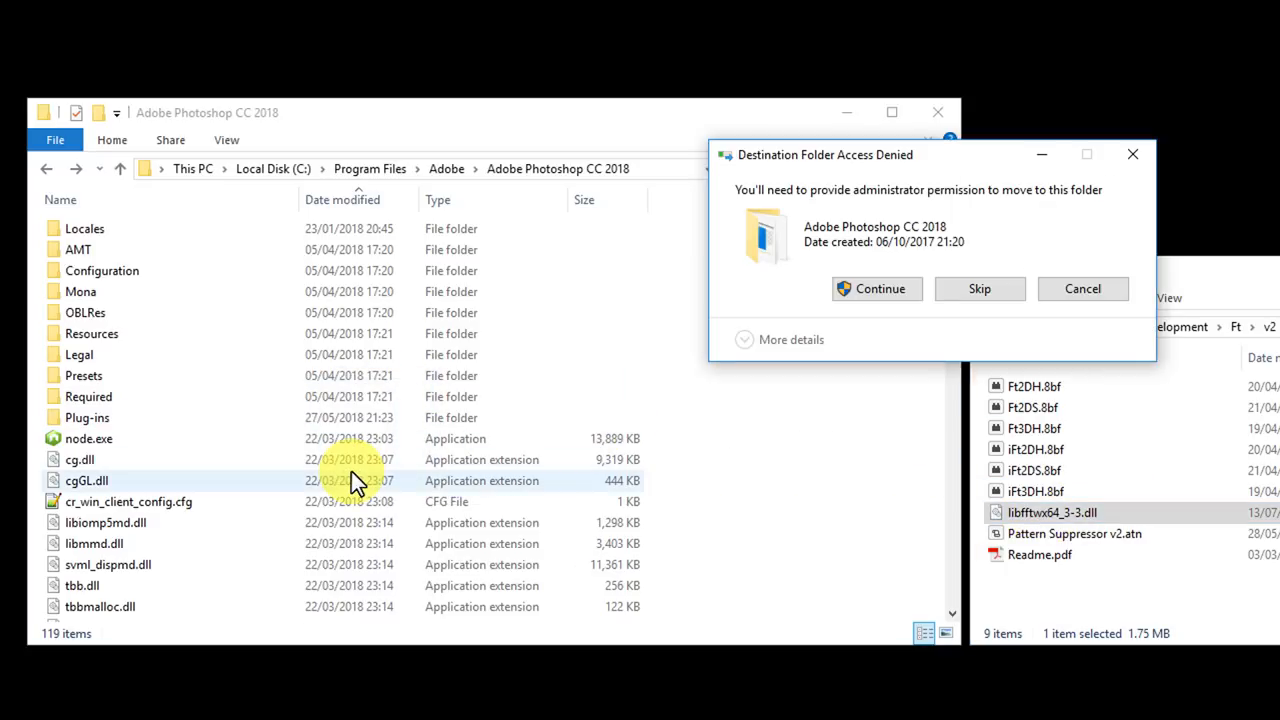
- Copy the FFTW DLL into the Photoshop folder and the six .8bf filters into Plug-ins, granting permission
click(876, 288)
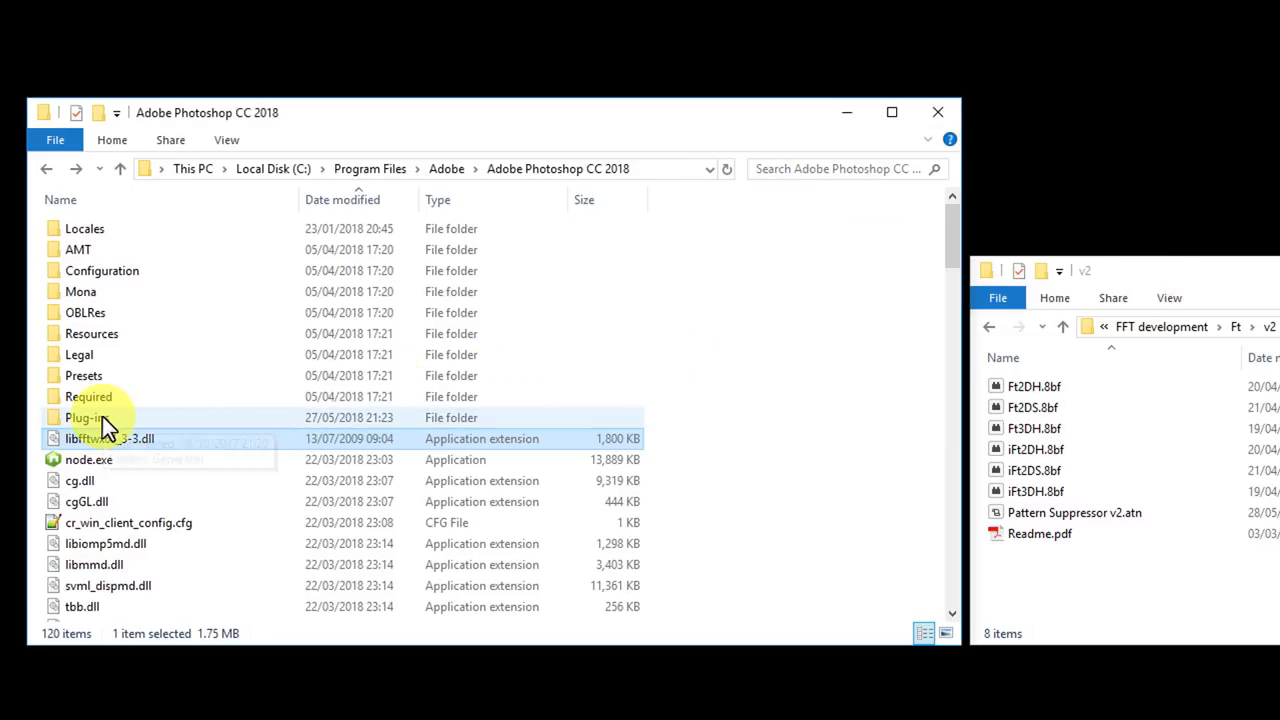
double_click(84, 418)
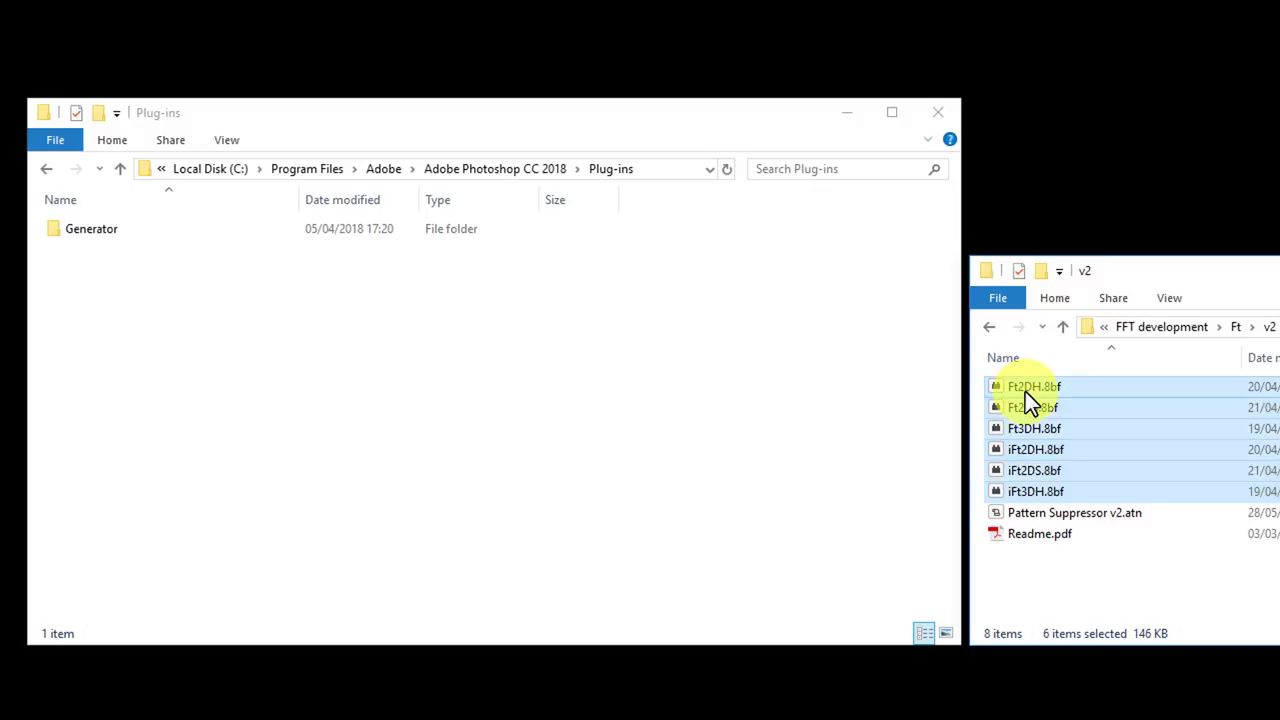
mouse_move(1064, 392)
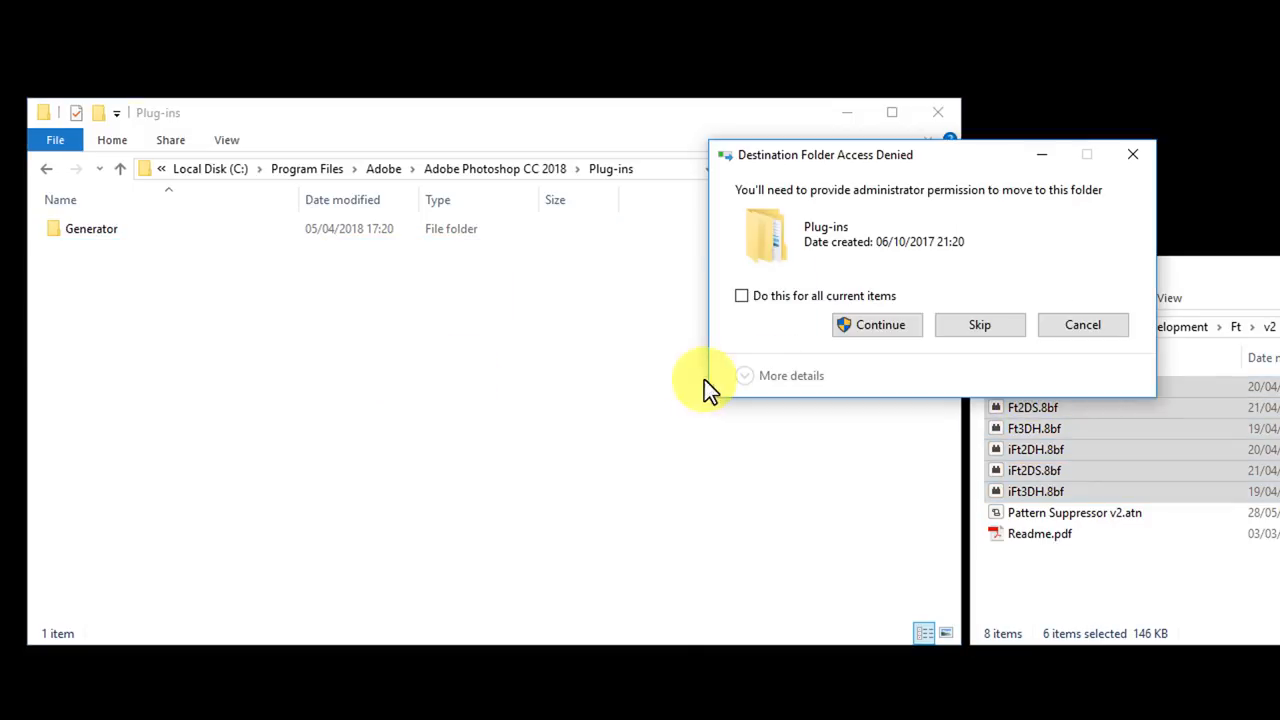
click(876, 324)
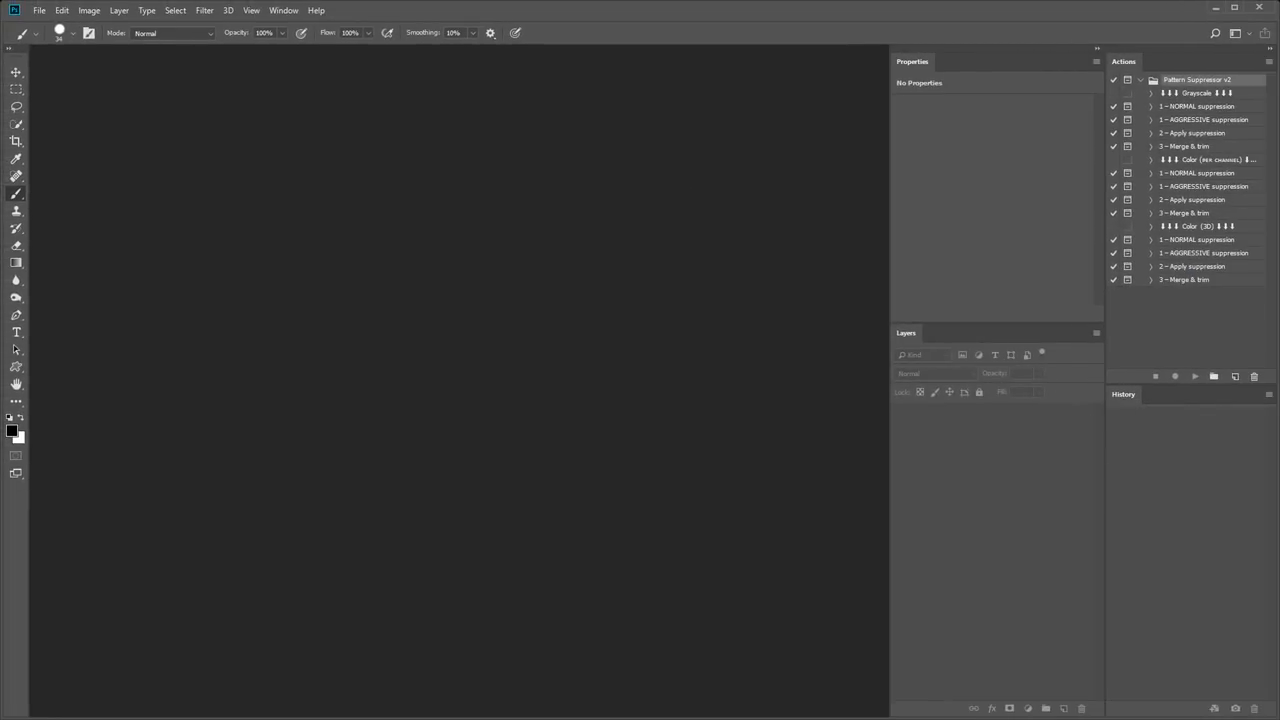
- Load the Pattern Suppressor v2.atn action set through the Actions panel's Load Actions command
click(280, 10)
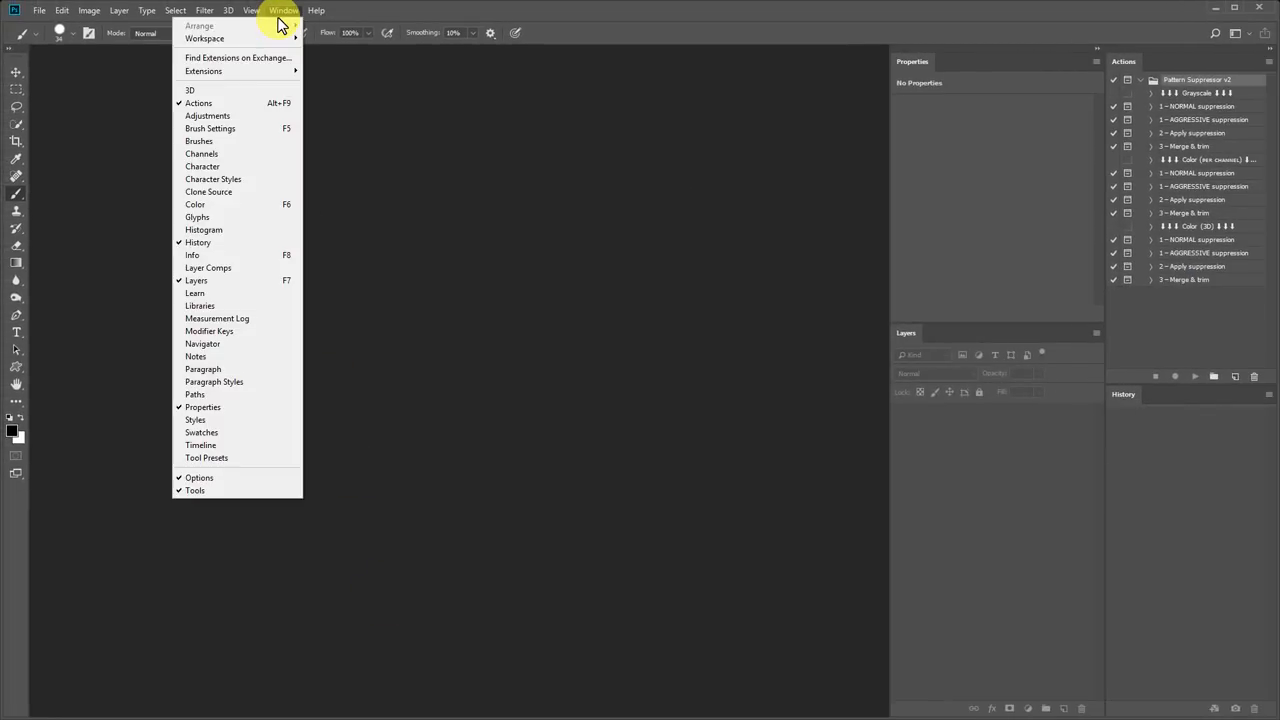
mouse_move(928, 108)
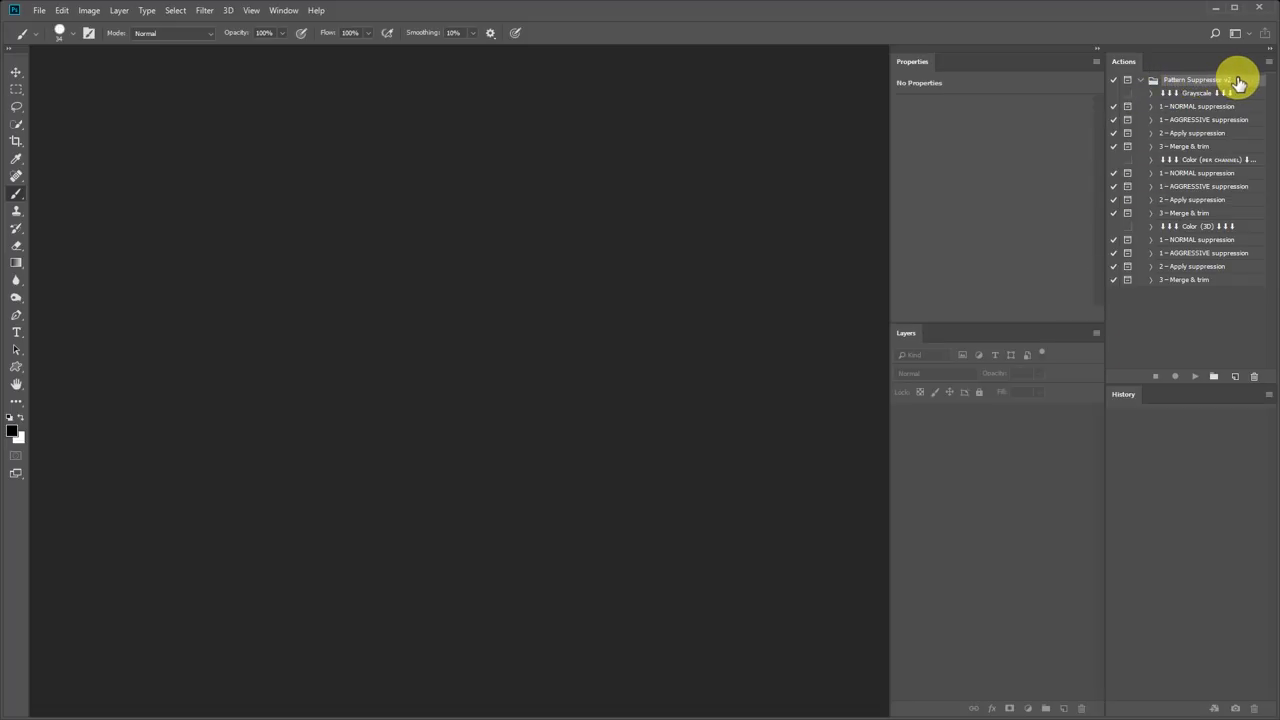
click(1264, 62)
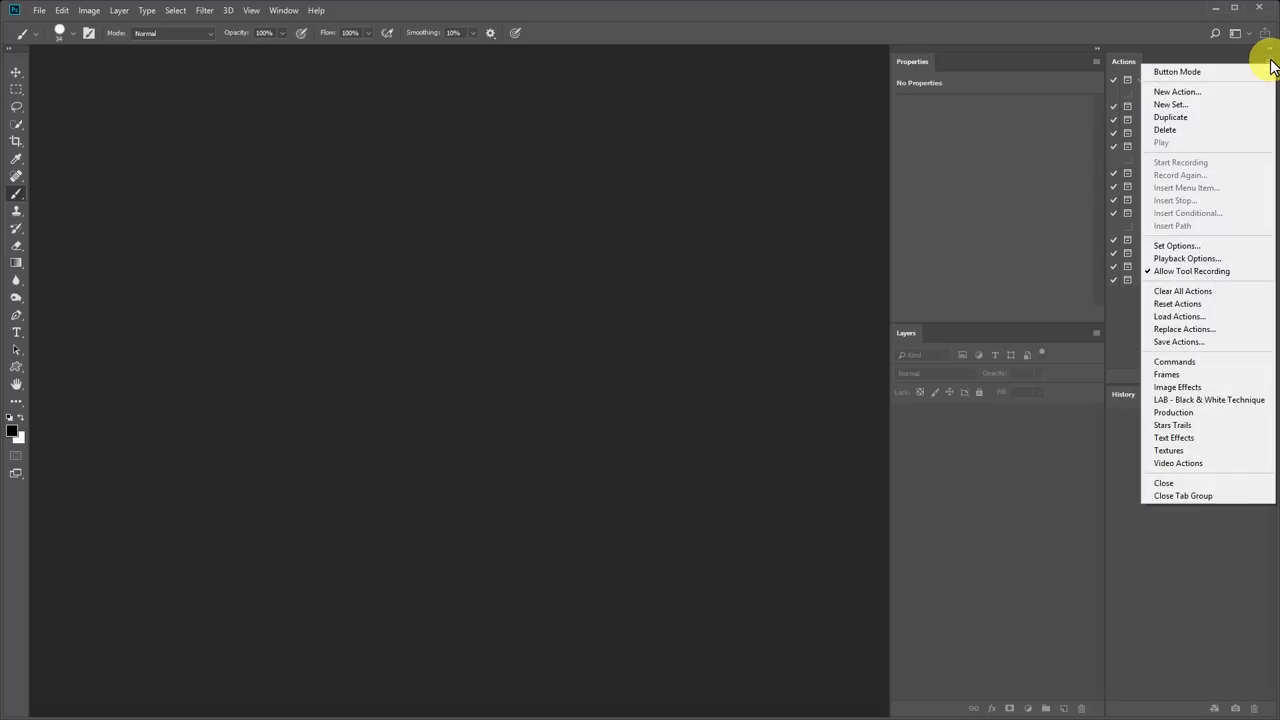
mouse_move(1204, 324)
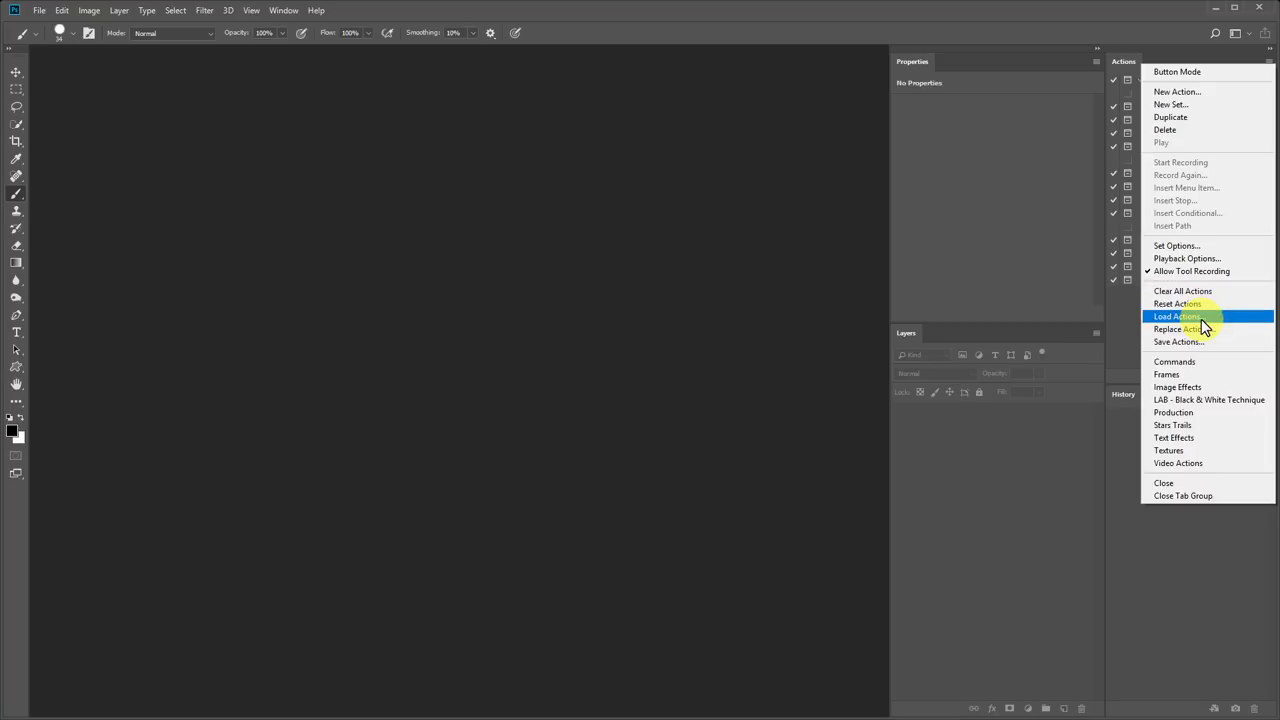
click(1170, 316)
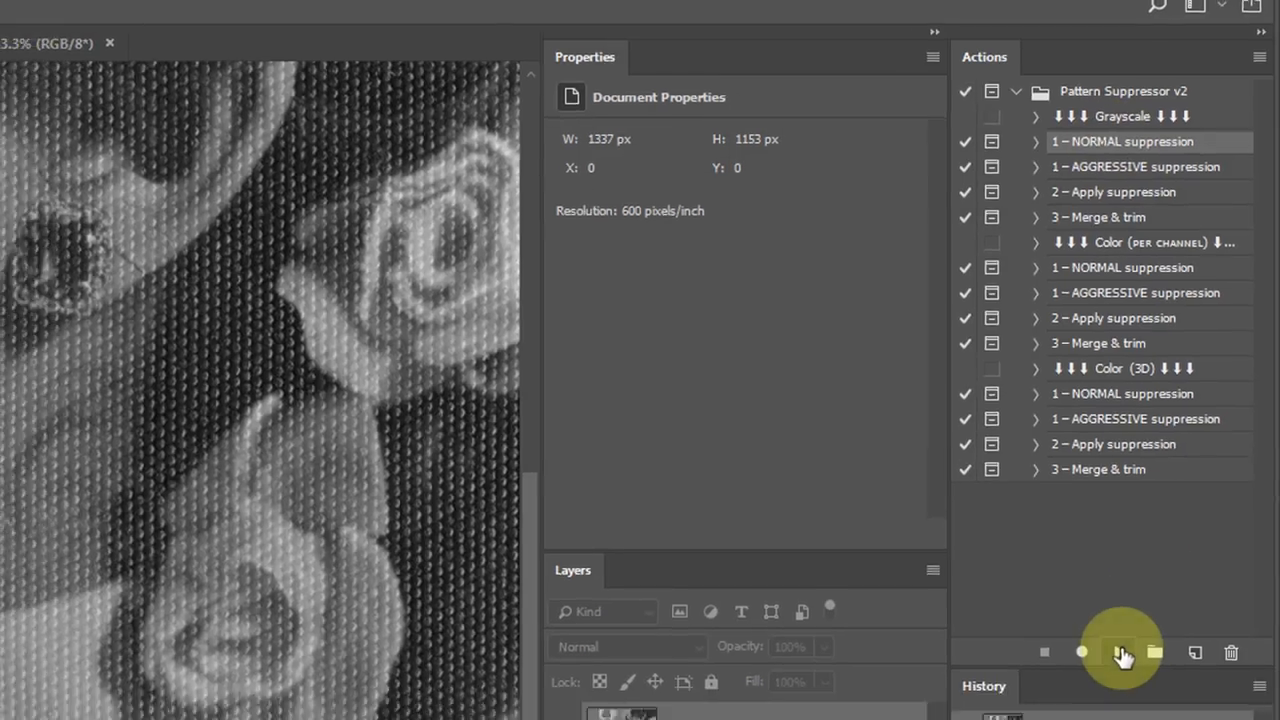
- Run the Grayscale '1 – NORMAL suppression' action and continue past its warning
click(1116, 652)
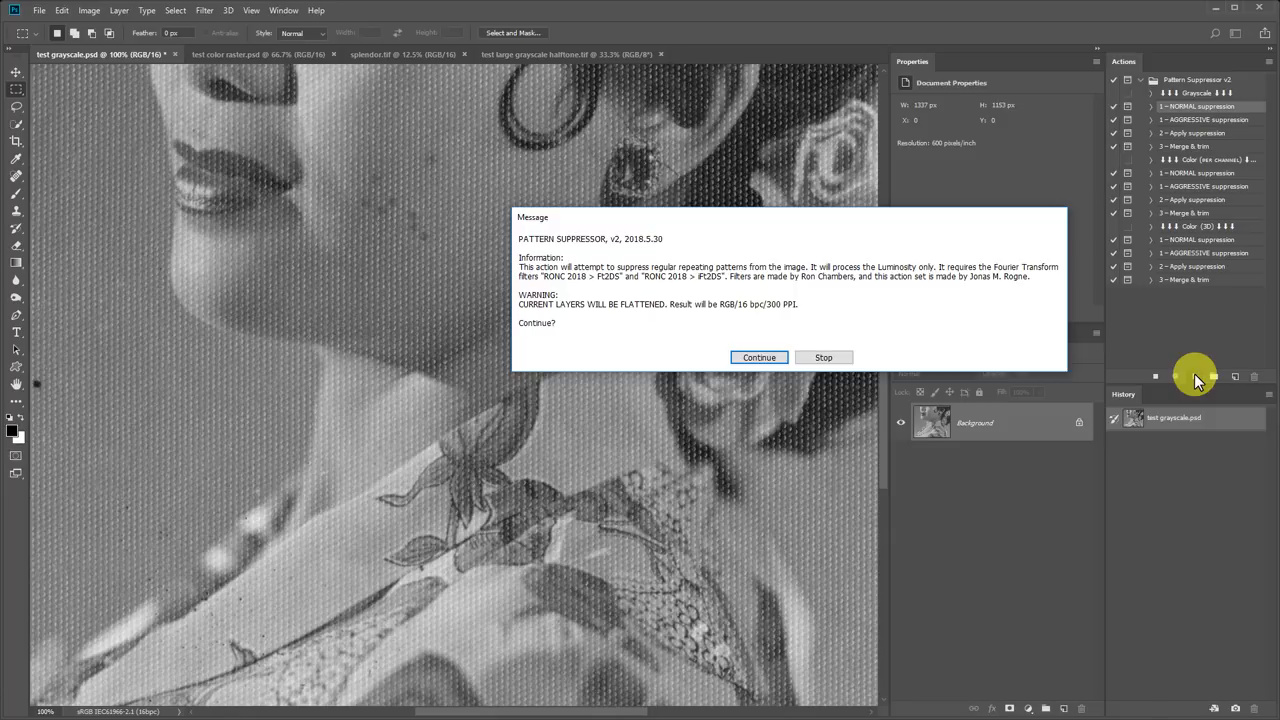
click(758, 356)
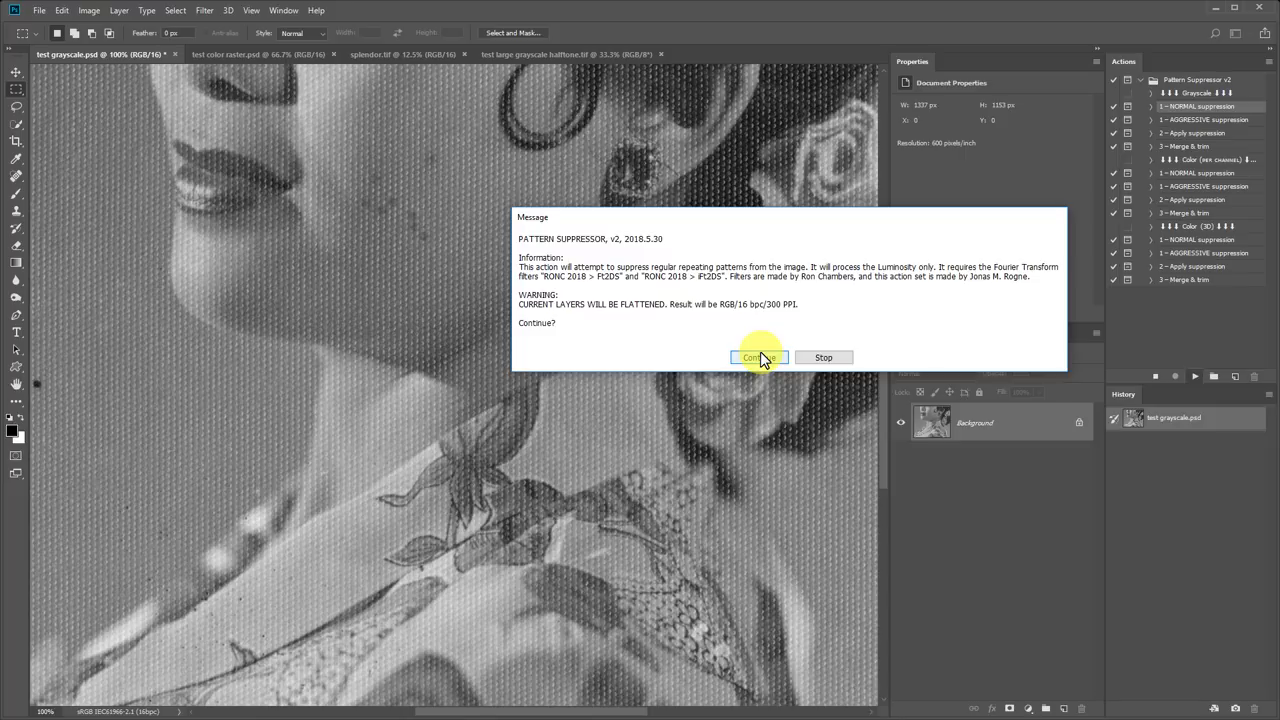
click(756, 356)
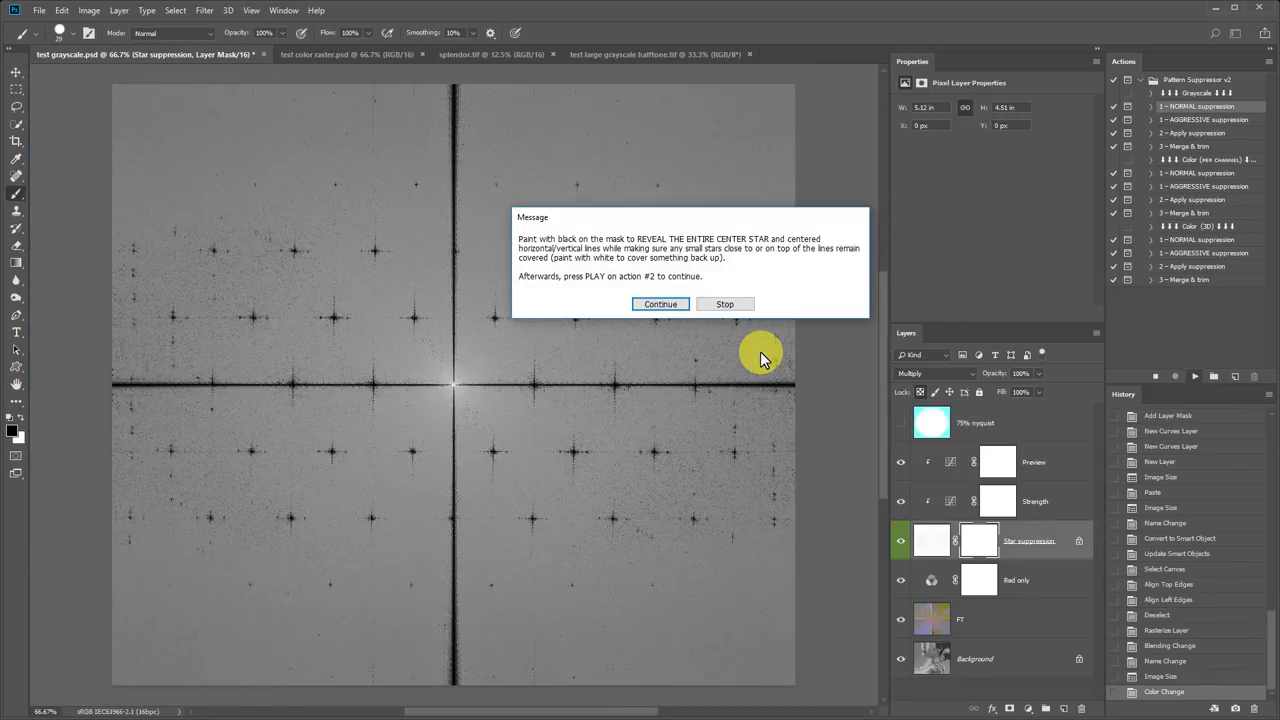
- Dismiss the mask instructions and toggle the Star suppression layer's visibility to compare the spectrum
click(660, 304)
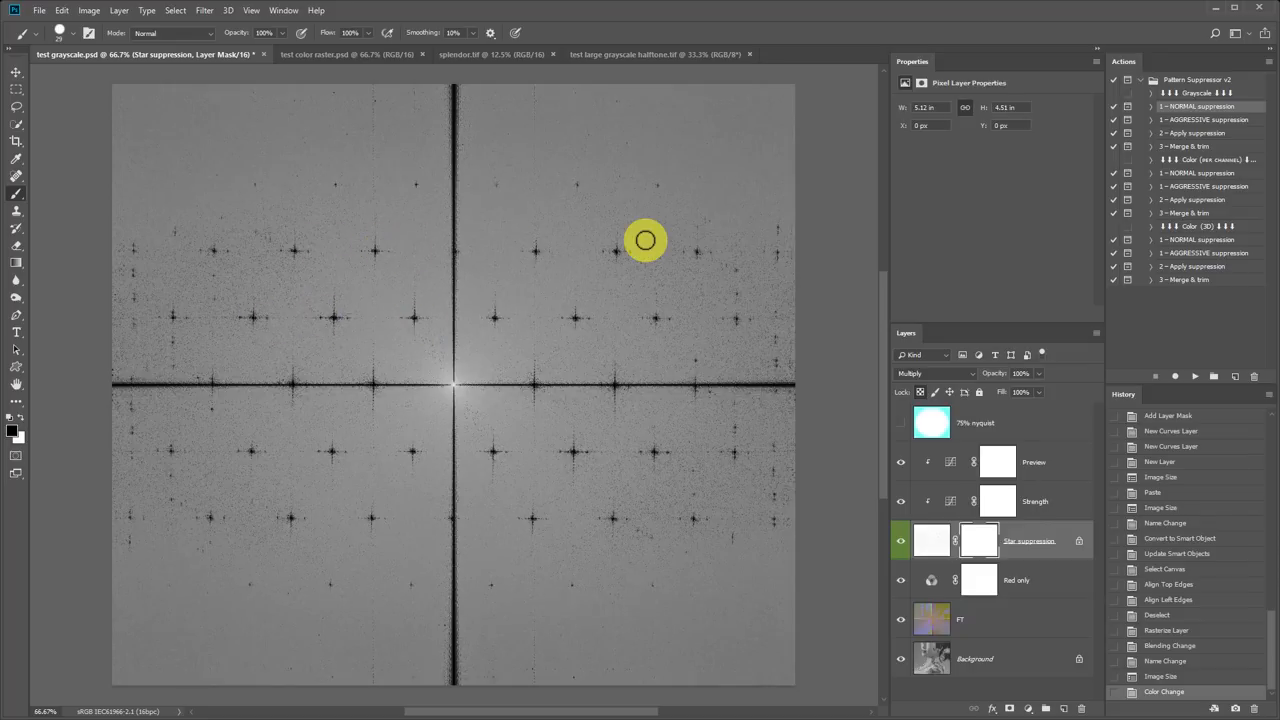
mouse_move(764, 438)
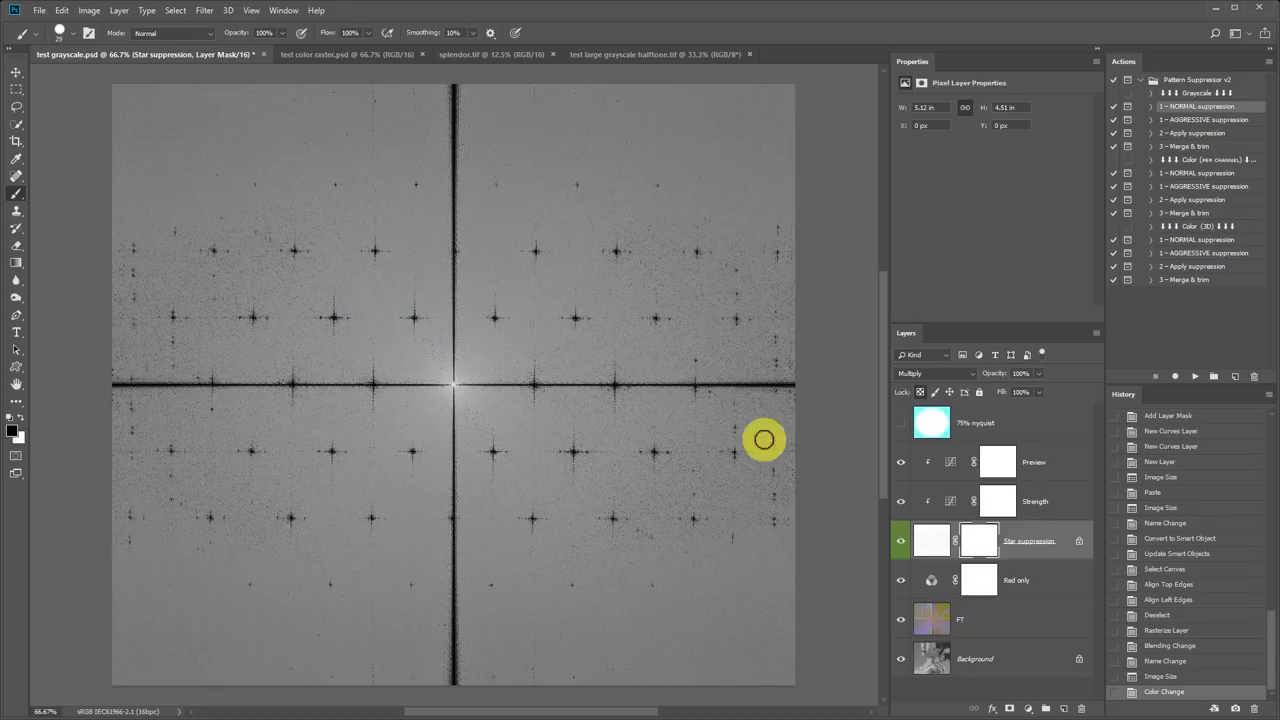
click(896, 540)
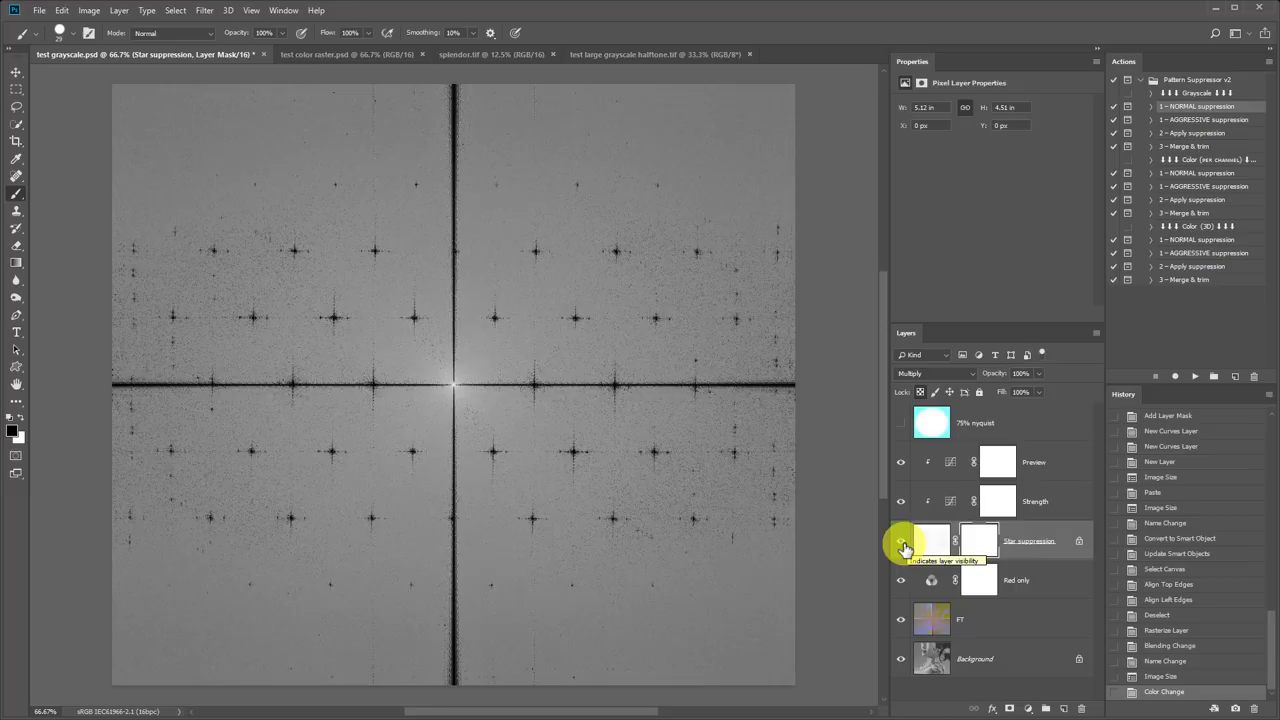
click(900, 540)
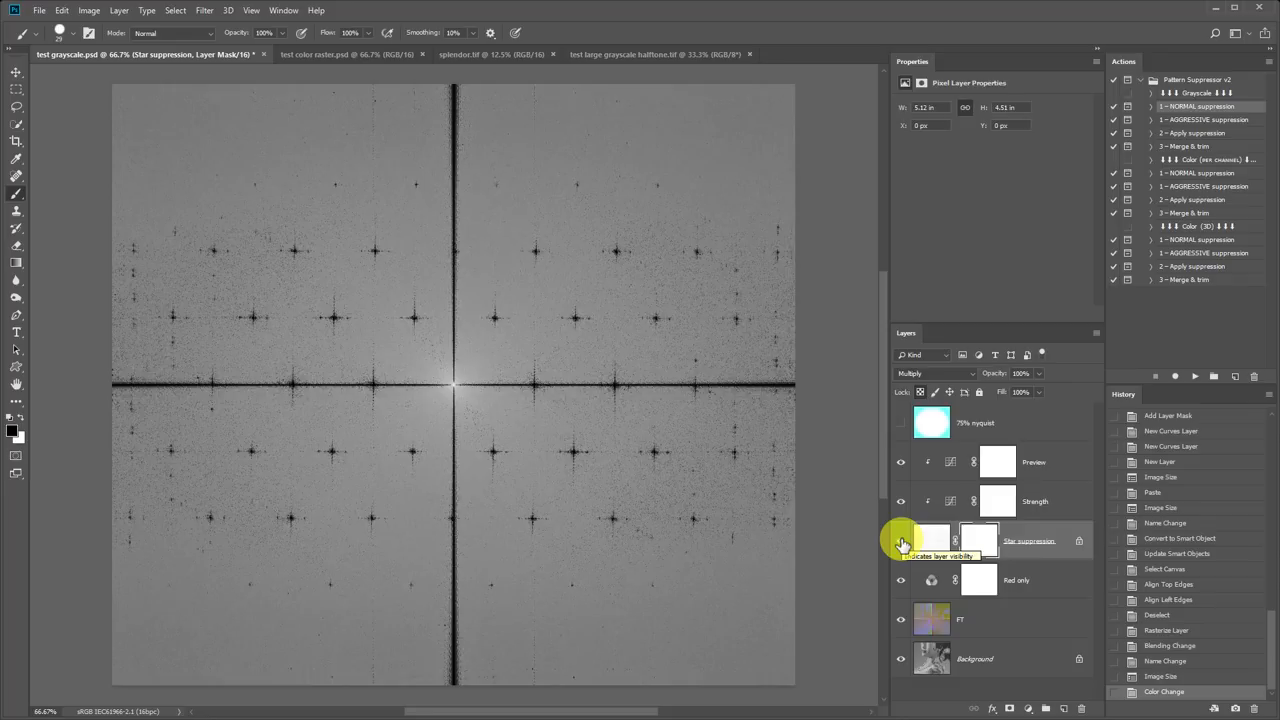
click(898, 540)
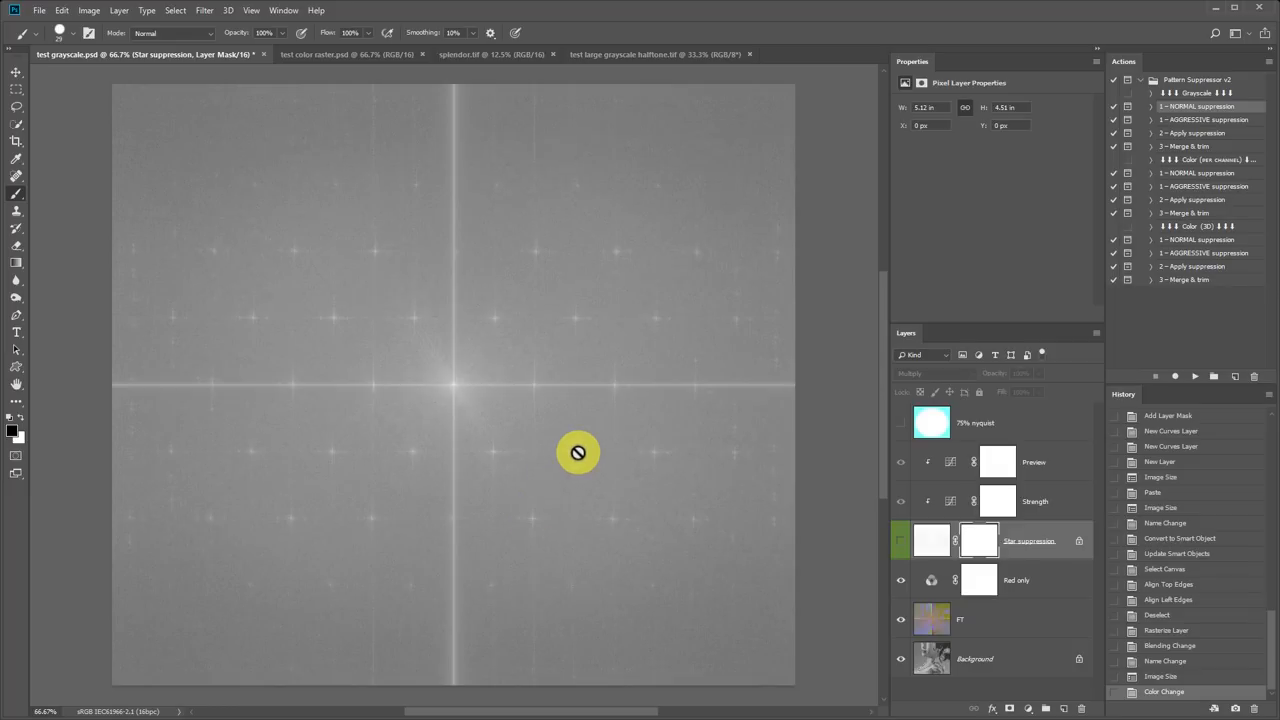
mouse_move(582, 332)
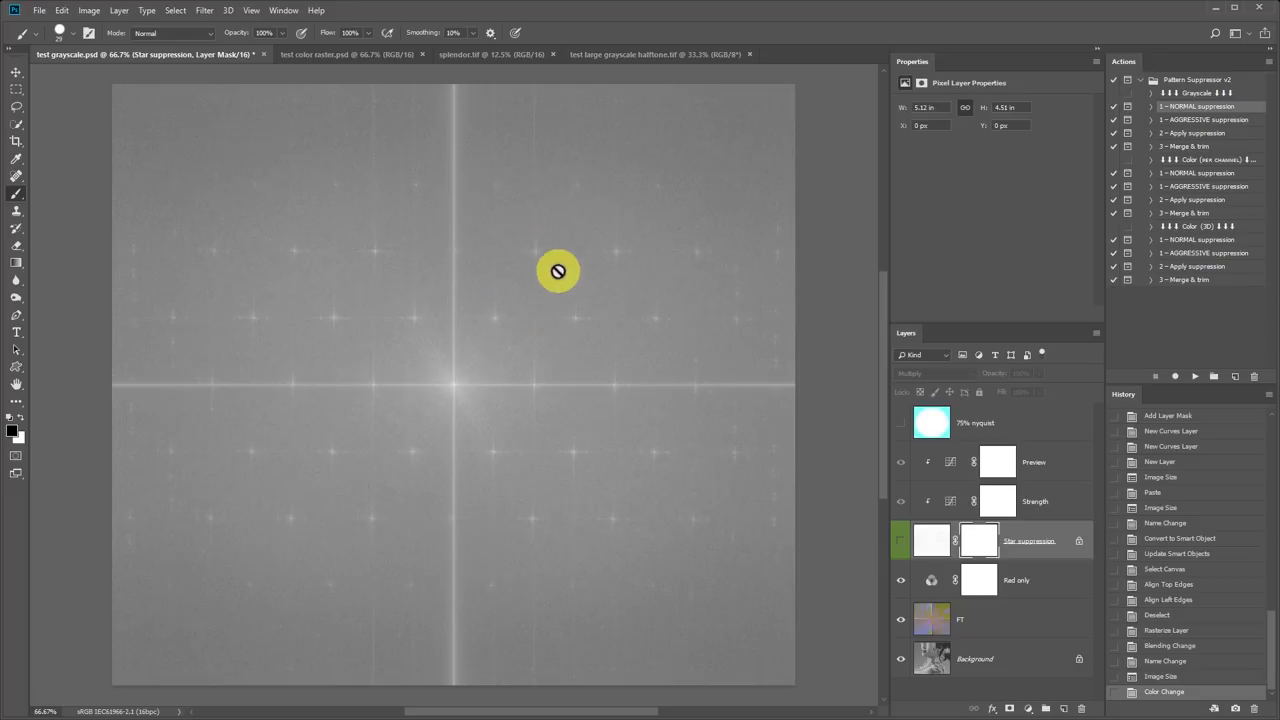
mouse_move(664, 324)
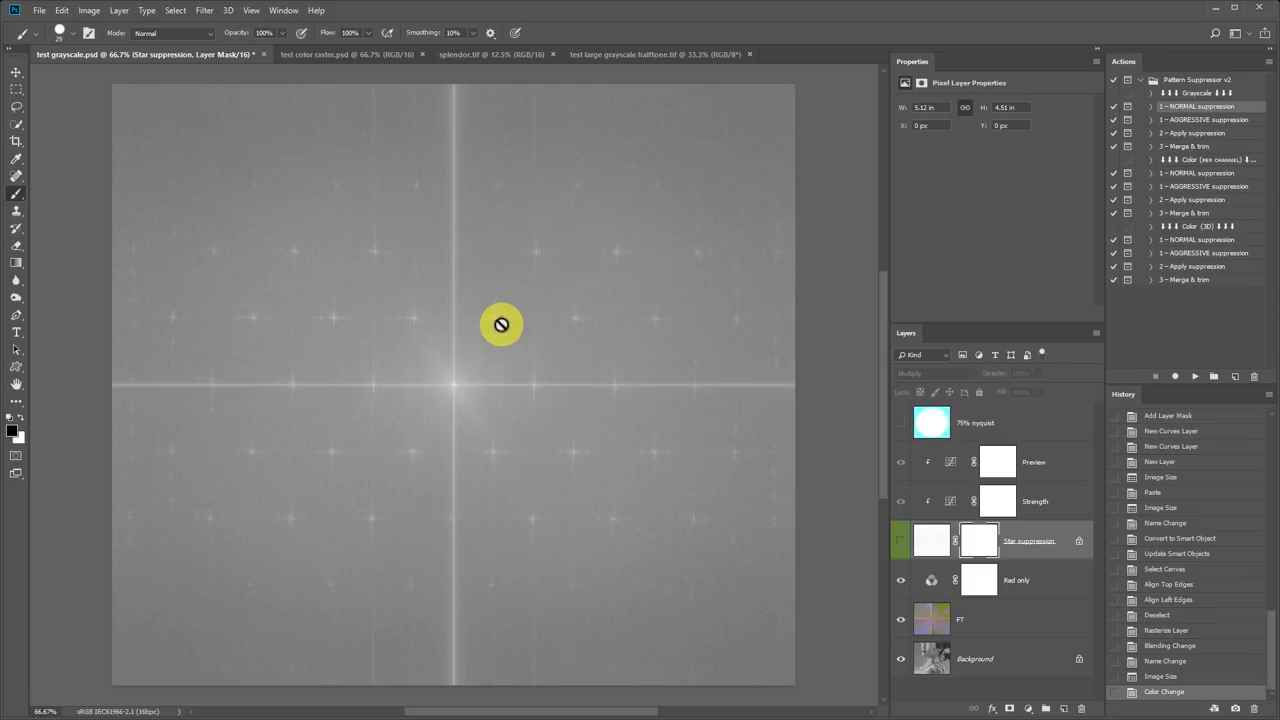
mouse_move(668, 396)
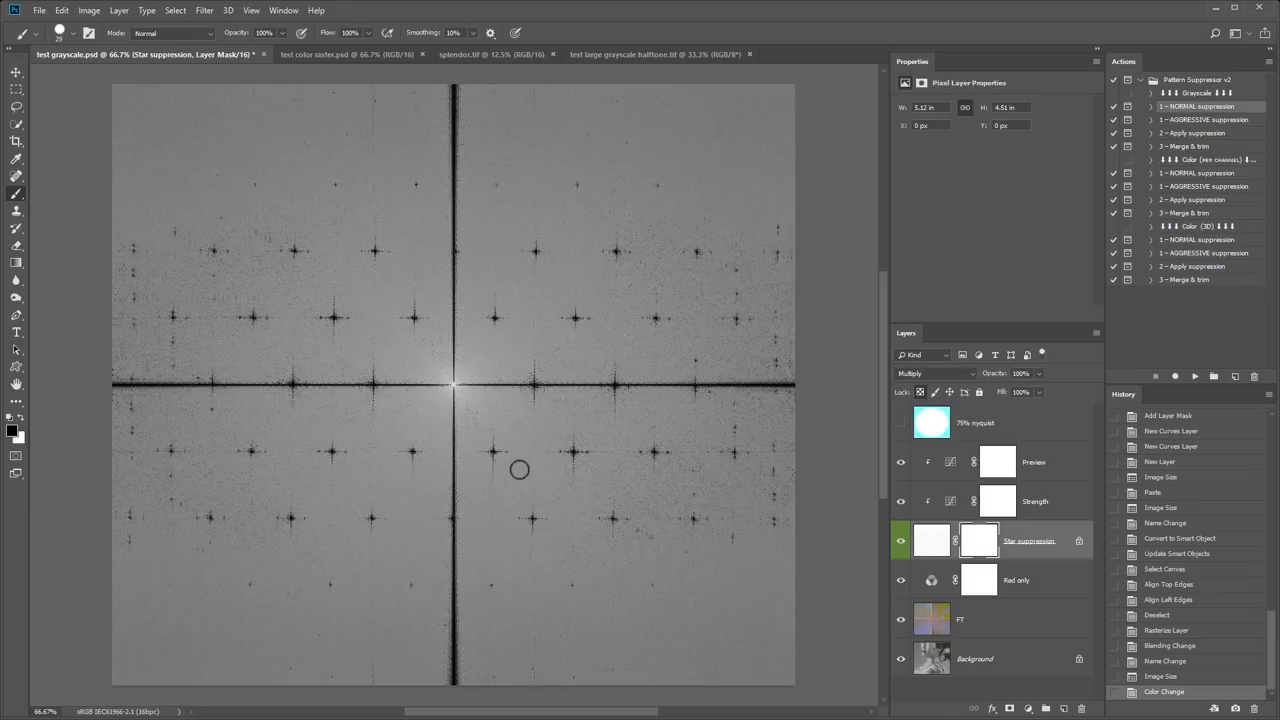
mouse_move(710, 280)
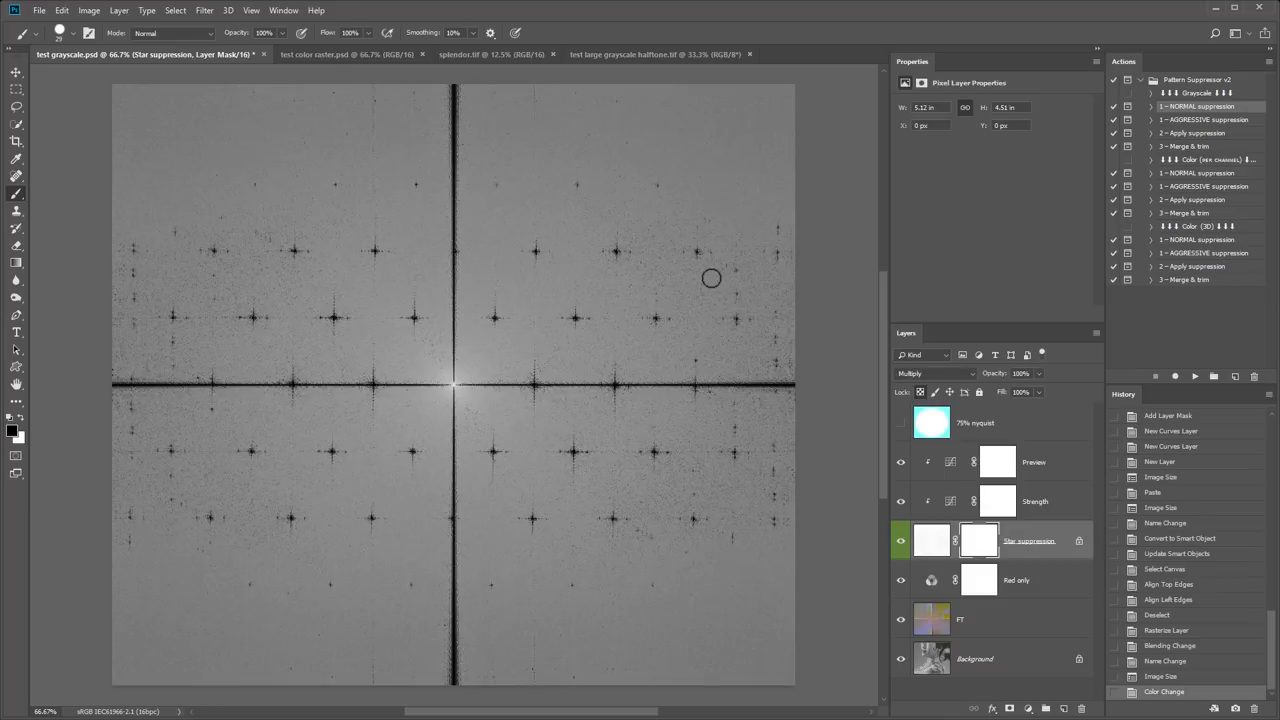
click(900, 462)
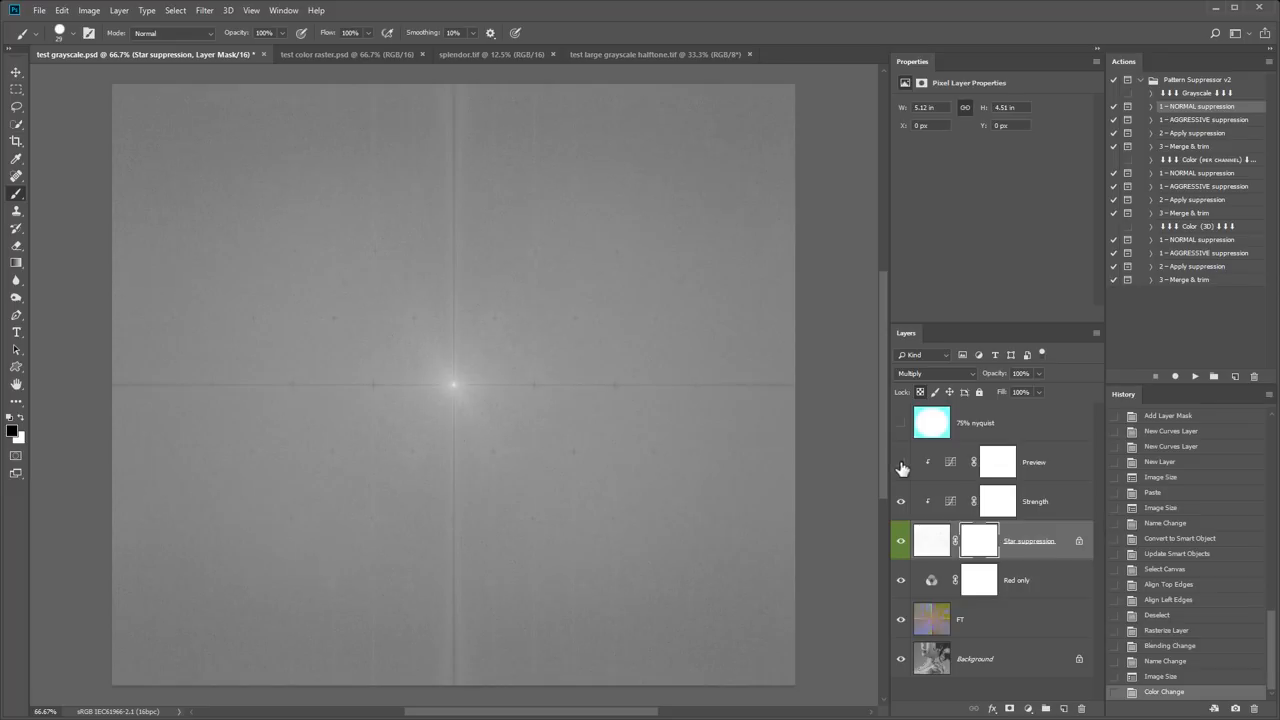
click(900, 462)
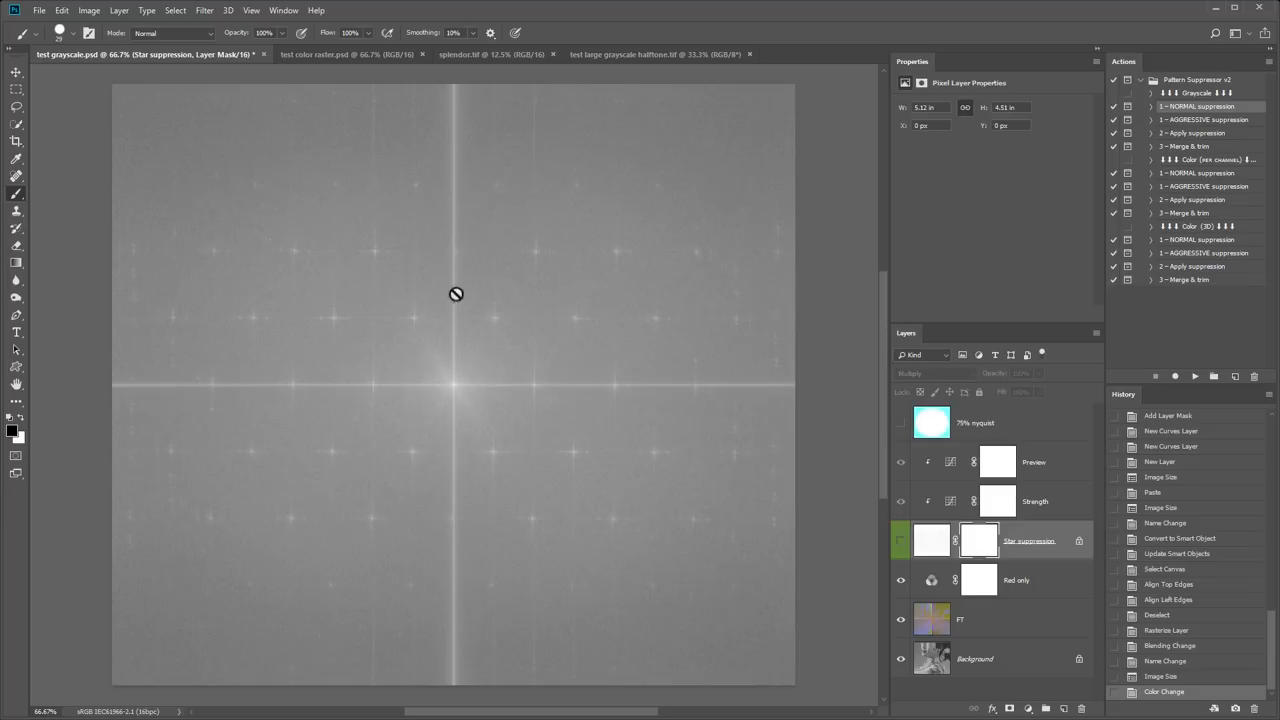
mouse_move(276, 384)
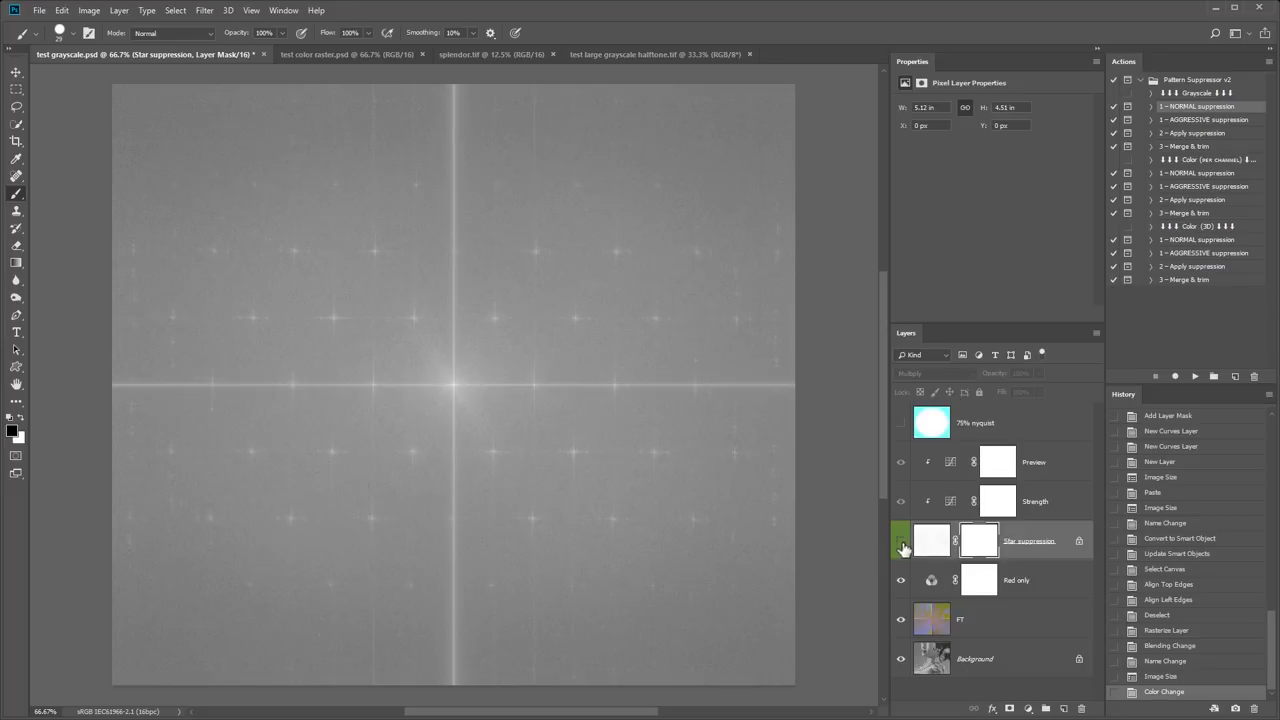
mouse_move(900, 546)
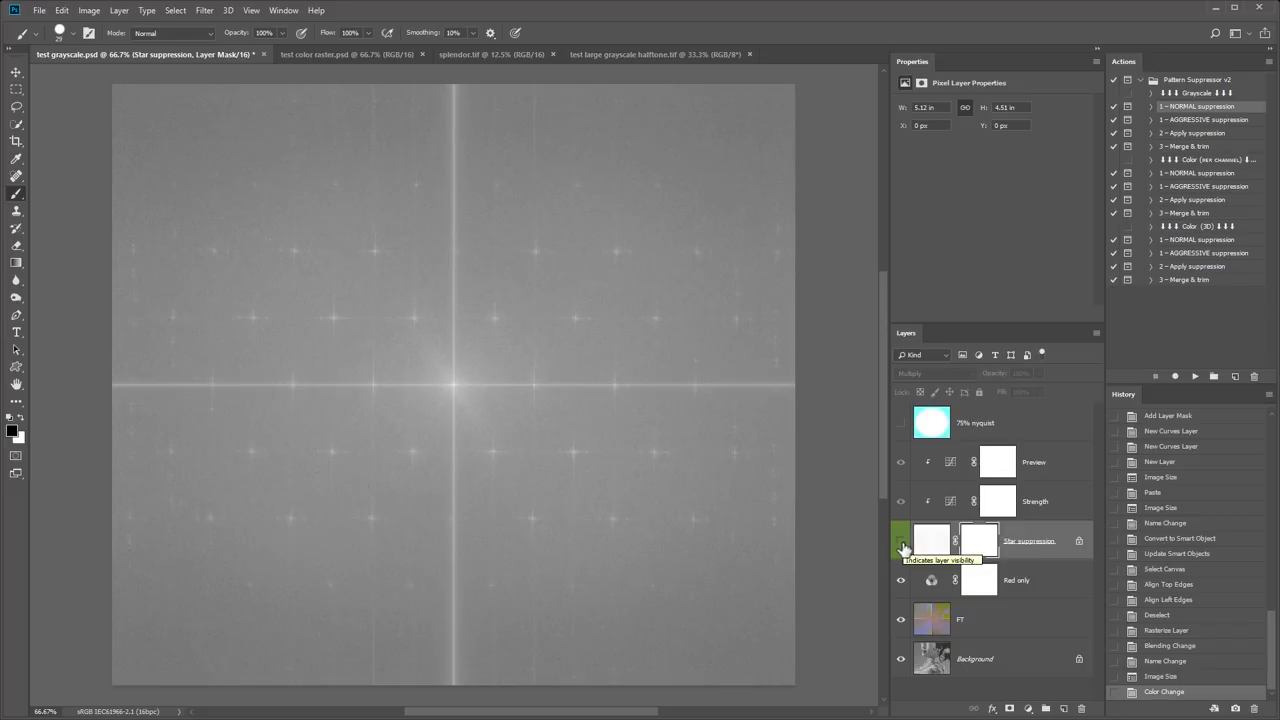
click(900, 540)
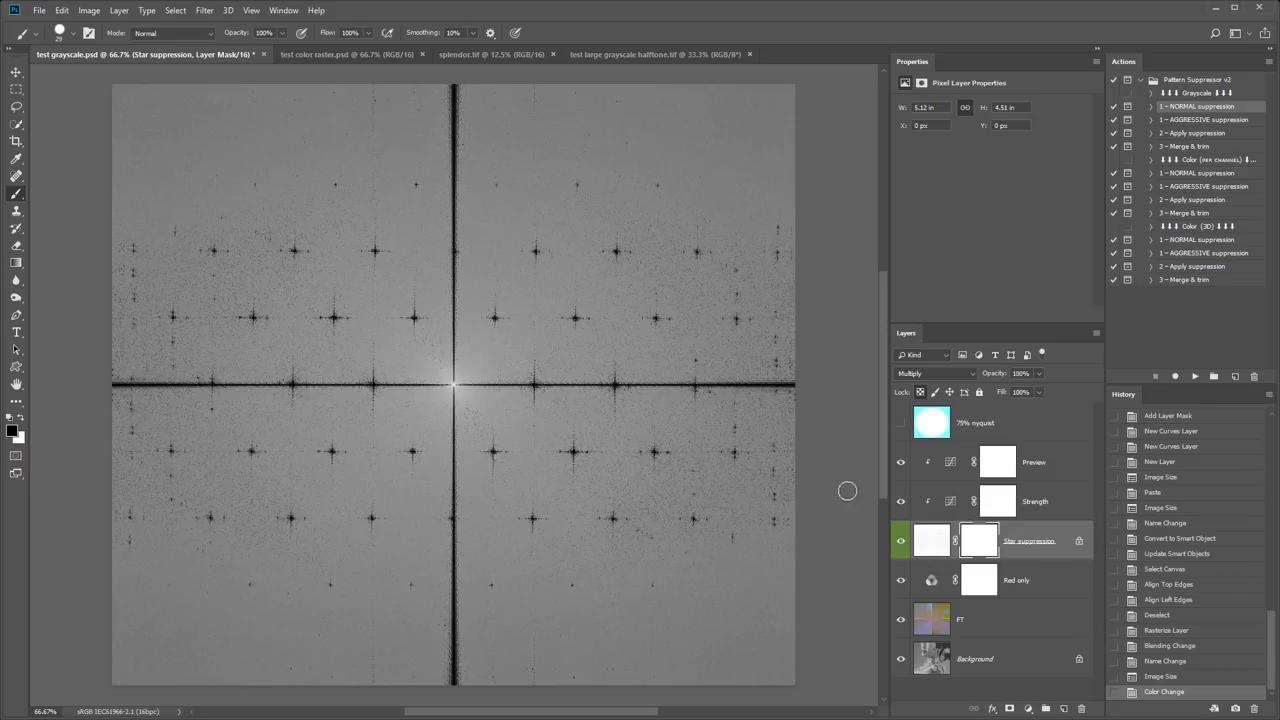
mouse_move(976, 540)
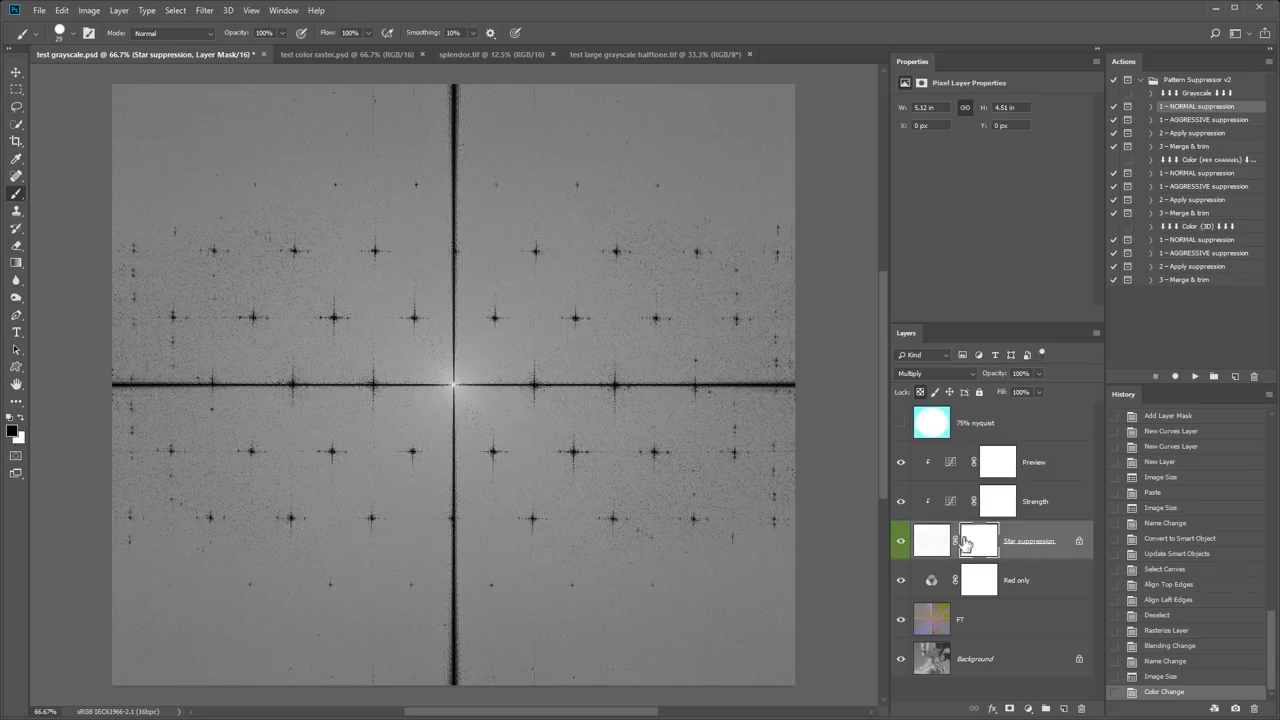
- Paint black on the Star suppression mask along the vertical and horizontal lines through the centre star
click(76, 30)
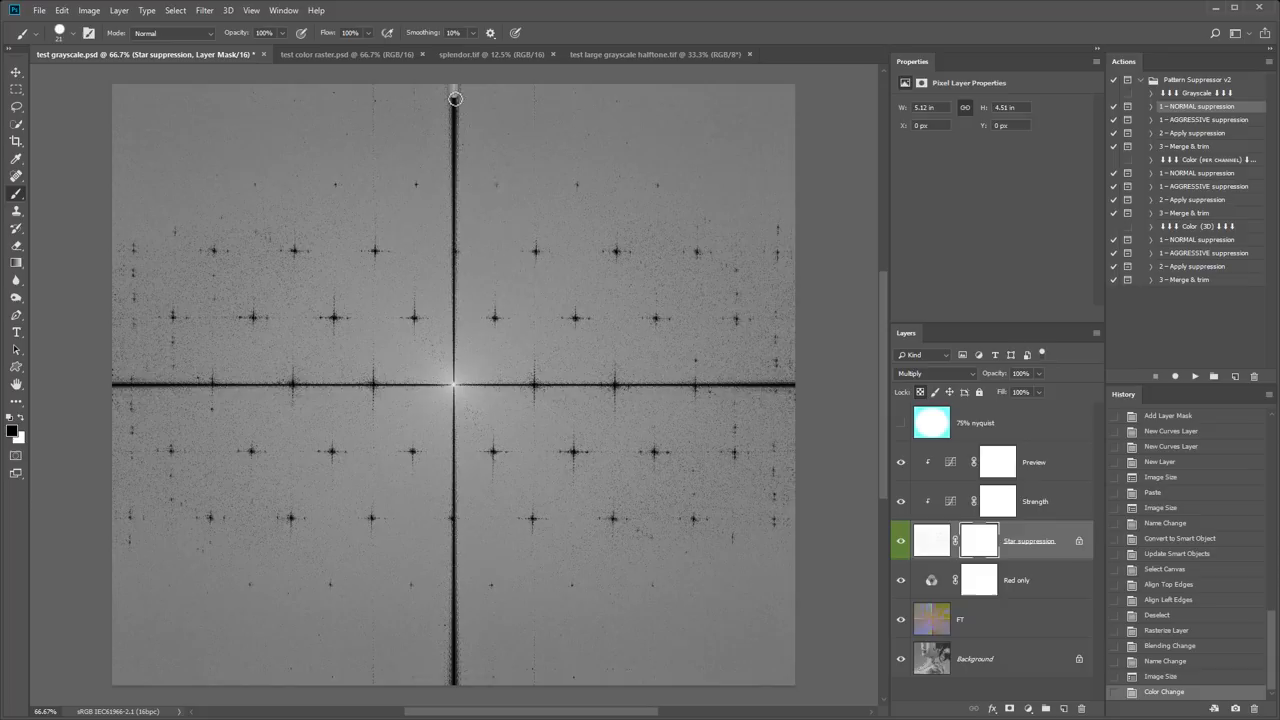
drag(452, 98, 452, 544)
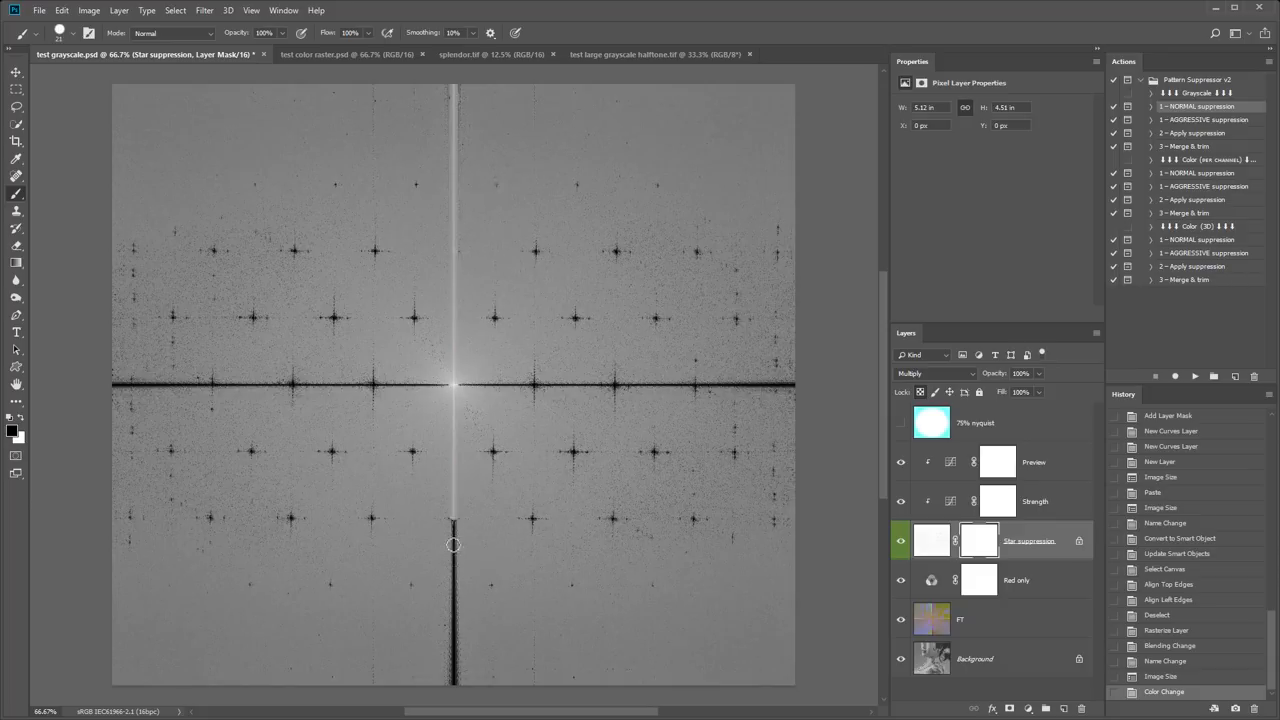
drag(452, 544, 112, 384)
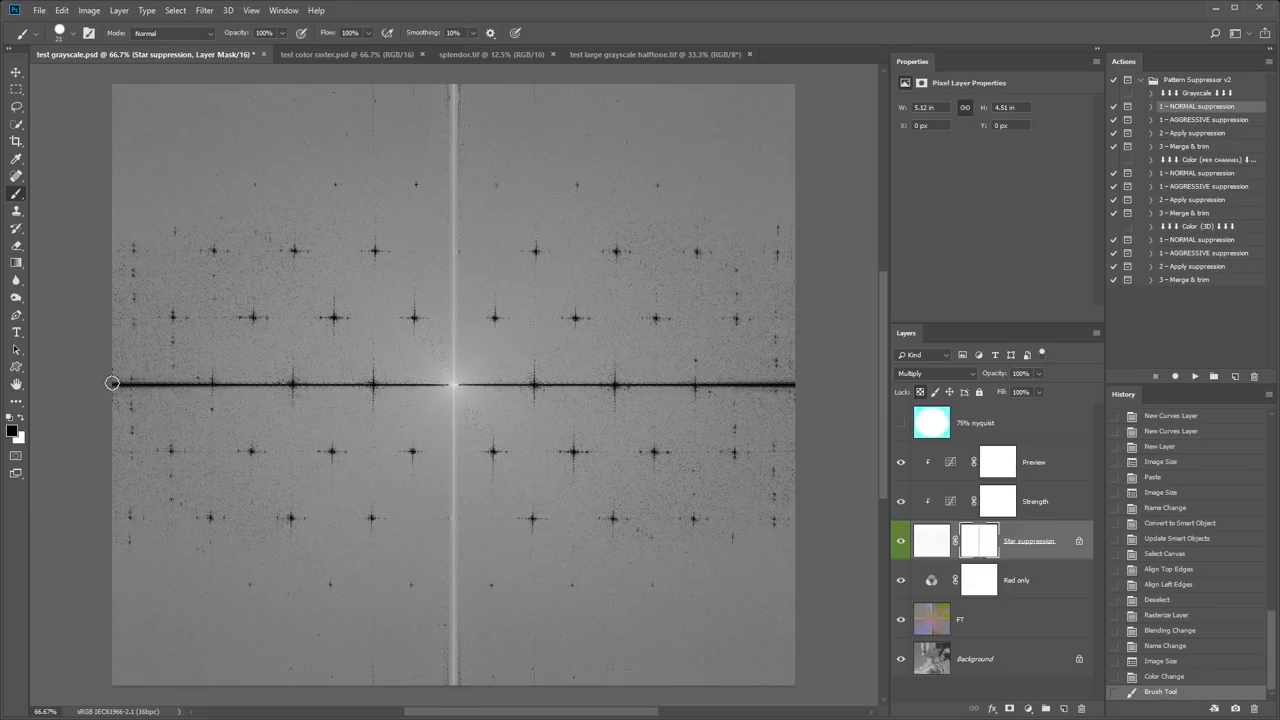
drag(112, 384, 760, 384)
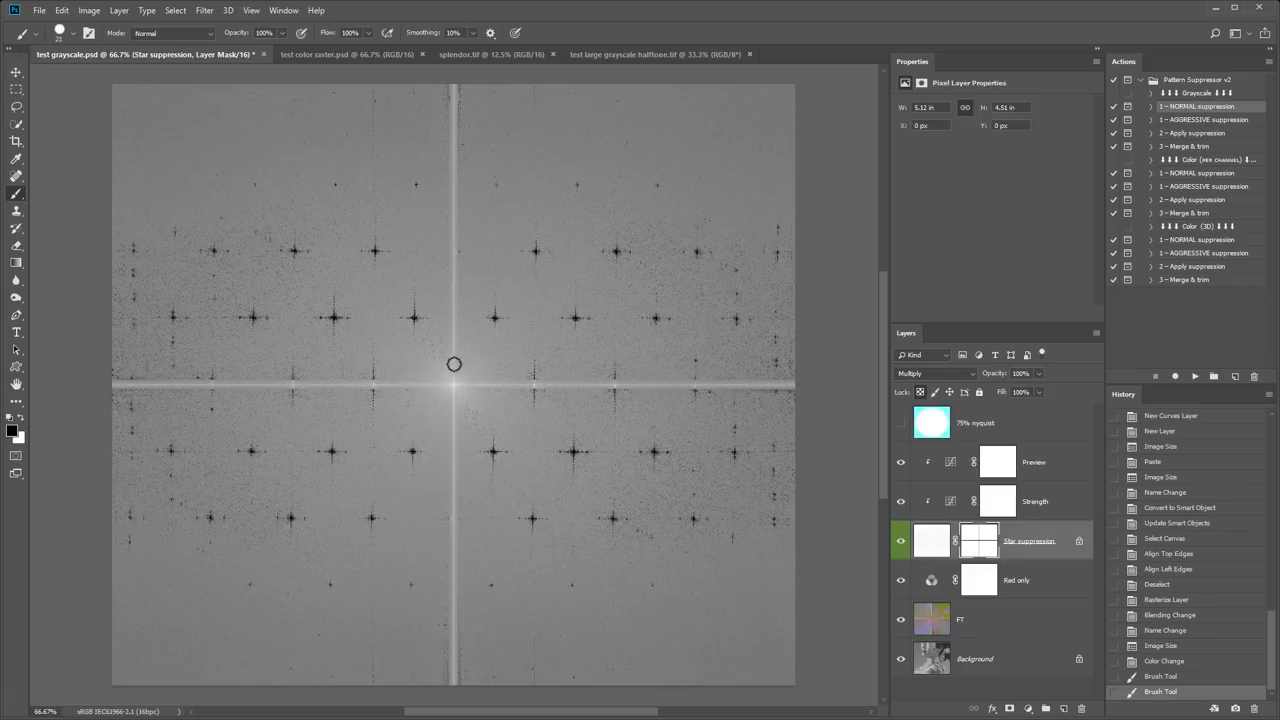
mouse_move(456, 368)
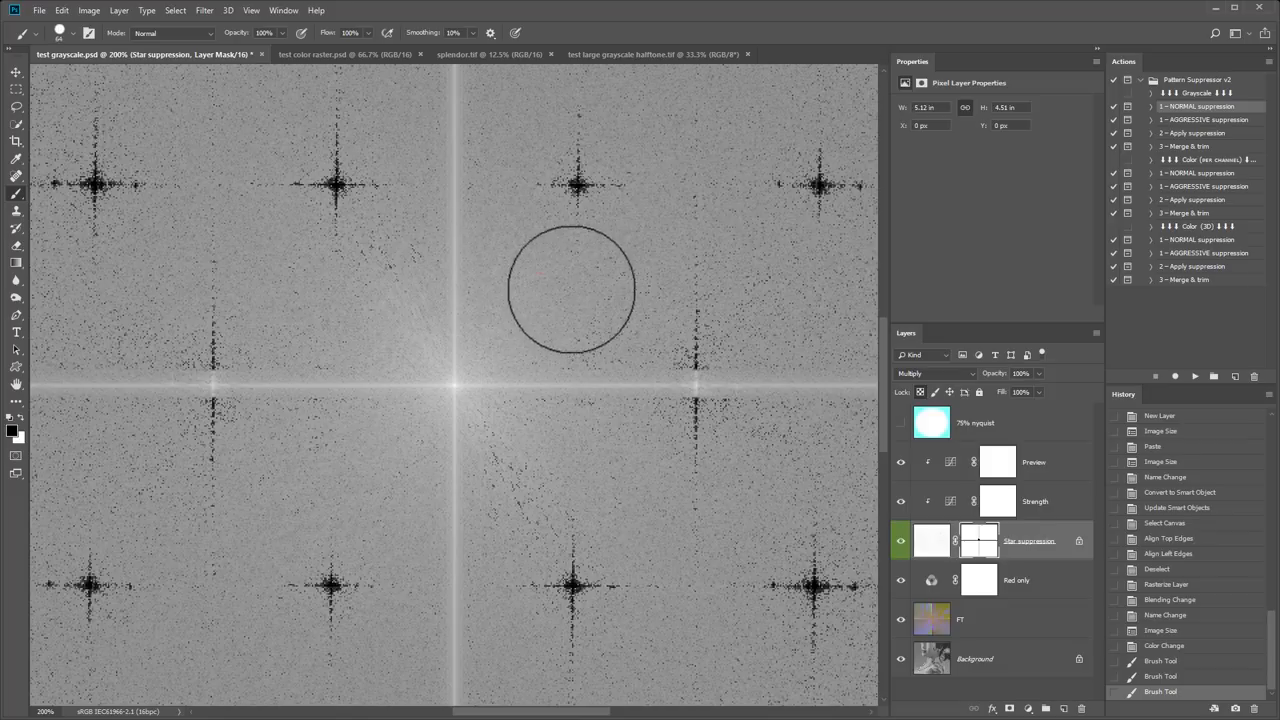
mouse_move(568, 374)
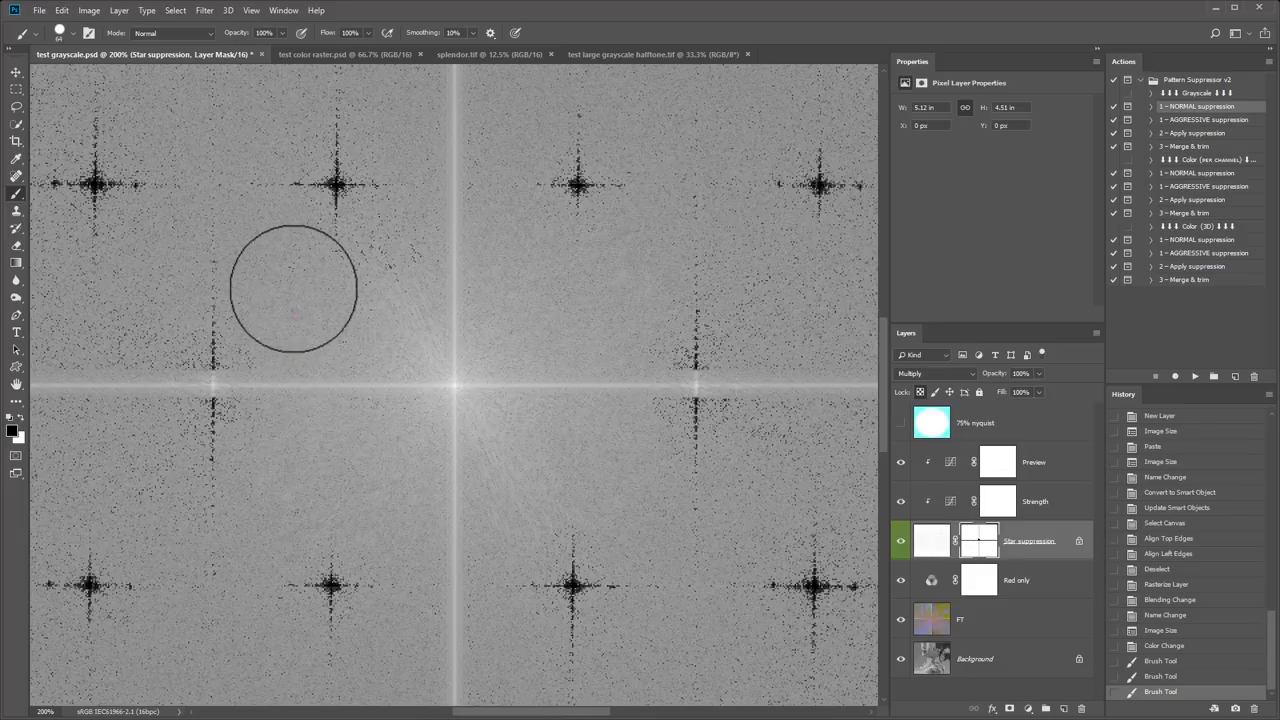
mouse_move(462, 344)
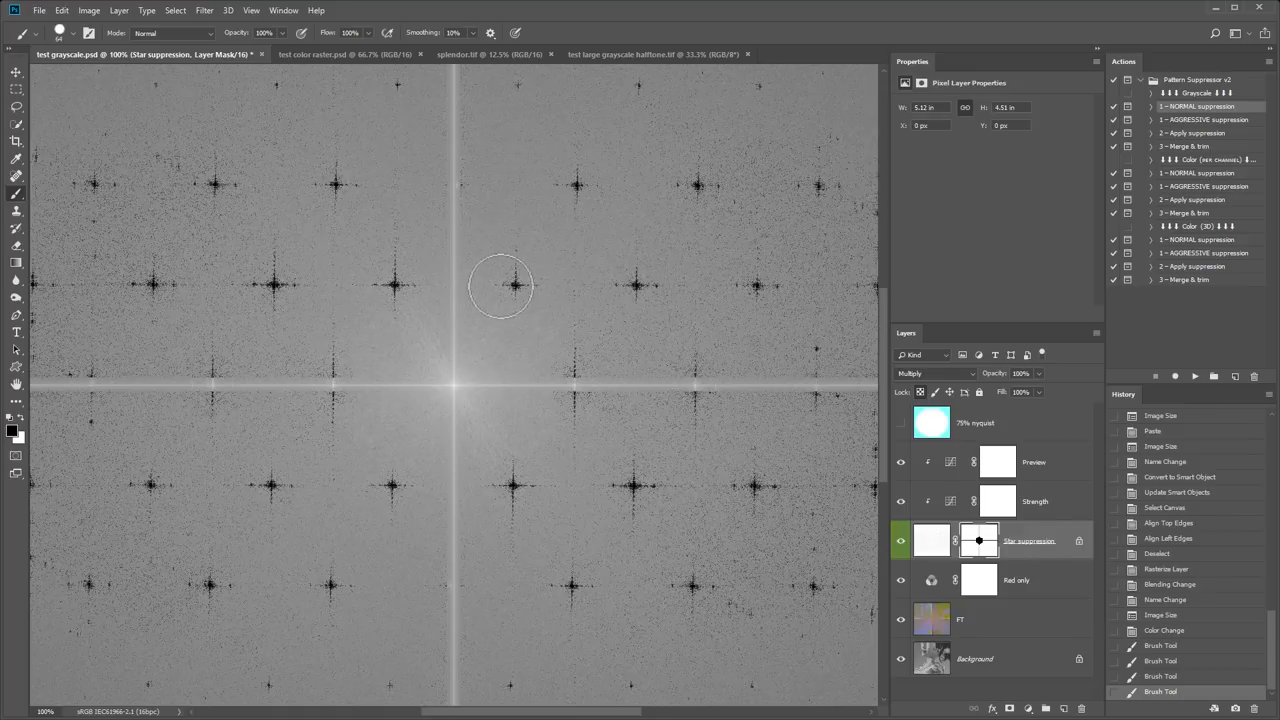
mouse_move(572, 390)
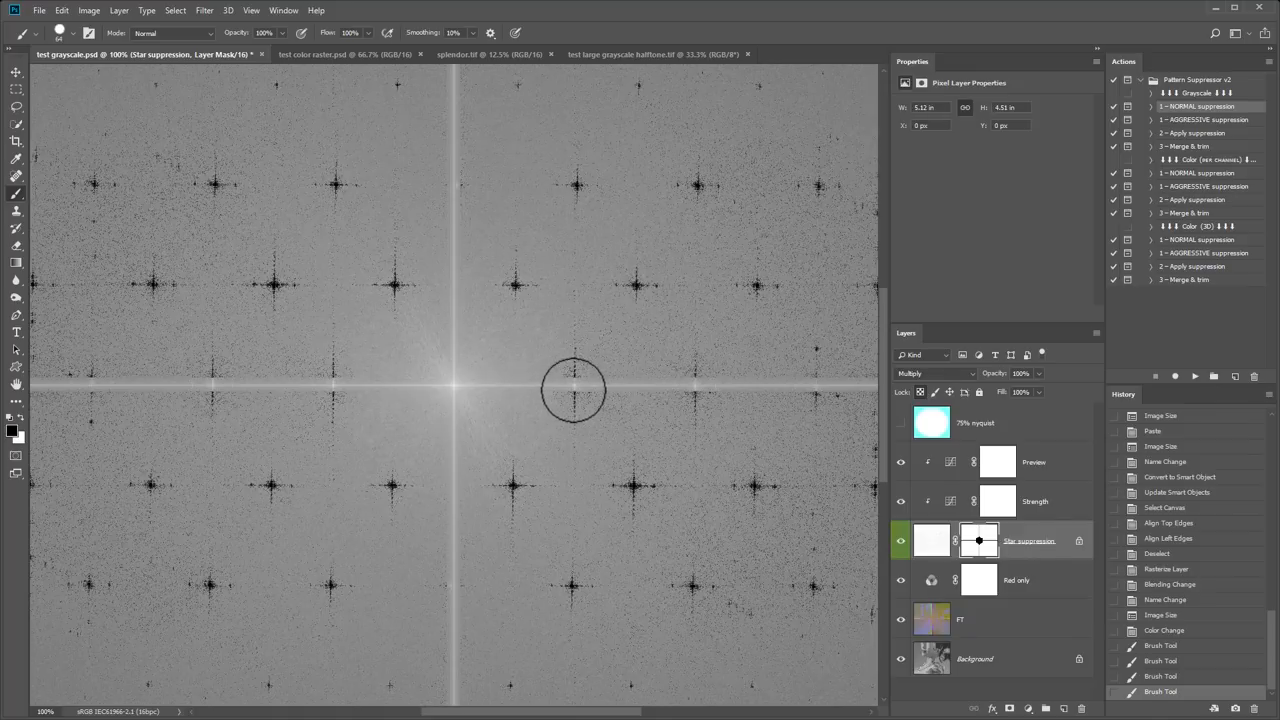
mouse_move(560, 370)
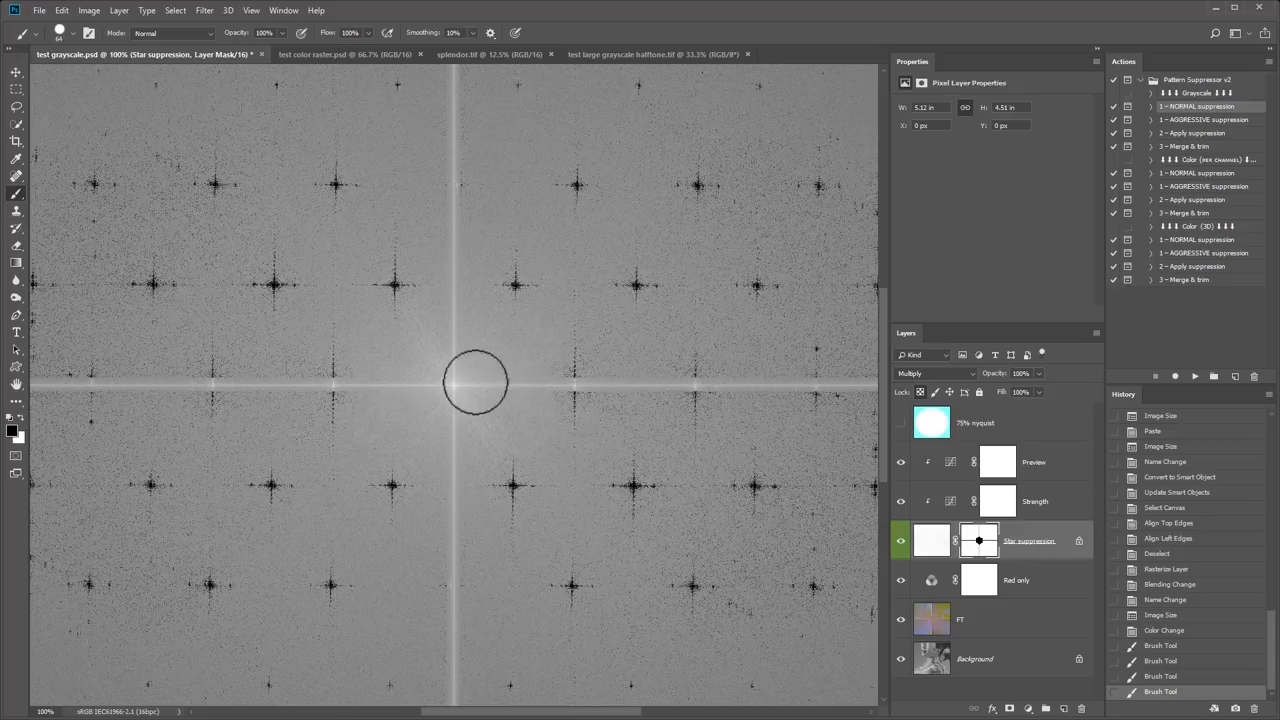
mouse_move(26, 422)
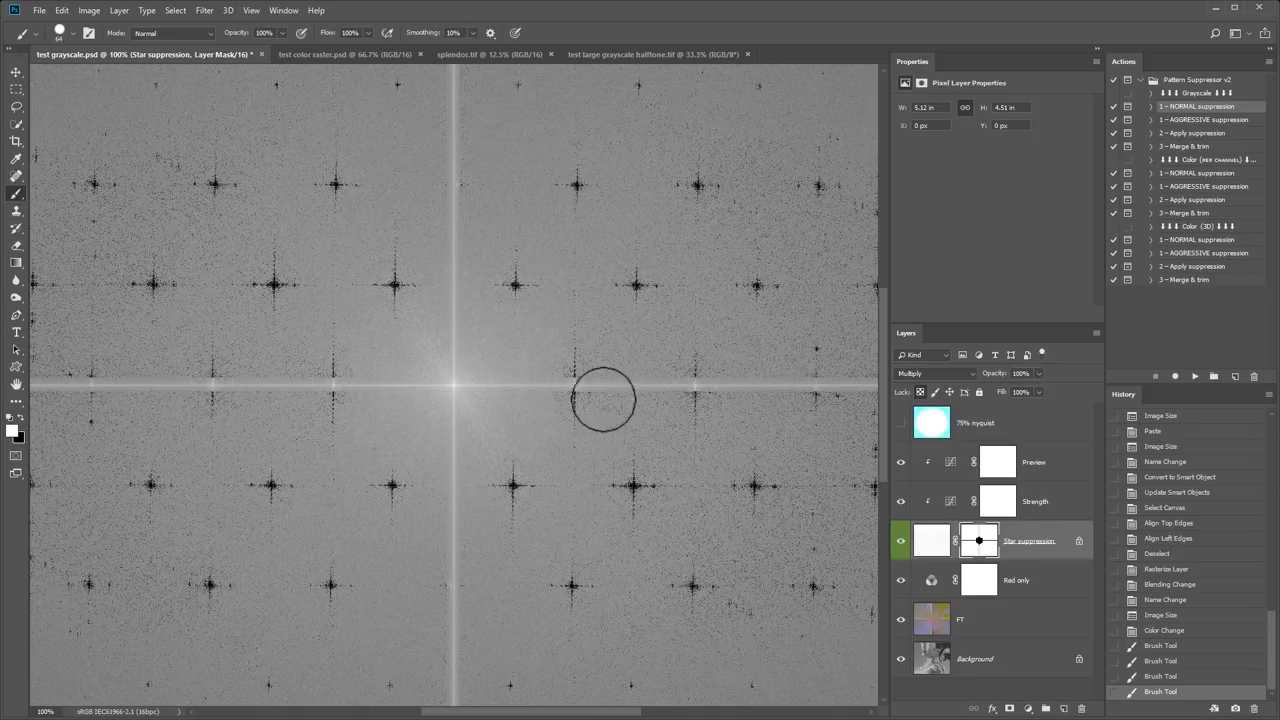
- Mask out the remaining spectrum peaks along the horizontal centre axis with the brush
click(68, 30)
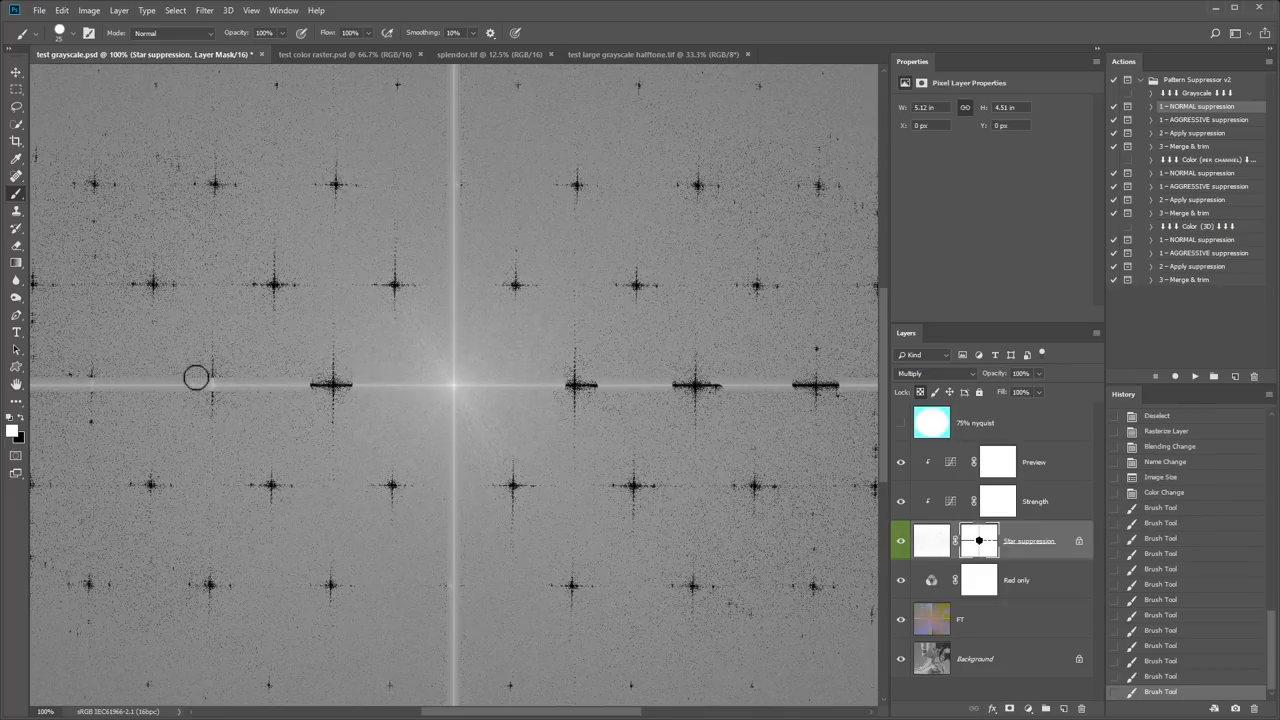
drag(196, 376, 88, 376)
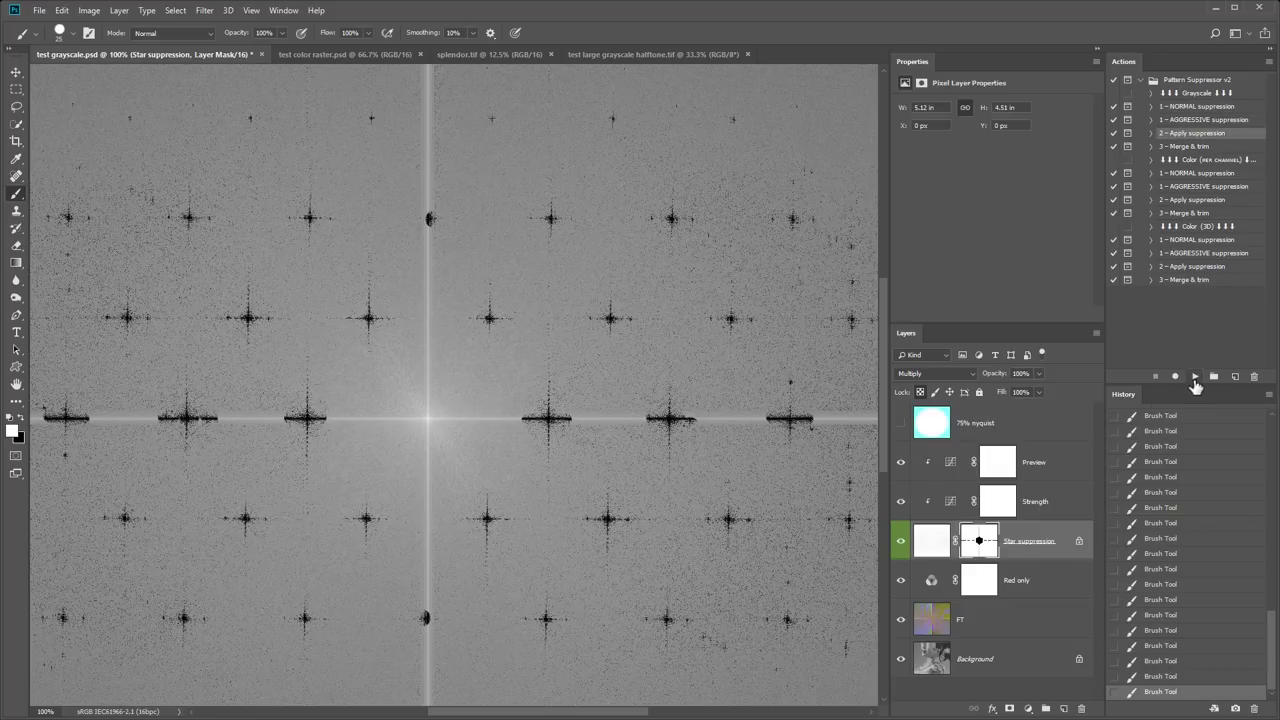
- Run '2 – Apply suppression' on the portrait and dismiss the inspection reminder
click(1196, 376)
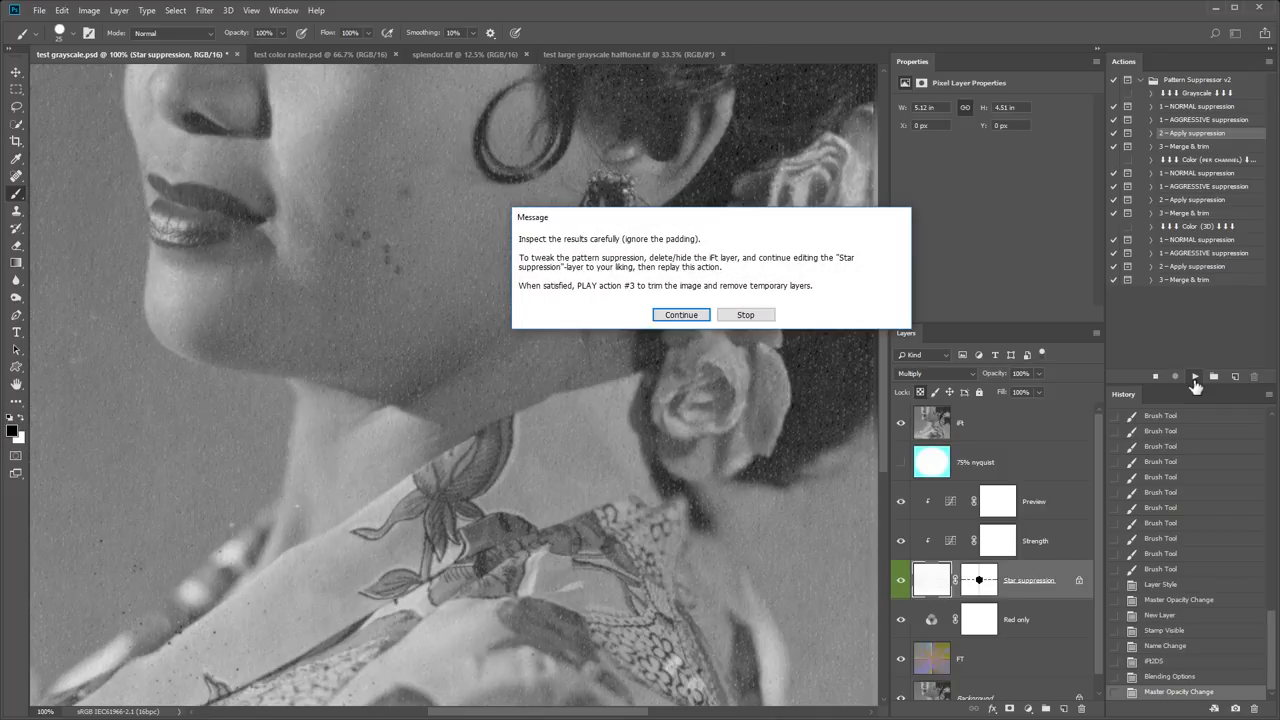
click(680, 314)
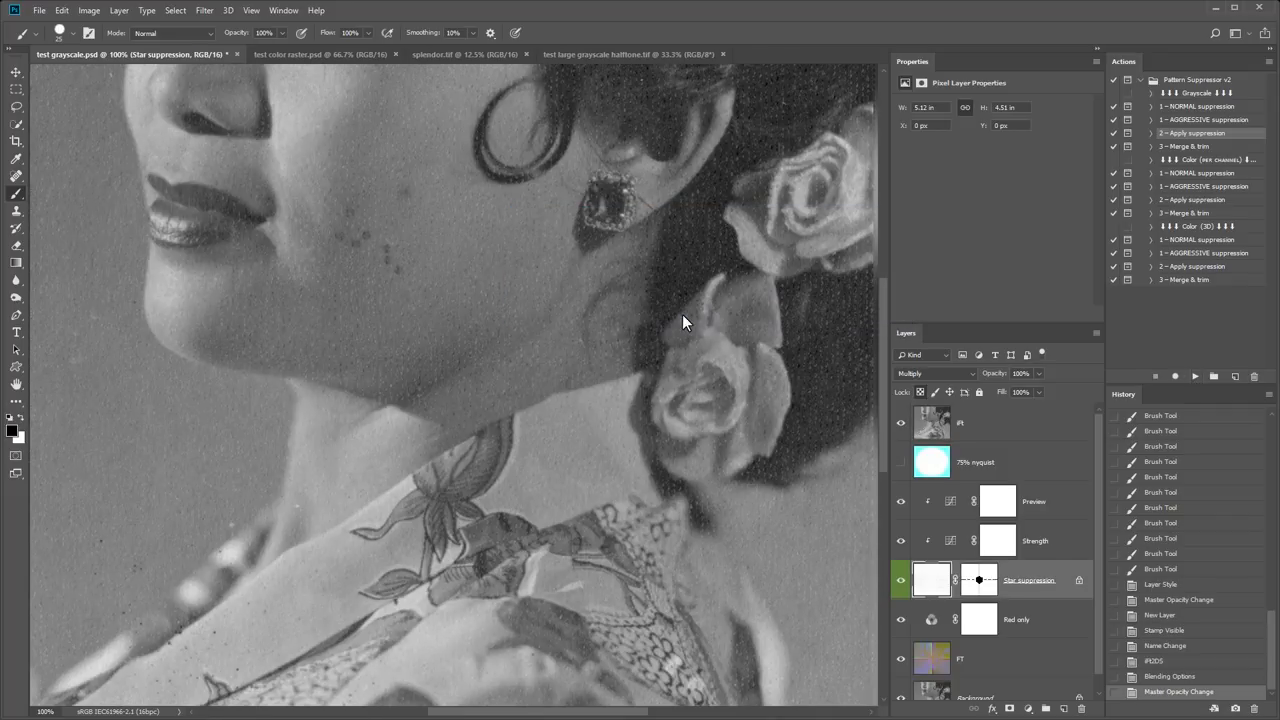
mouse_move(688, 184)
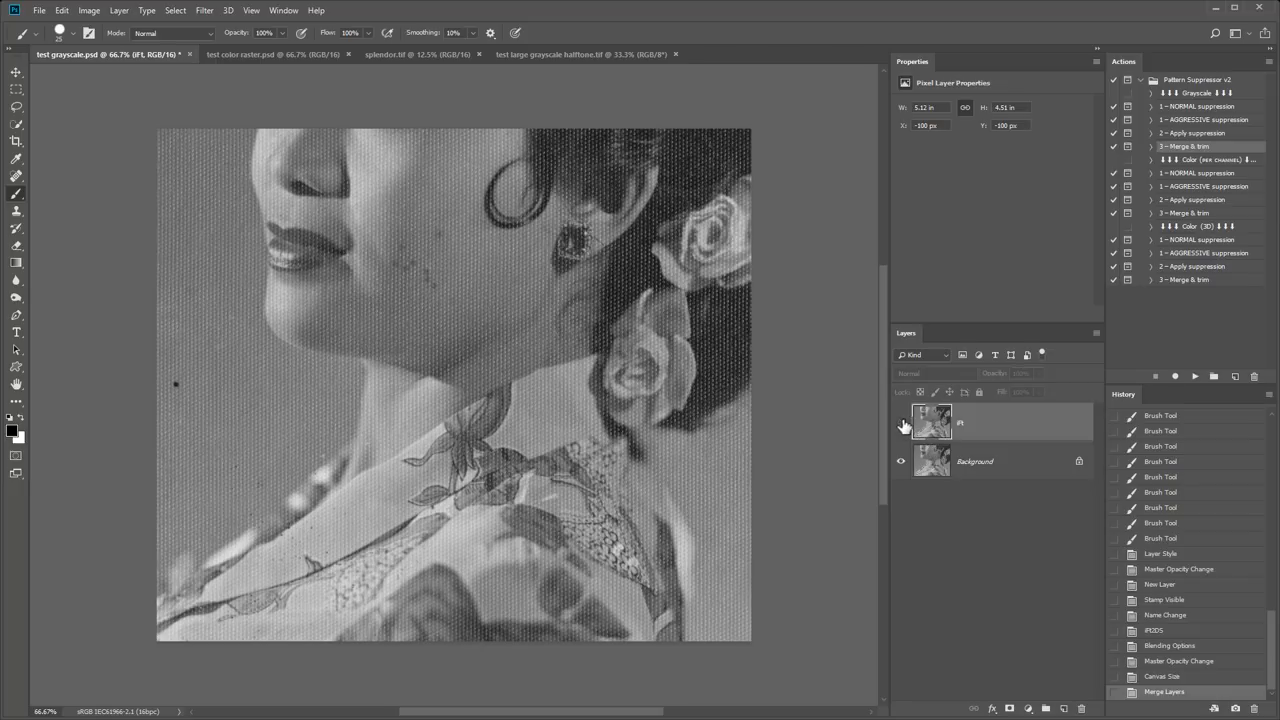
- Toggle the merged, trimmed portrait layer to compare before and after the cleanup
click(900, 420)
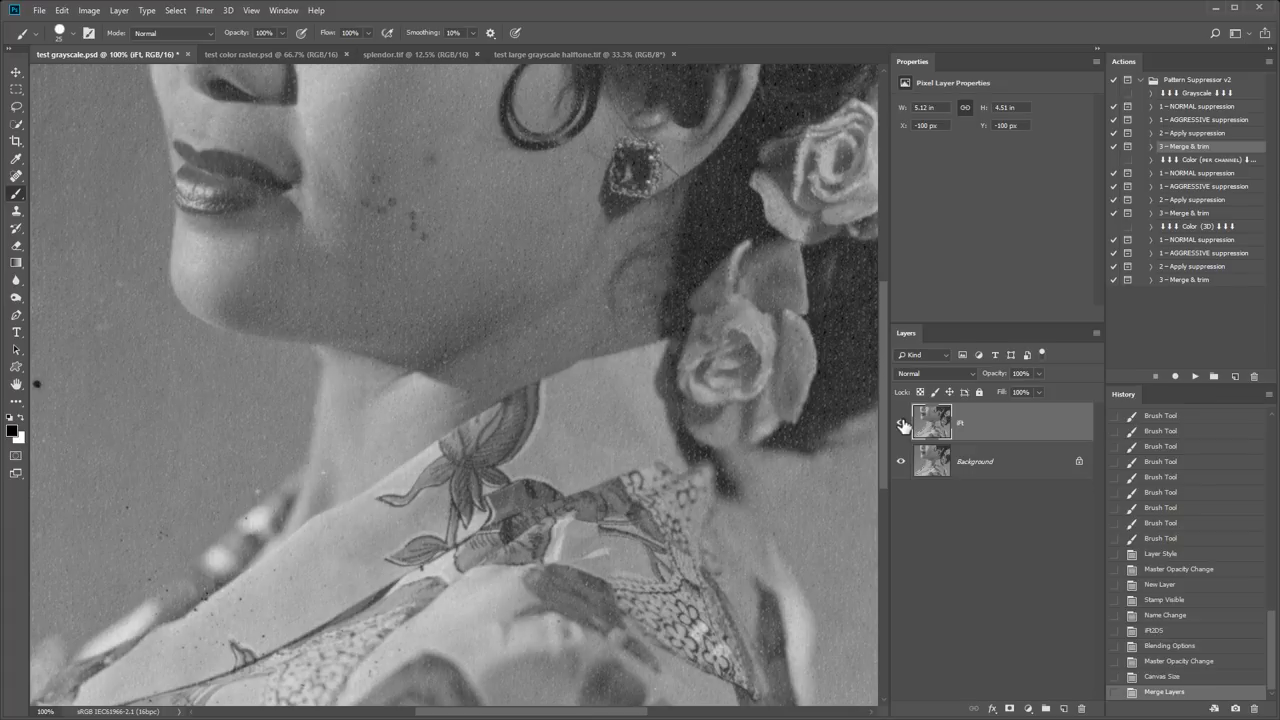
click(408, 56)
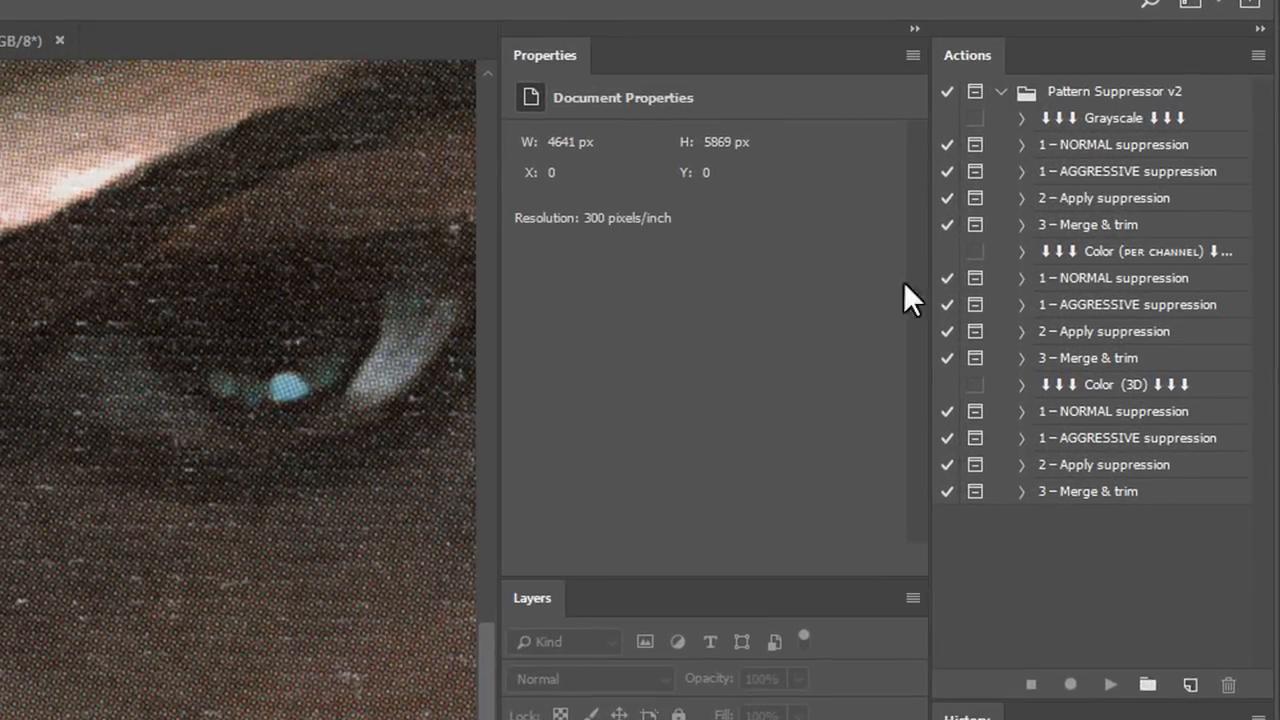
mouse_move(1176, 256)
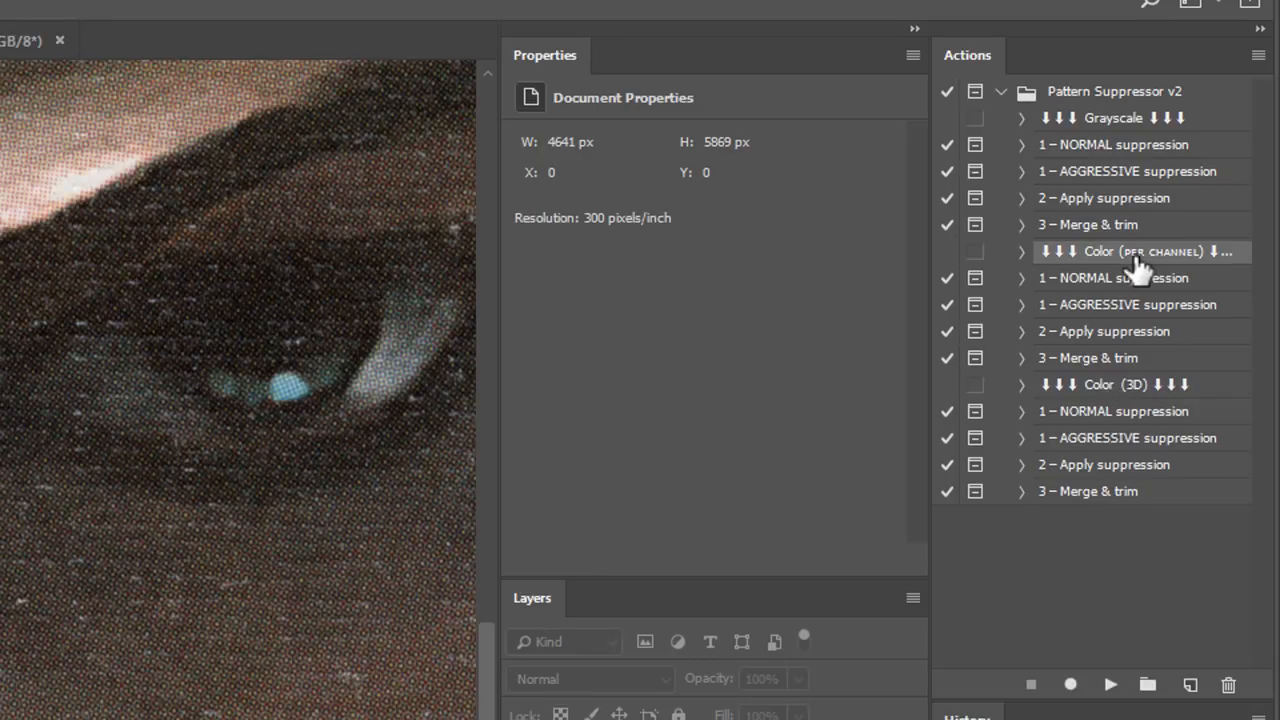
mouse_move(1140, 264)
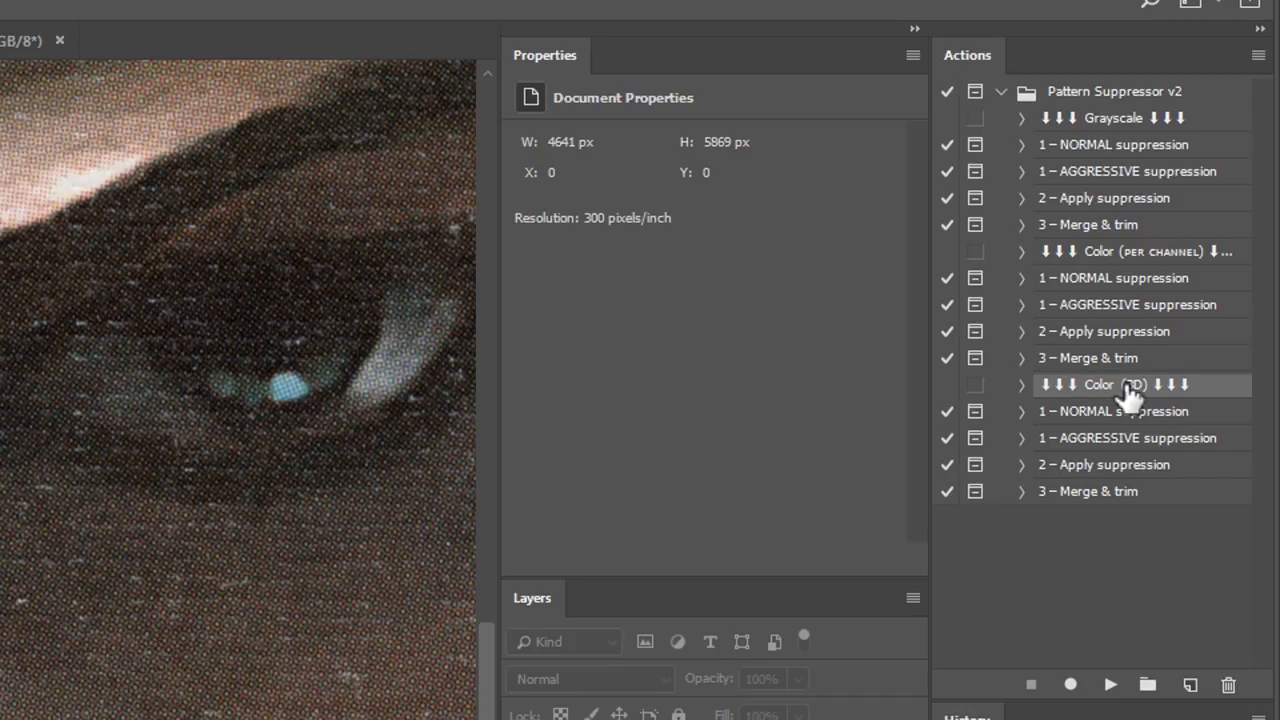
mouse_move(1136, 284)
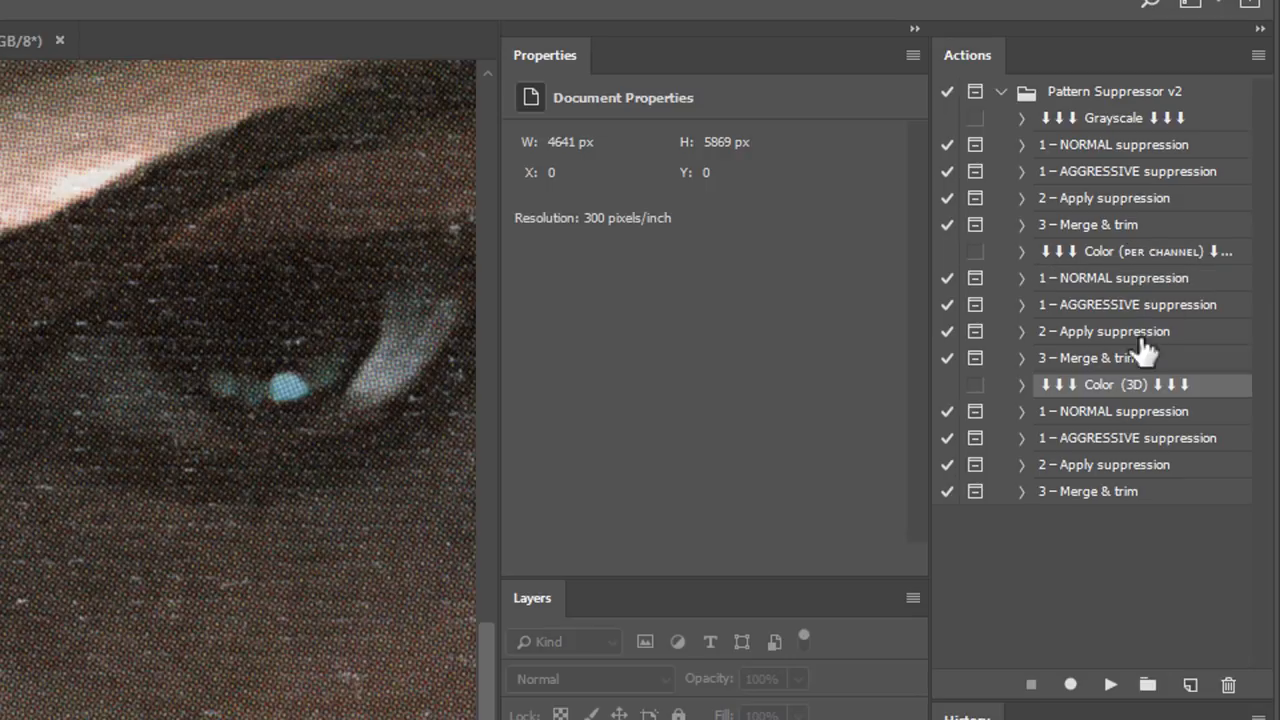
- Start the Color (3D) '1 – NORMAL suppression' action on the color painting
click(1112, 412)
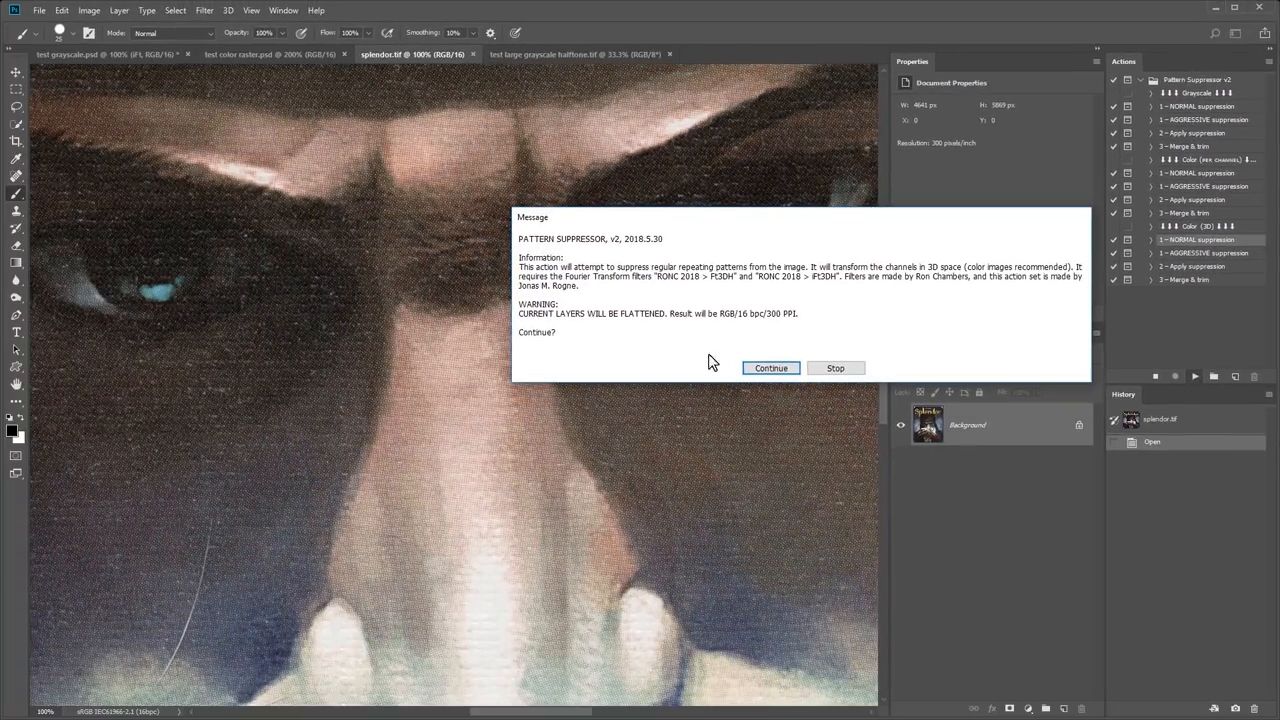
- Confirm the Pattern Suppressor message so the painting becomes a color frequency spectrum
click(770, 368)
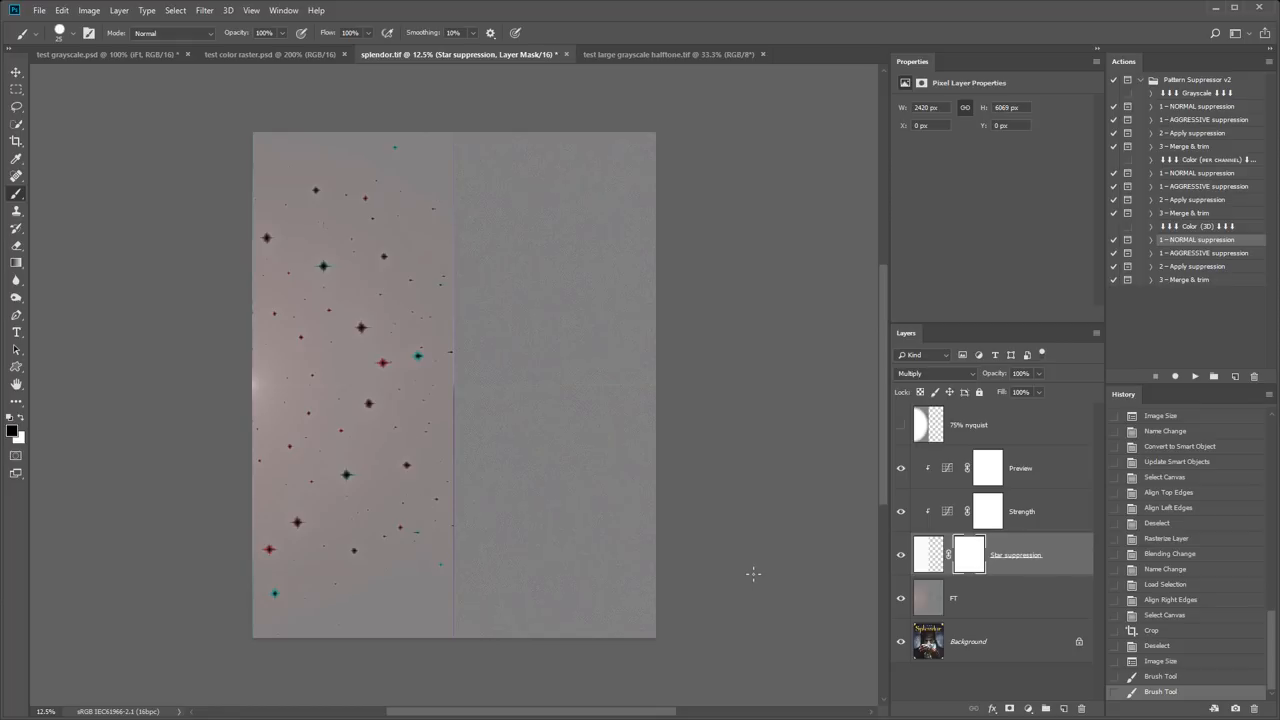
- Paint black over additional bright peaks on the Star suppression mask with a soft round brush
click(900, 552)
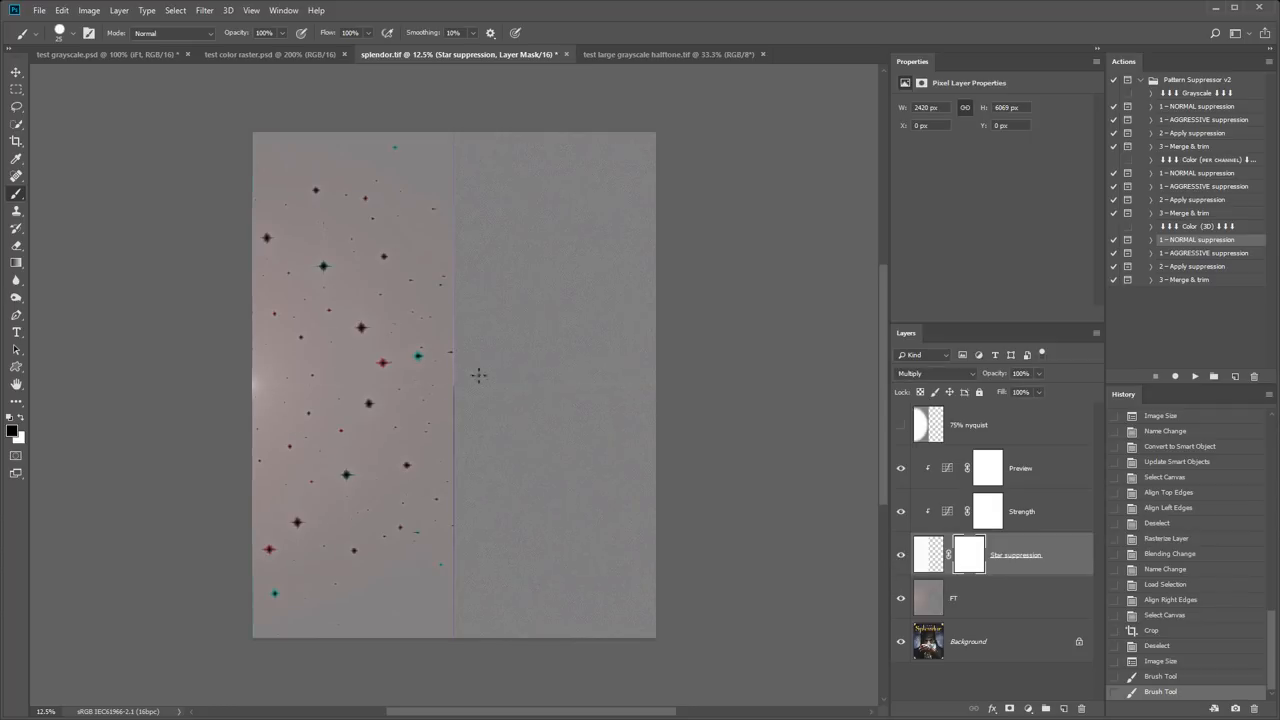
mouse_move(244, 384)
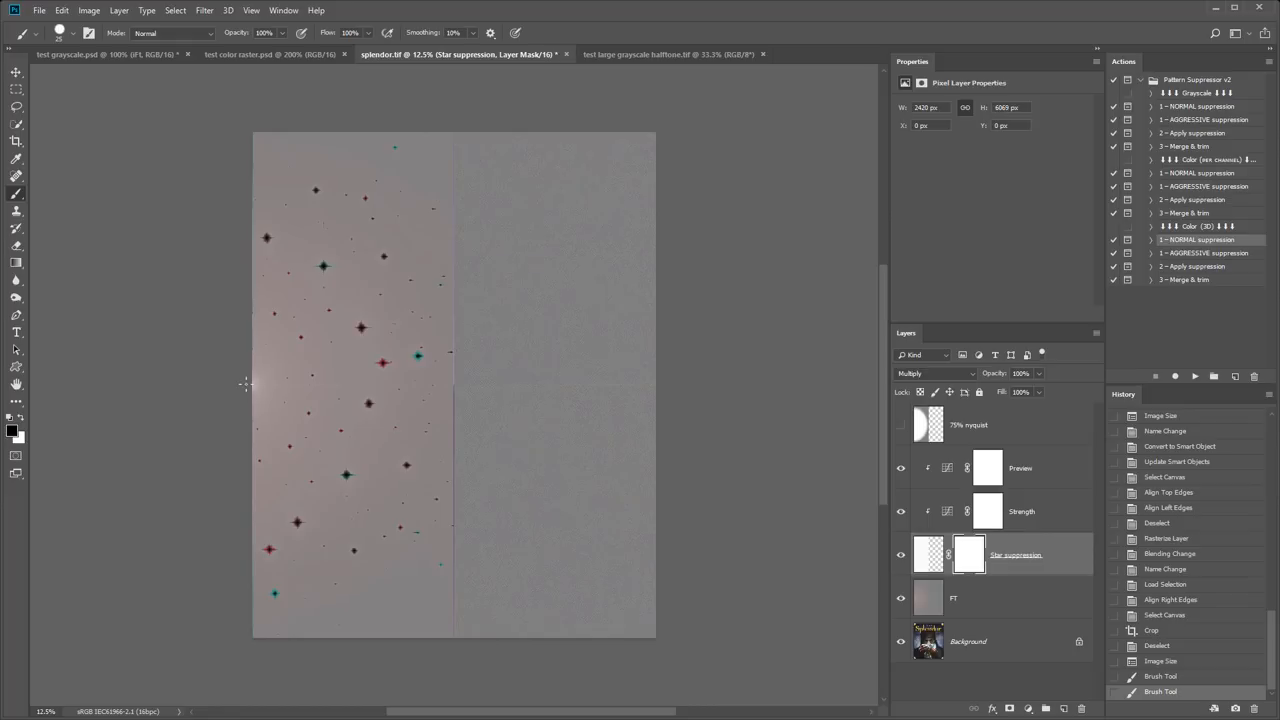
mouse_move(92, 272)
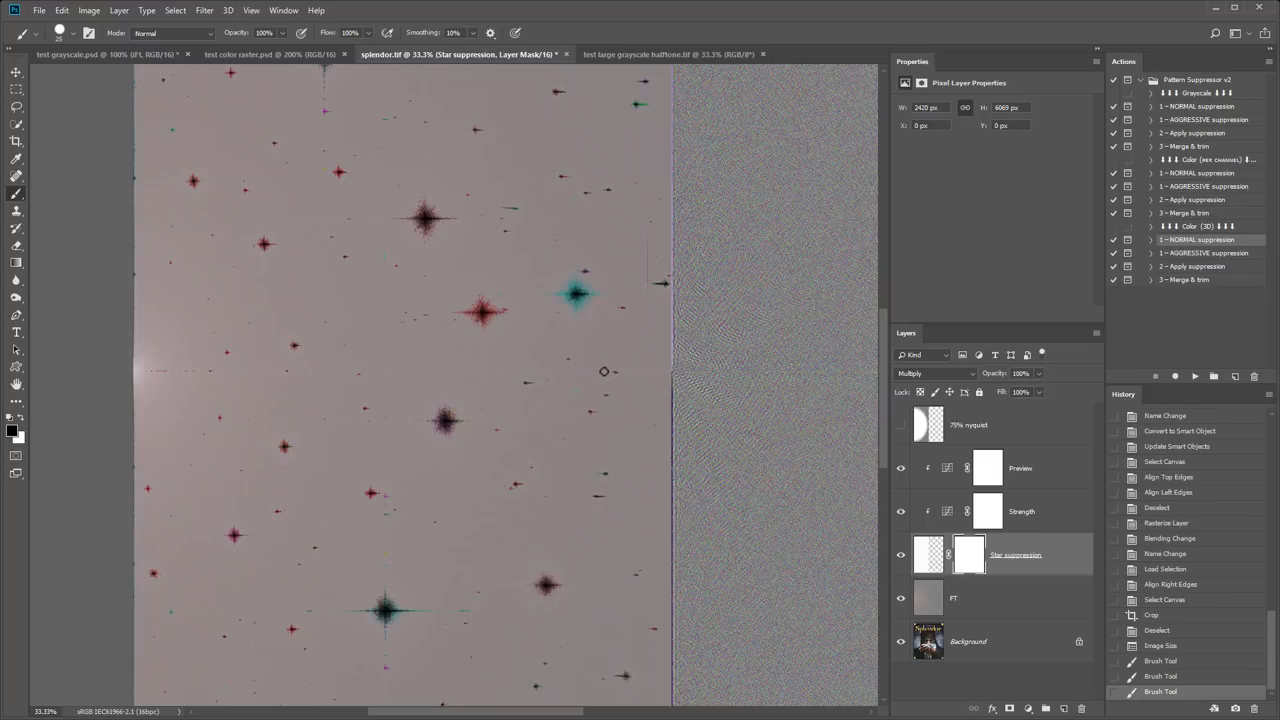
mouse_move(374, 378)
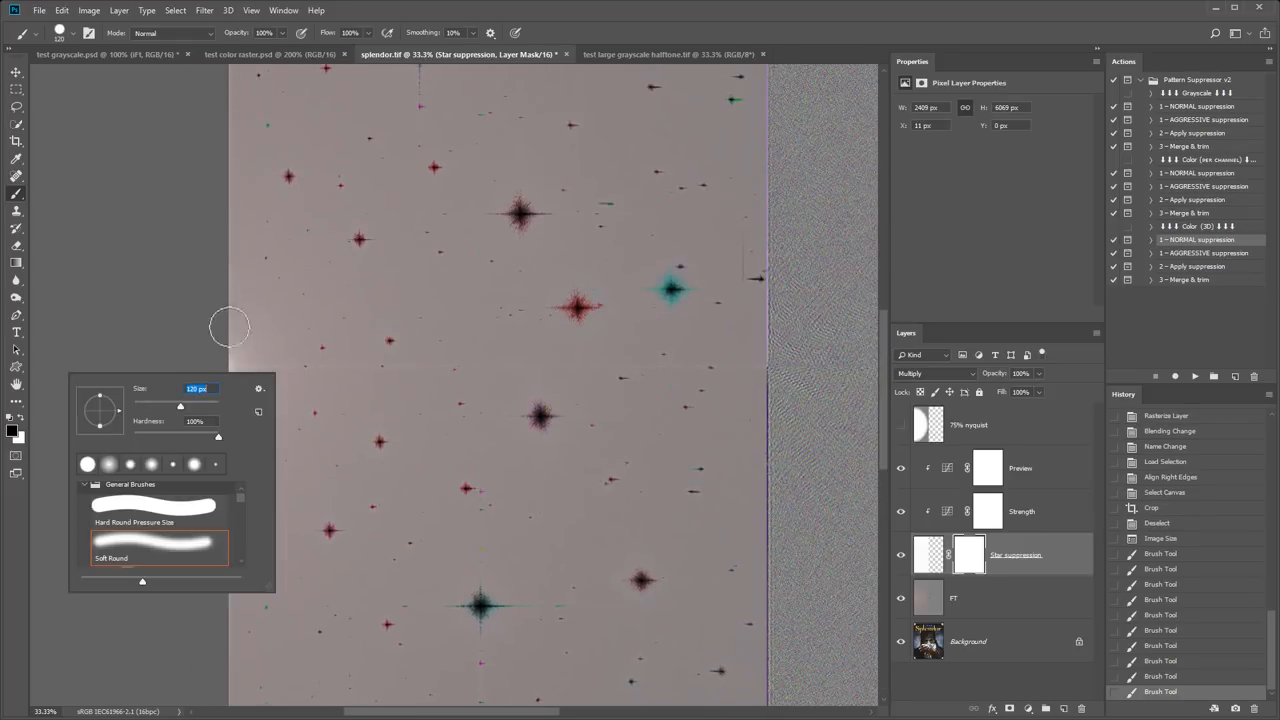
mouse_move(248, 316)
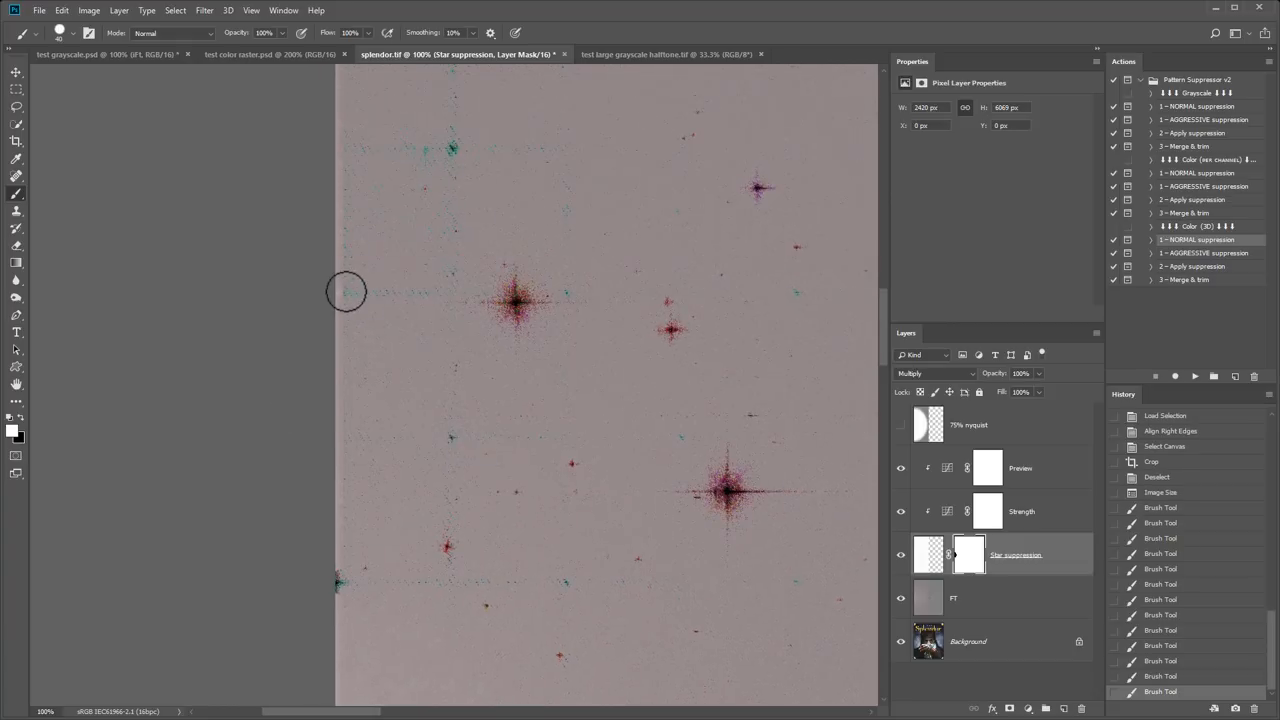
scroll(down, 3)
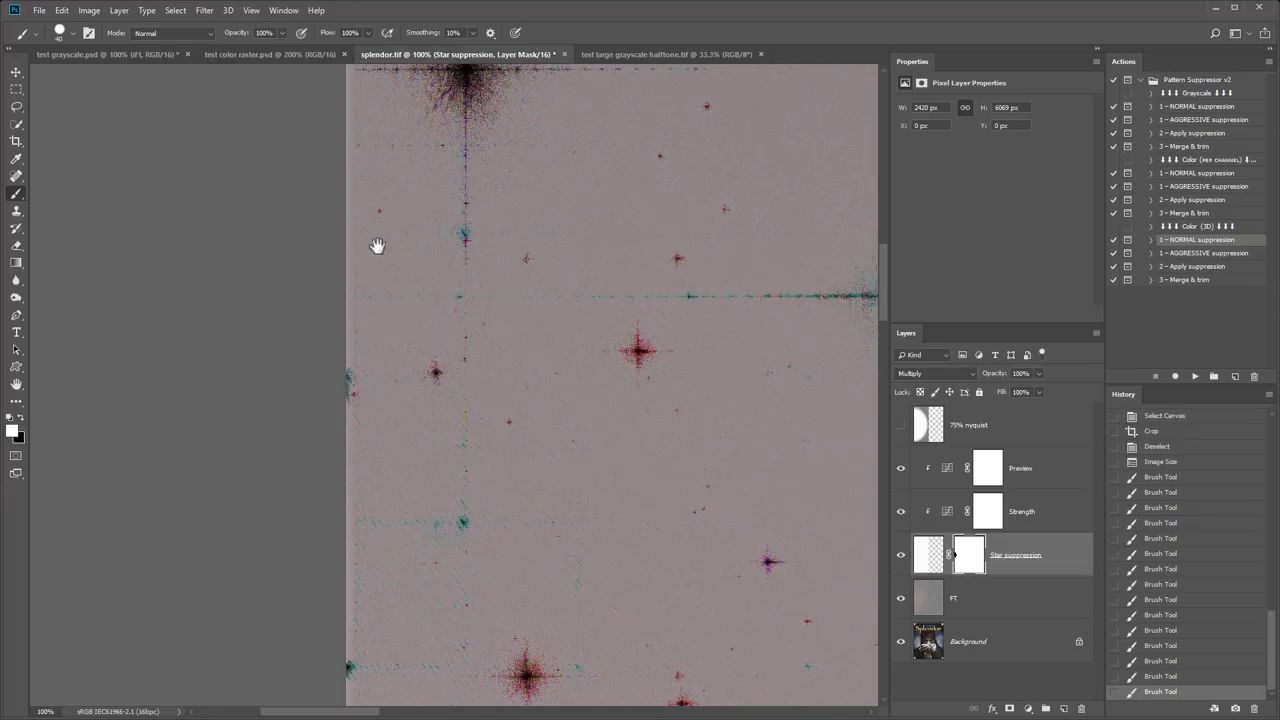
drag(378, 246, 424, 212)
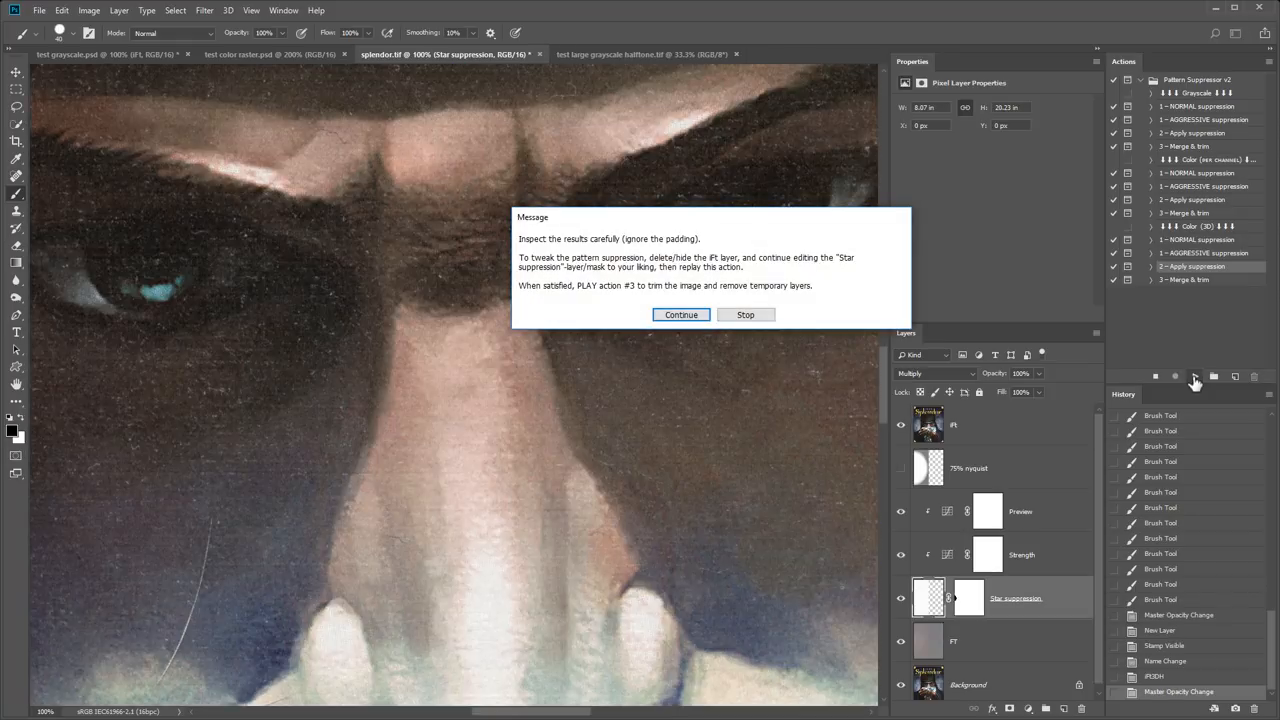
- Continue past the inspection reminder after applying suppression to the color painting
click(680, 314)
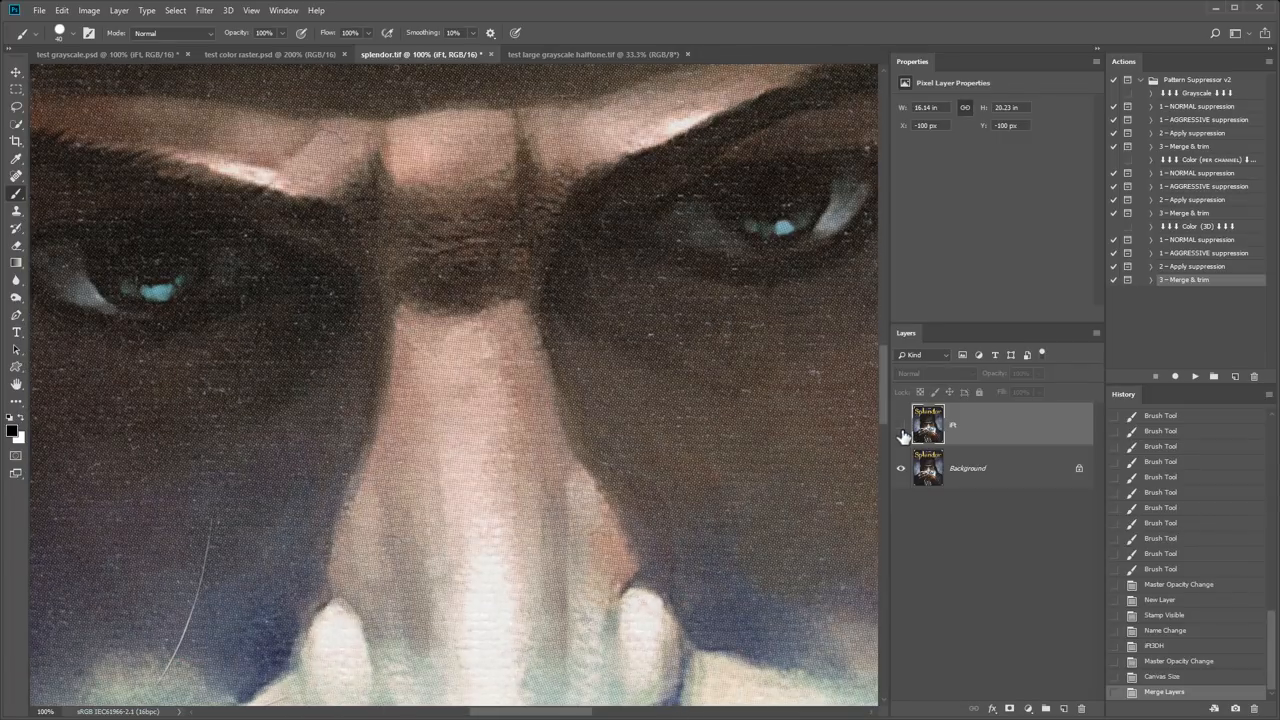
- Toggle the cleaned painting layer off and on to compare the eye against the original
click(900, 424)
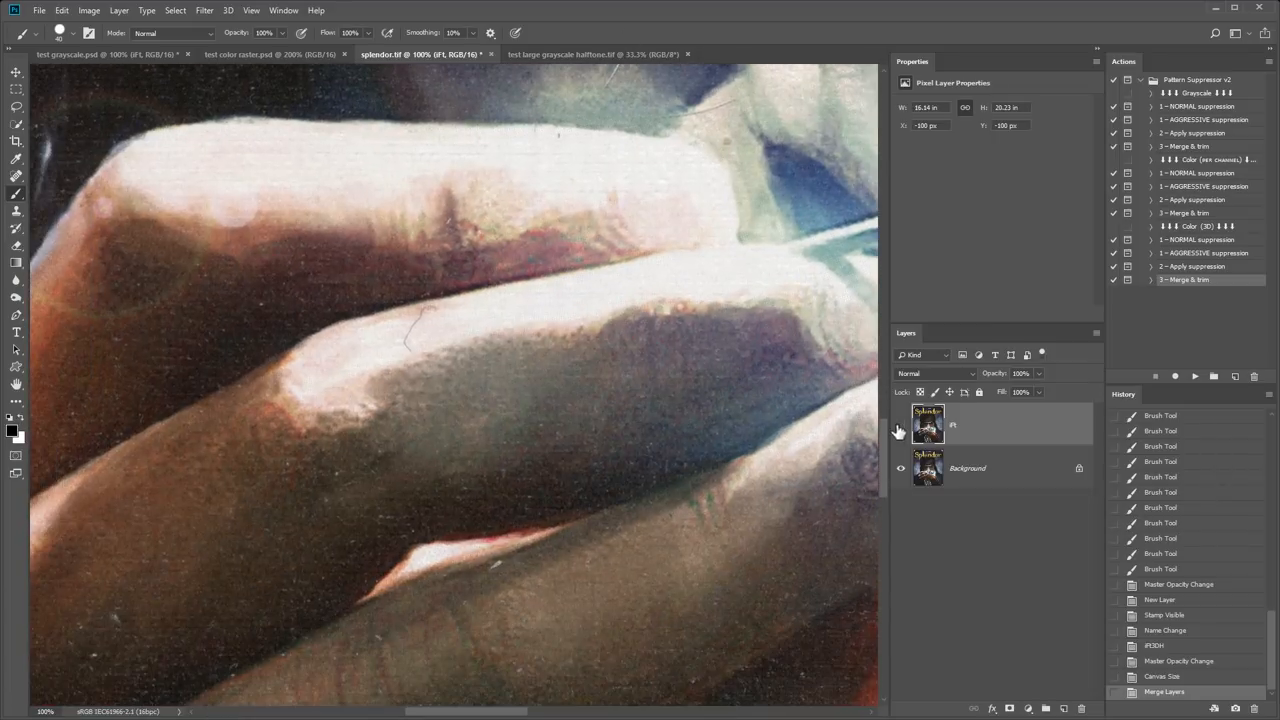
click(900, 424)
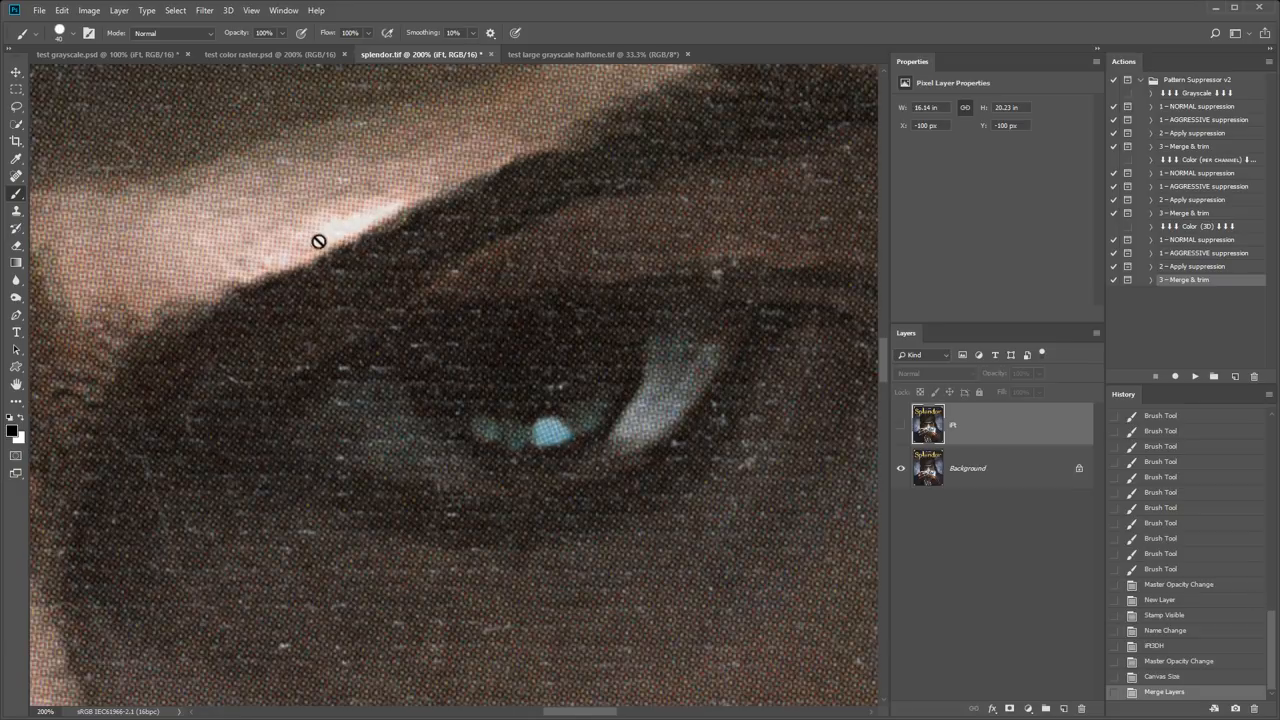
mouse_move(338, 226)
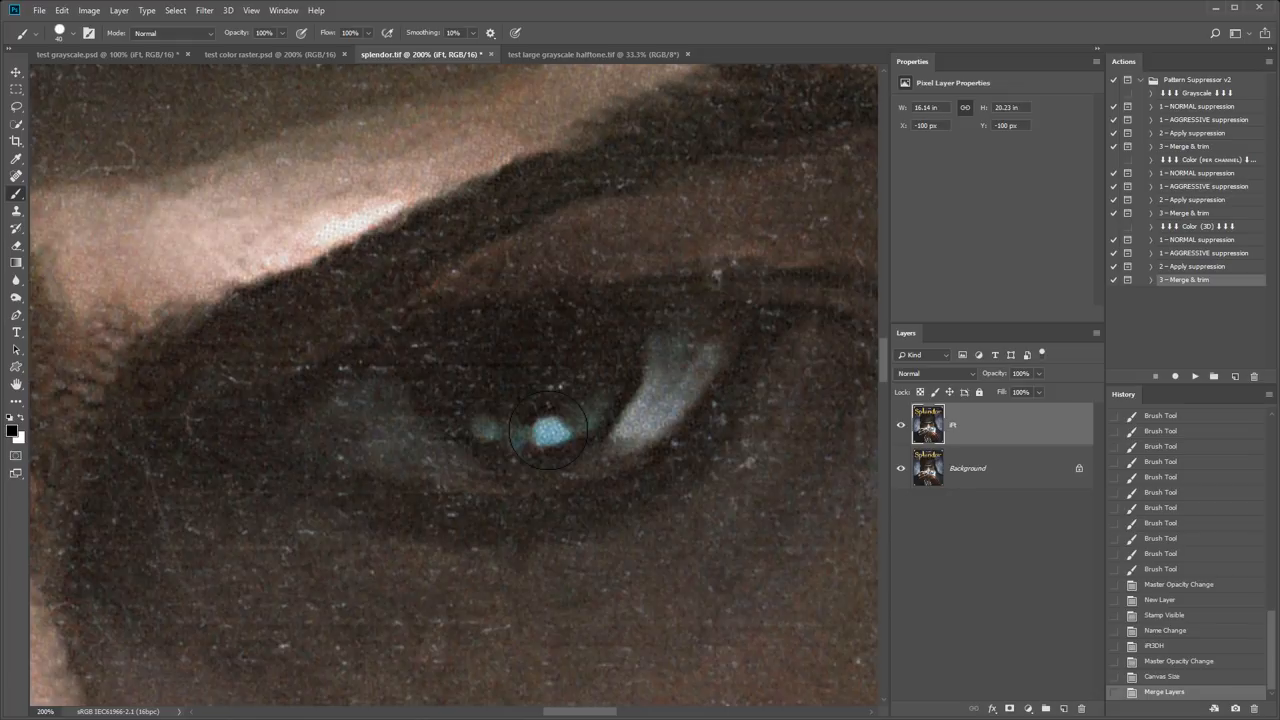
mouse_move(564, 406)
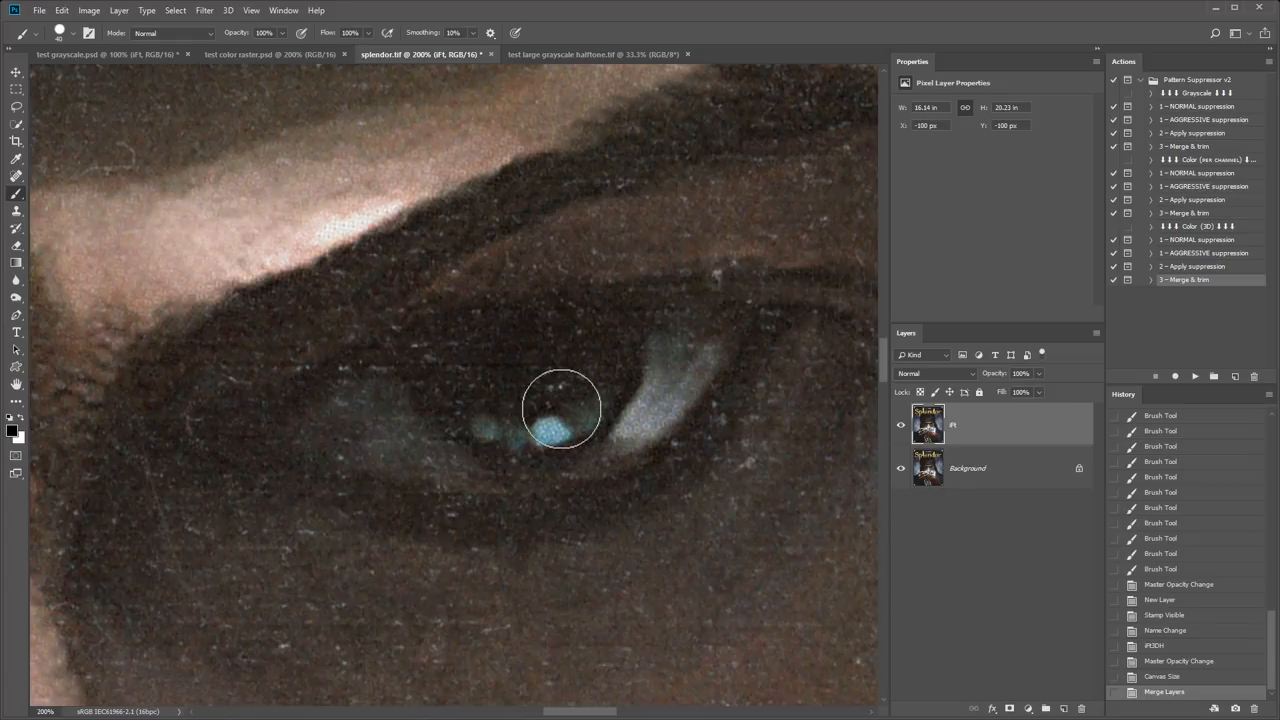
mouse_move(584, 392)
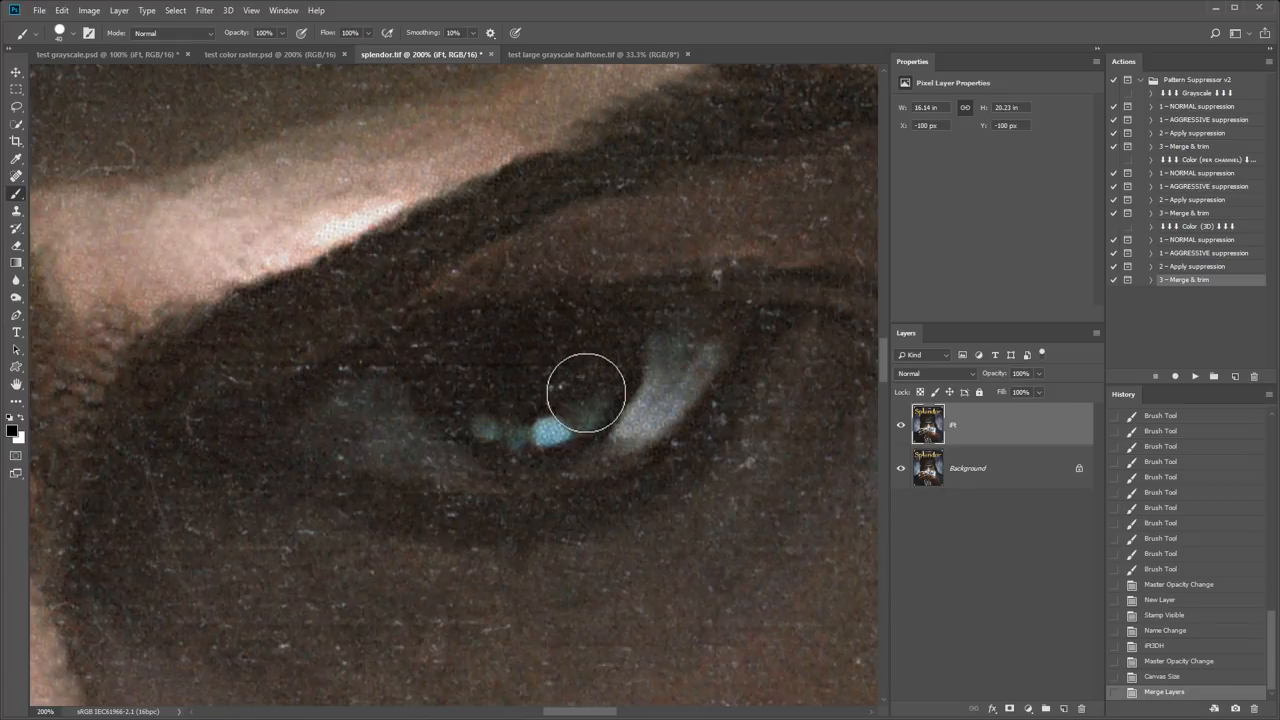
- Run the Grayscale '2 -- AGGRESSIVE suppression' action on the halftone dock photo
click(594, 54)
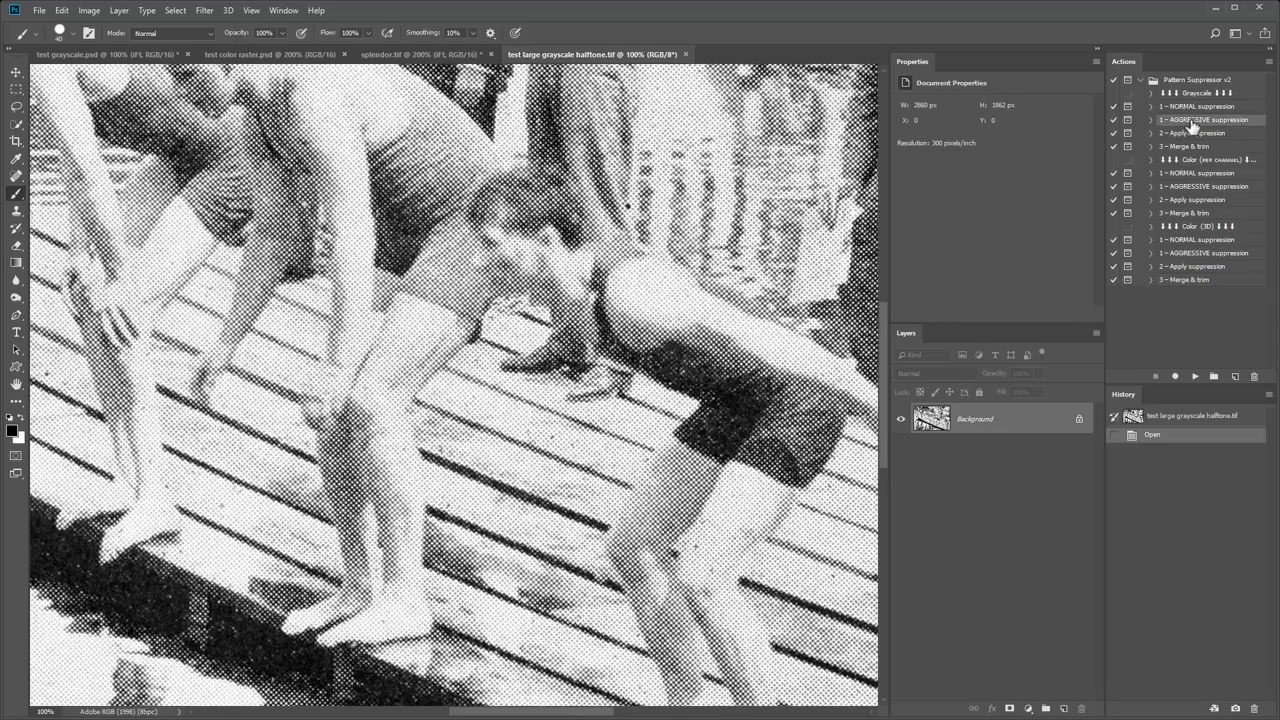
mouse_move(590, 236)
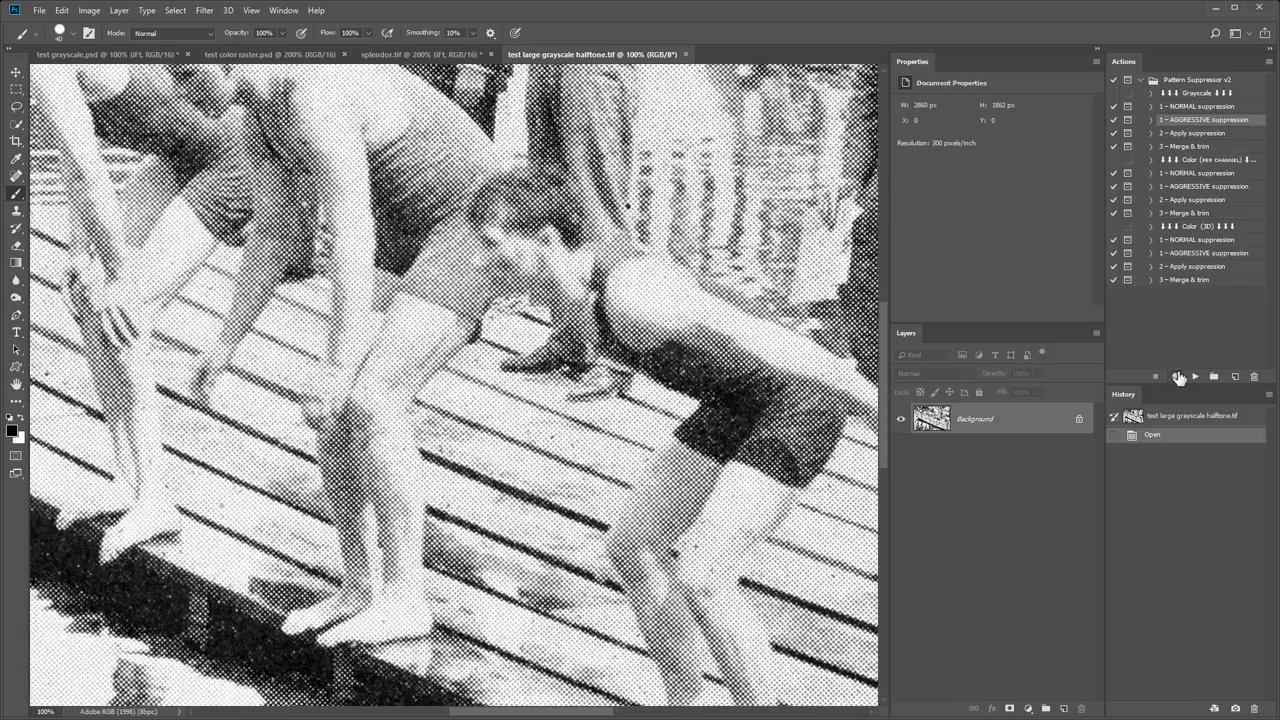
click(1184, 392)
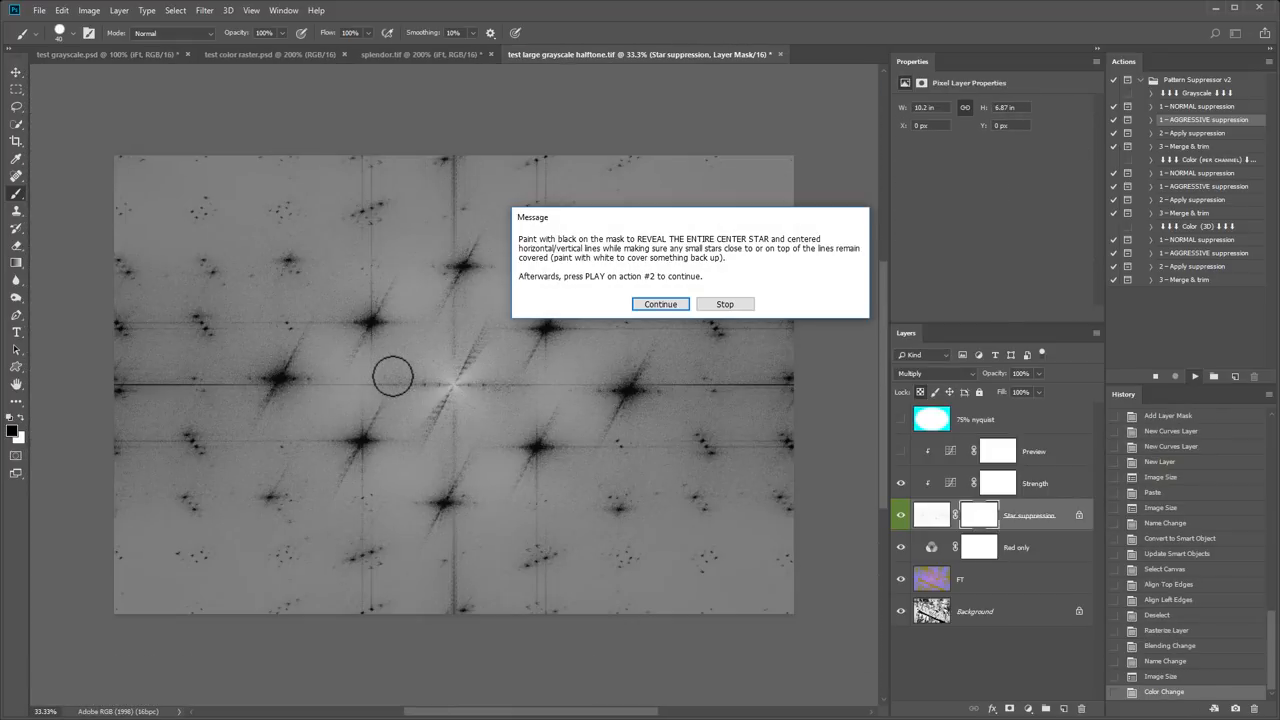
- Continue past the instructions and brush the vertical centre line onto the Star suppression mask
click(660, 304)
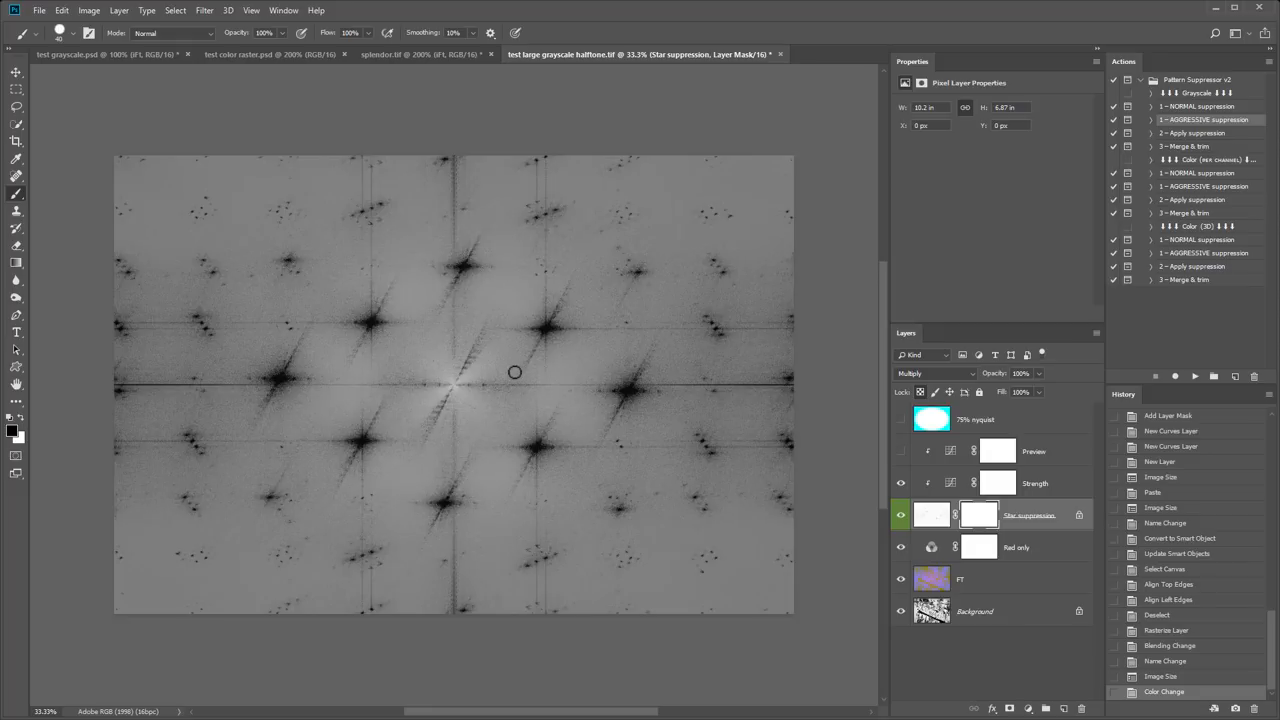
mouse_move(252, 168)
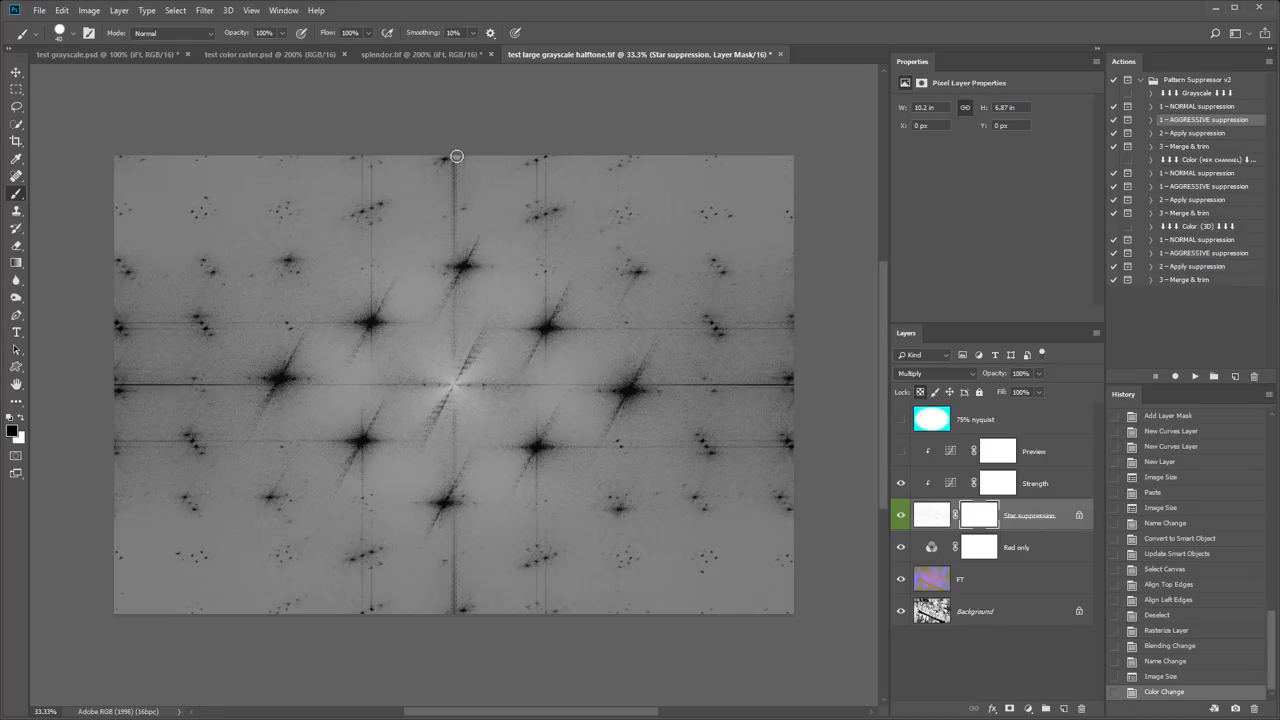
drag(456, 156, 452, 256)
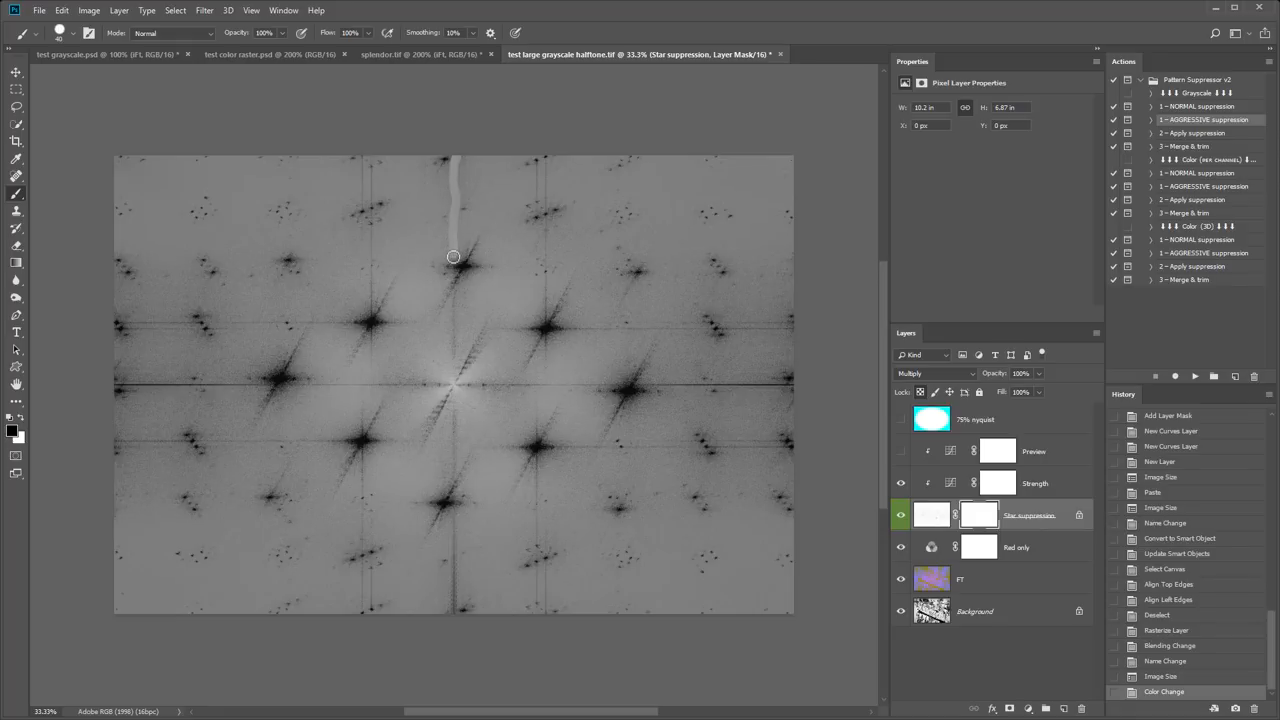
drag(452, 256, 456, 444)
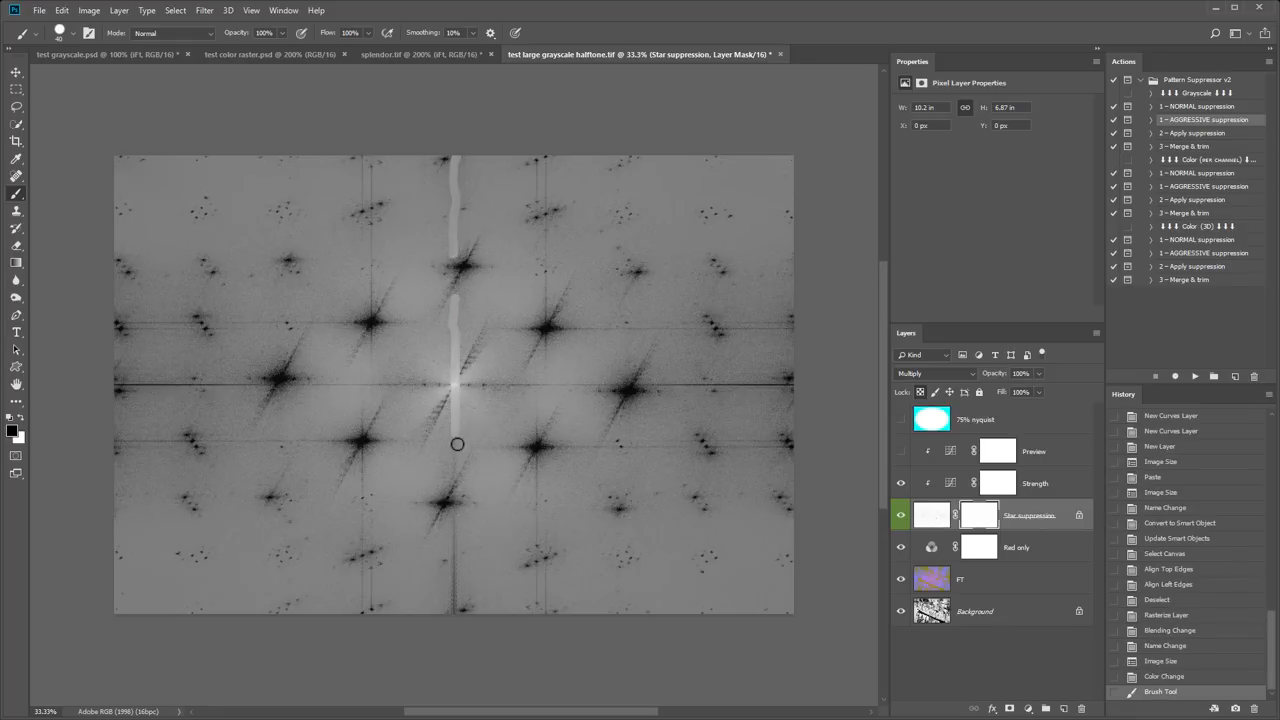
drag(456, 444, 452, 608)
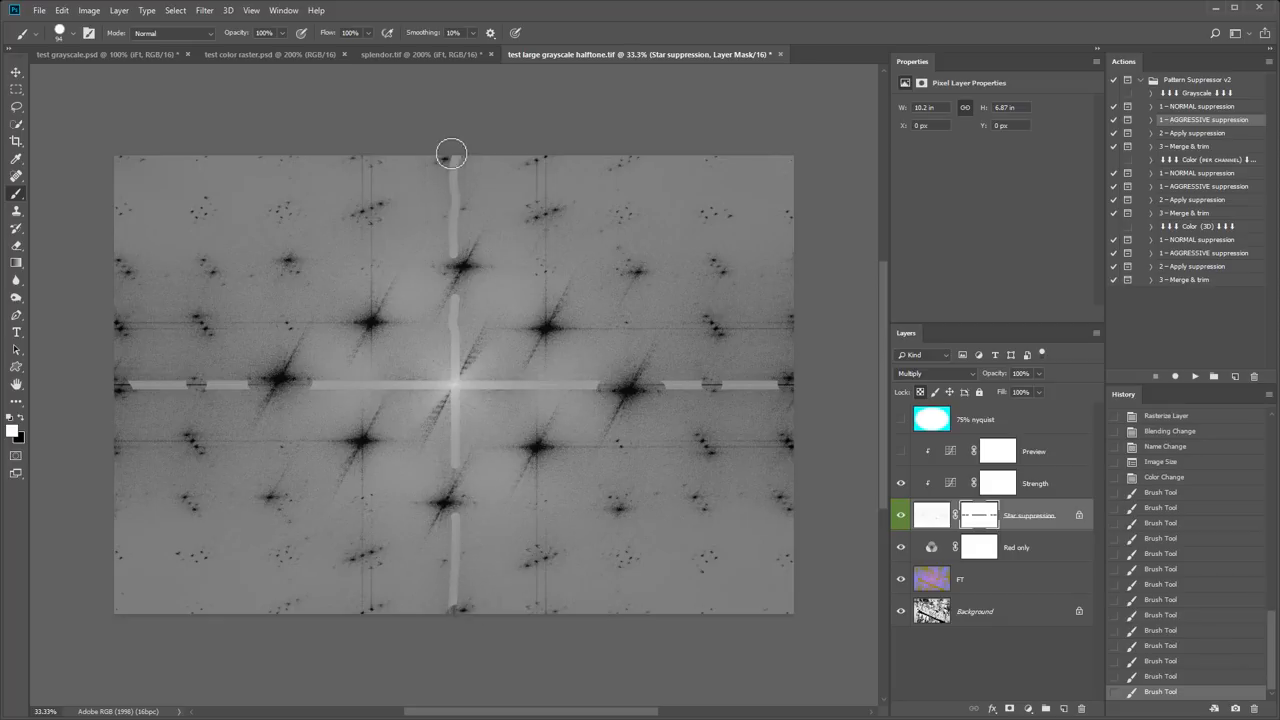
drag(450, 152, 488, 386)
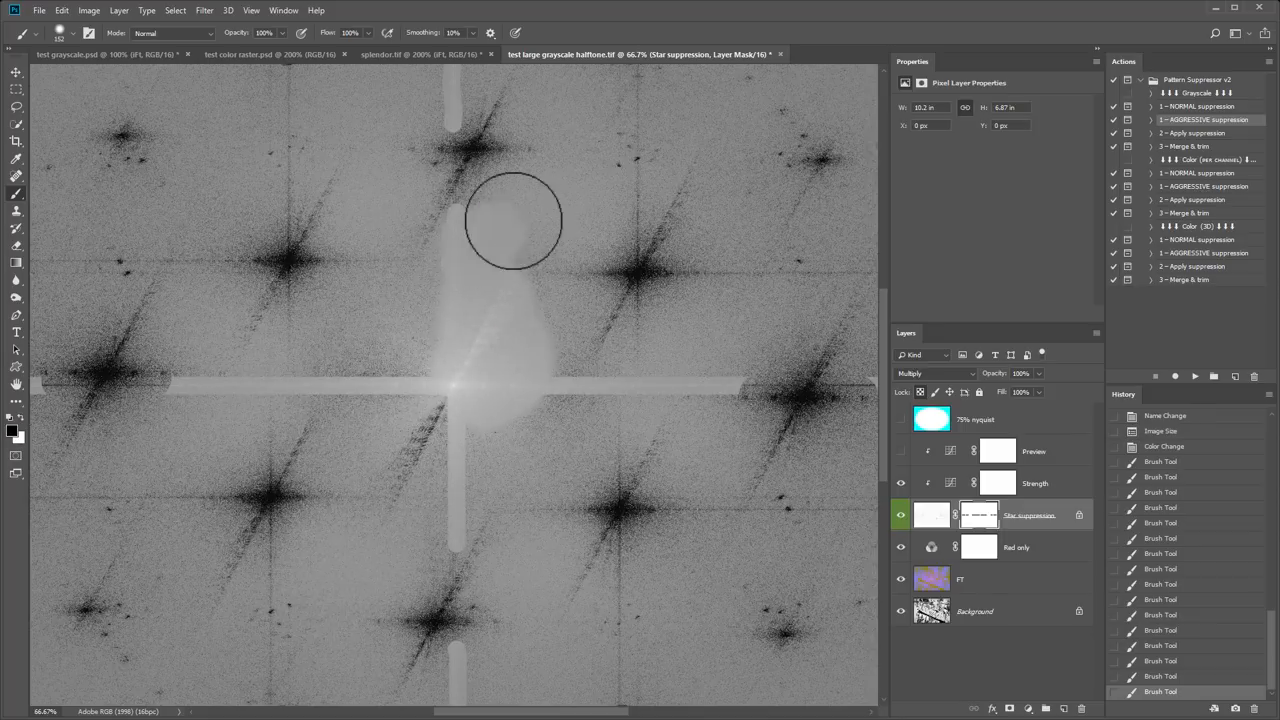
- Brush out a large patch covering the centre star and its surroundings on the mask
drag(512, 220, 564, 410)
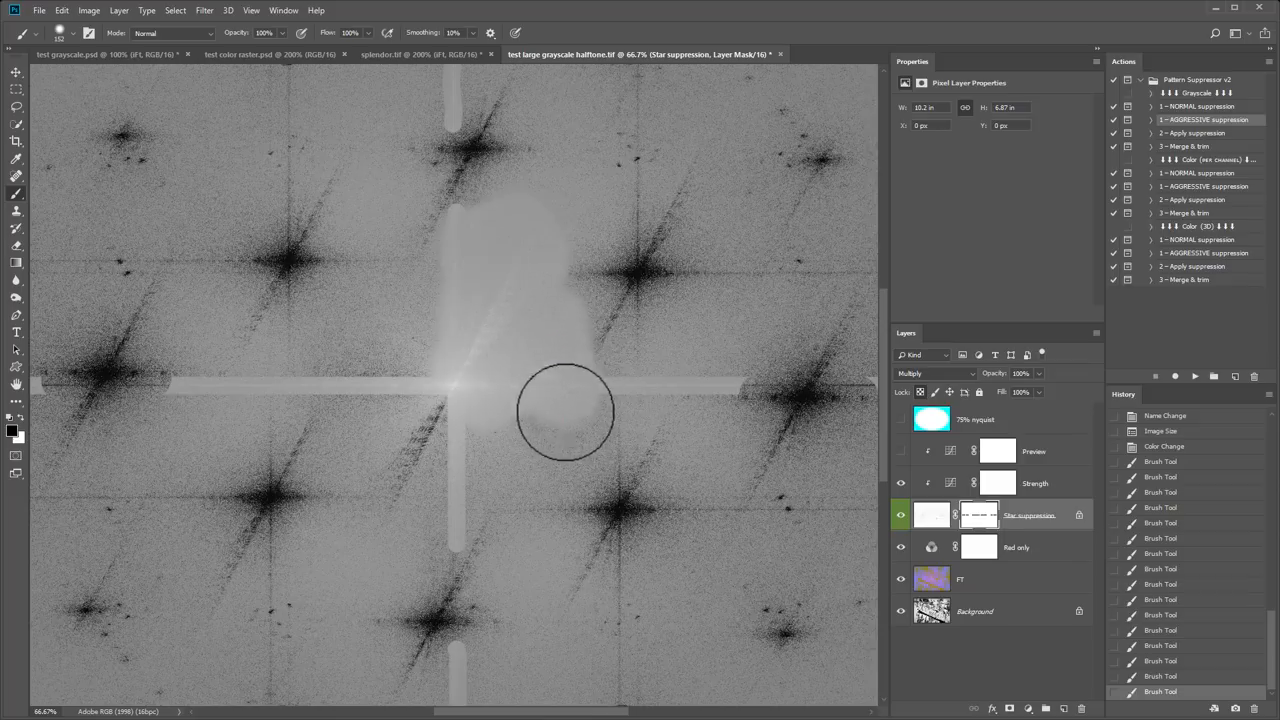
drag(564, 410, 462, 382)
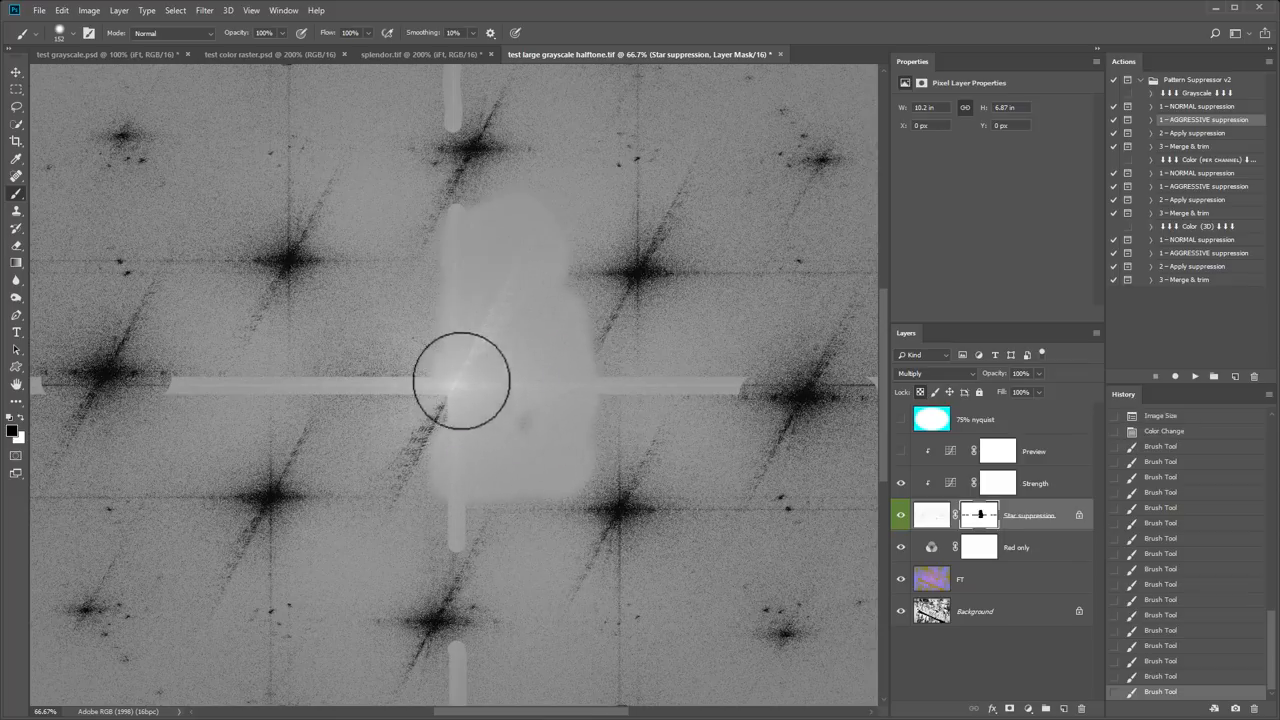
drag(462, 380, 444, 450)
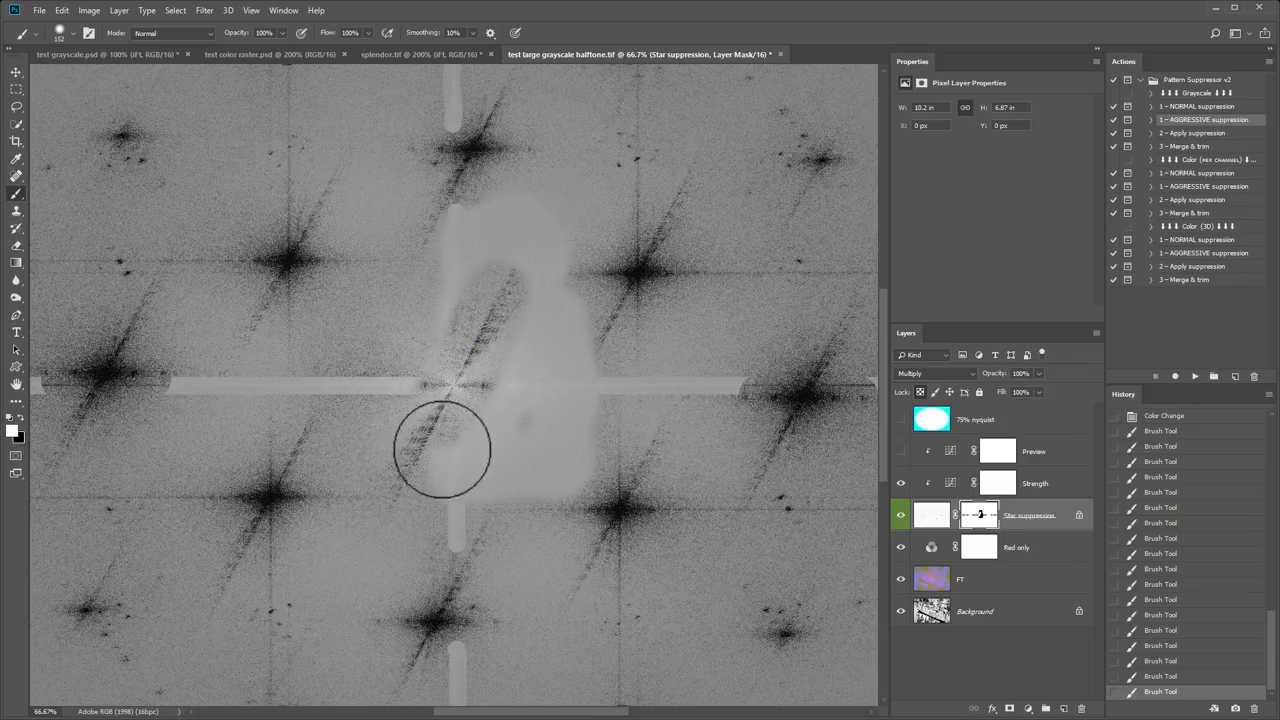
drag(440, 450, 462, 352)
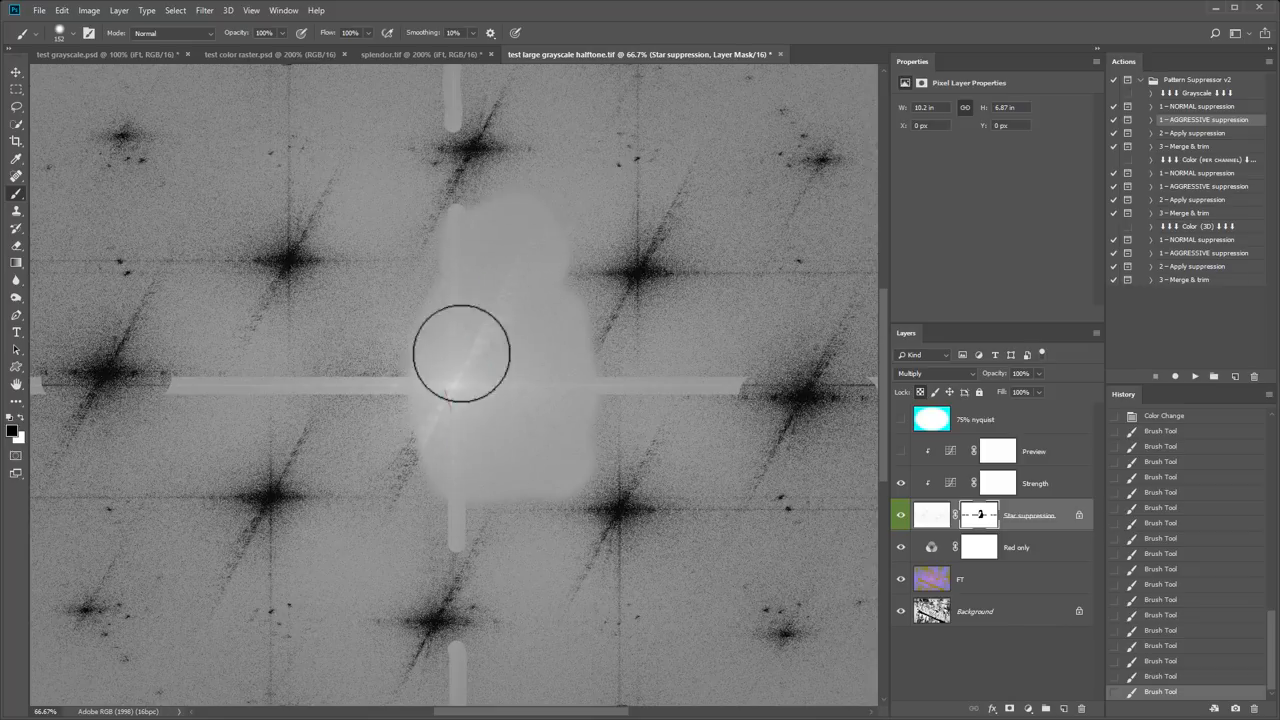
drag(462, 352, 428, 452)
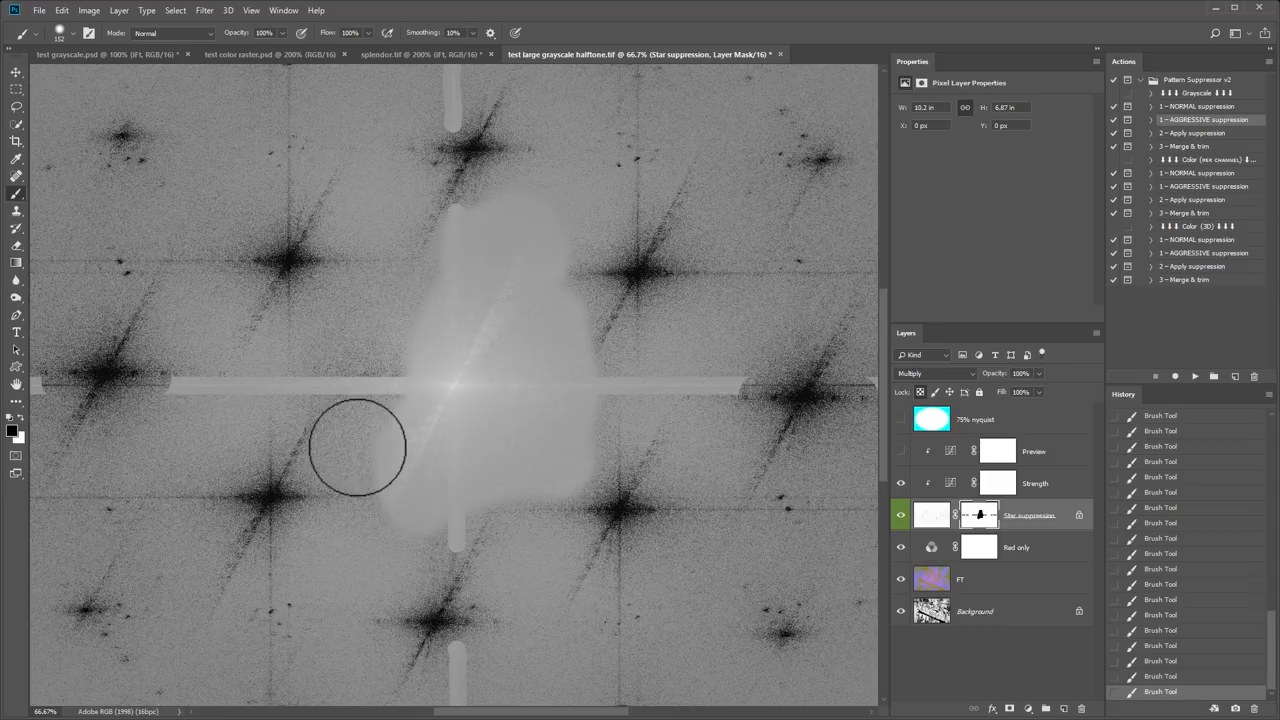
drag(356, 448, 448, 314)
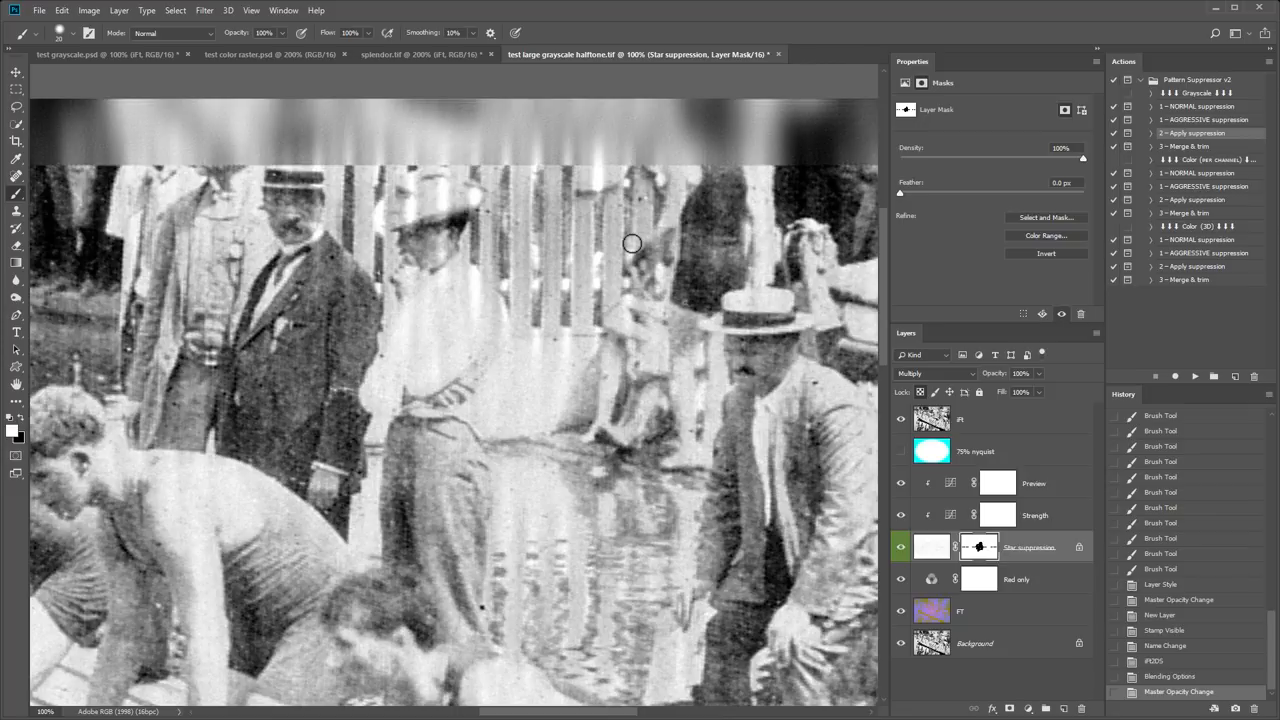
mouse_move(628, 240)
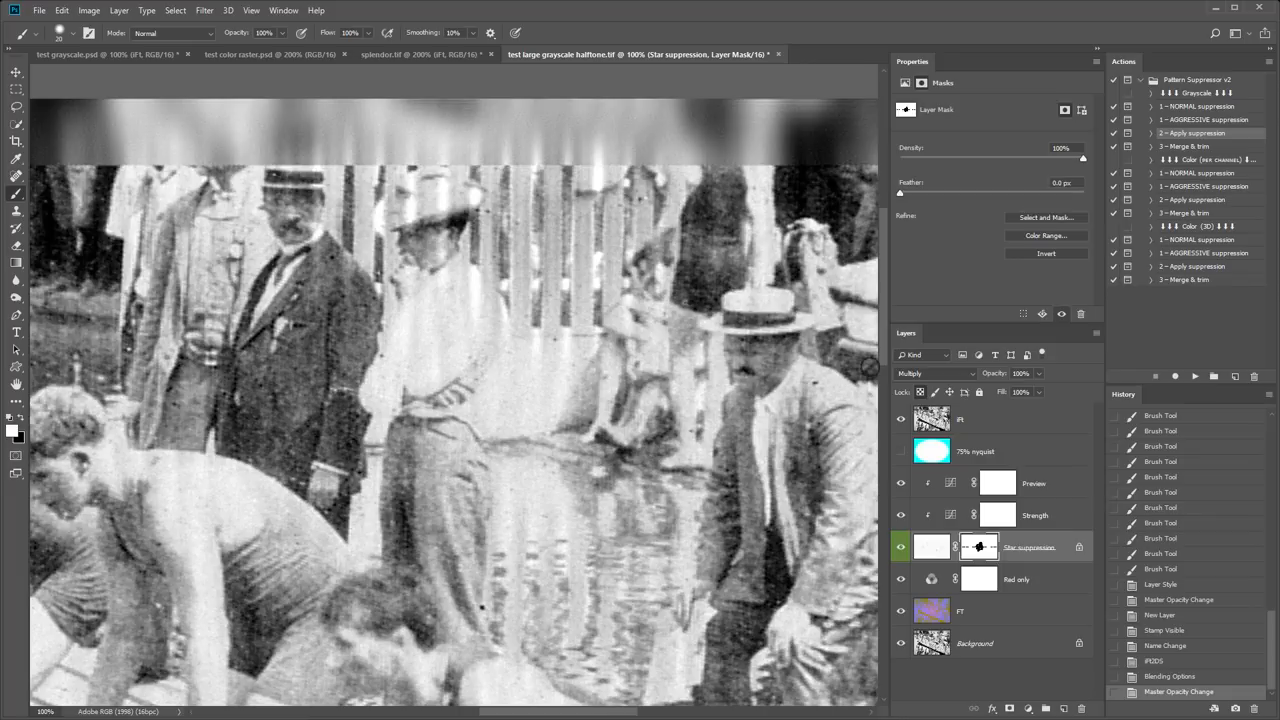
- Select the filtered result layer of the dock photo in the Layers panel
click(984, 420)
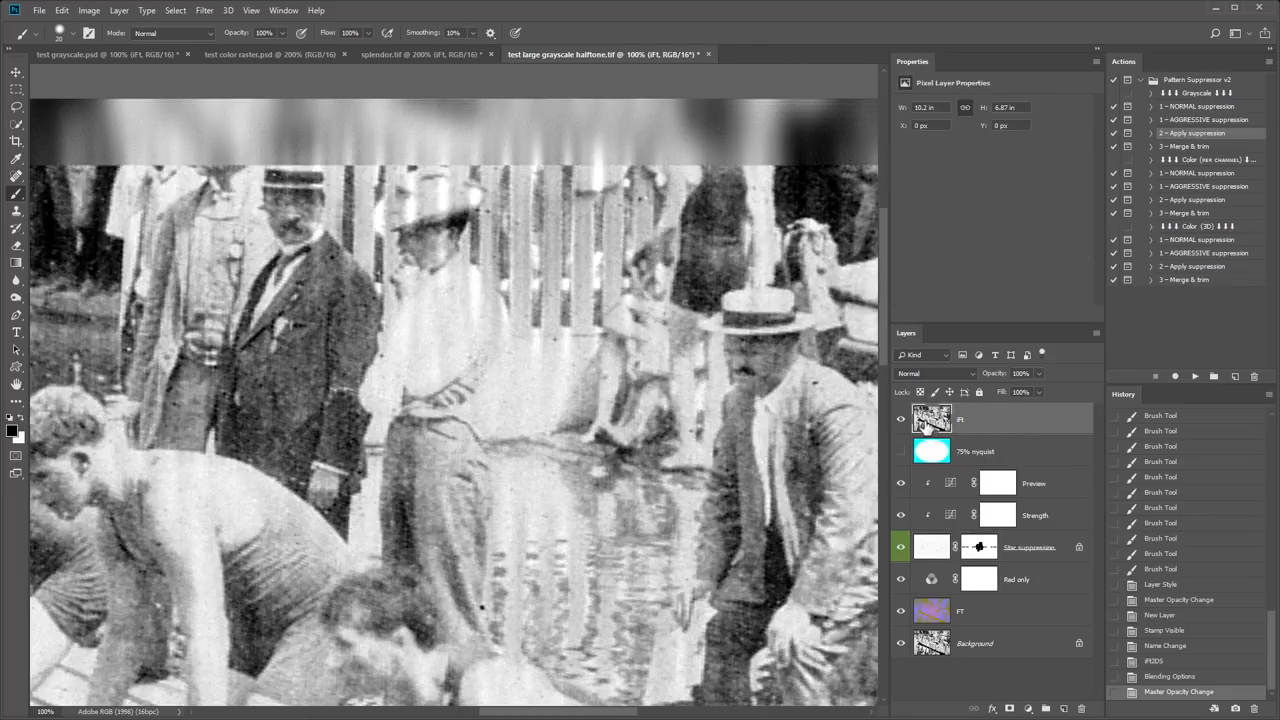
mouse_move(932, 418)
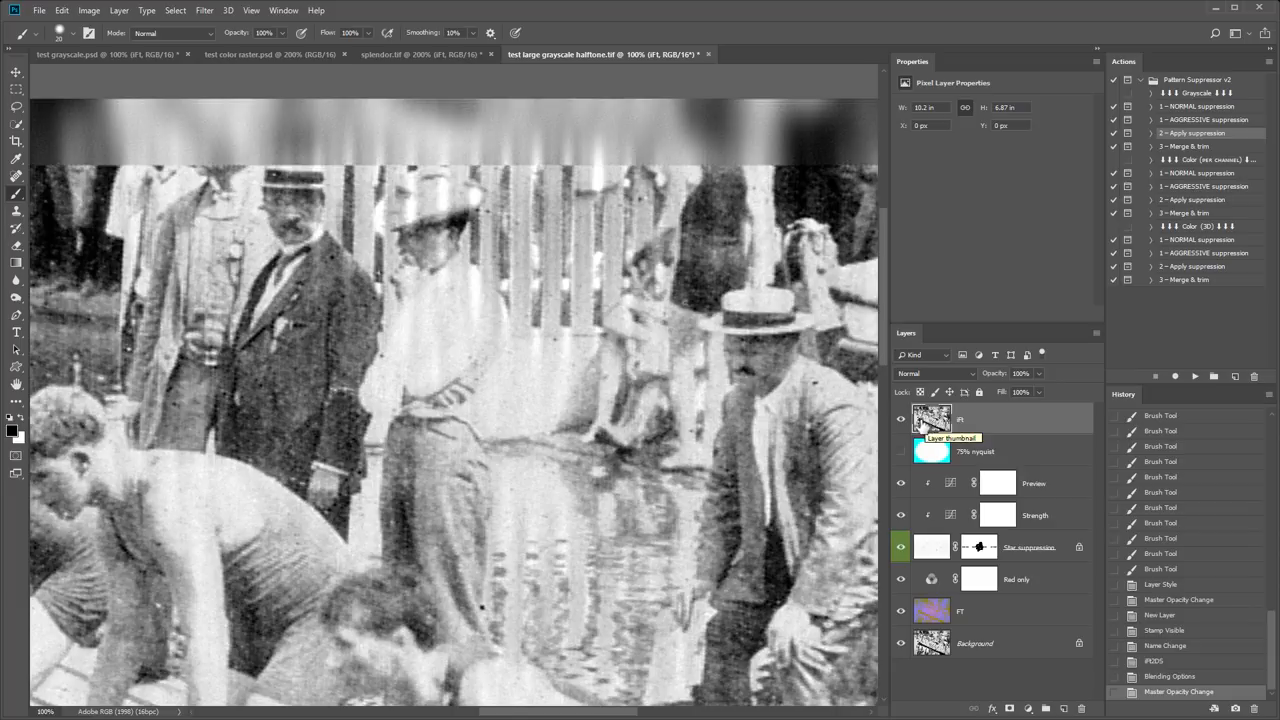
mouse_move(900, 418)
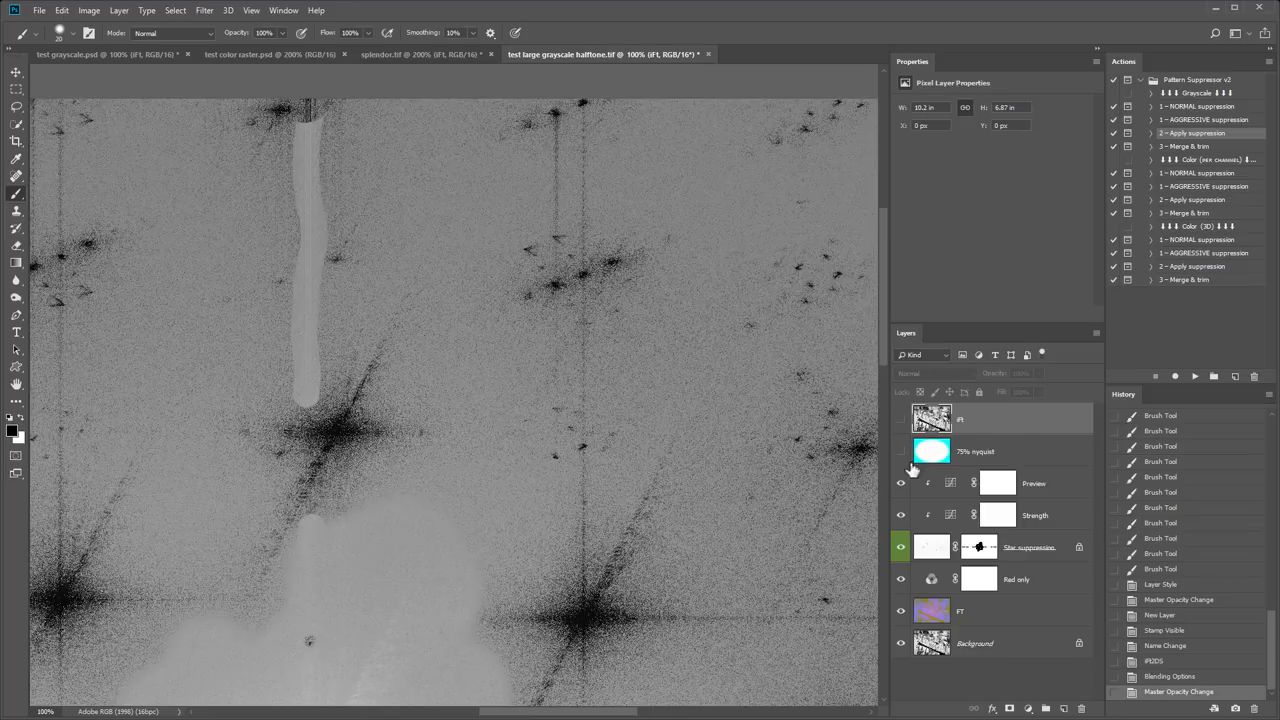
- Make the Star suppression layer mask active for further touch-up painting
click(992, 546)
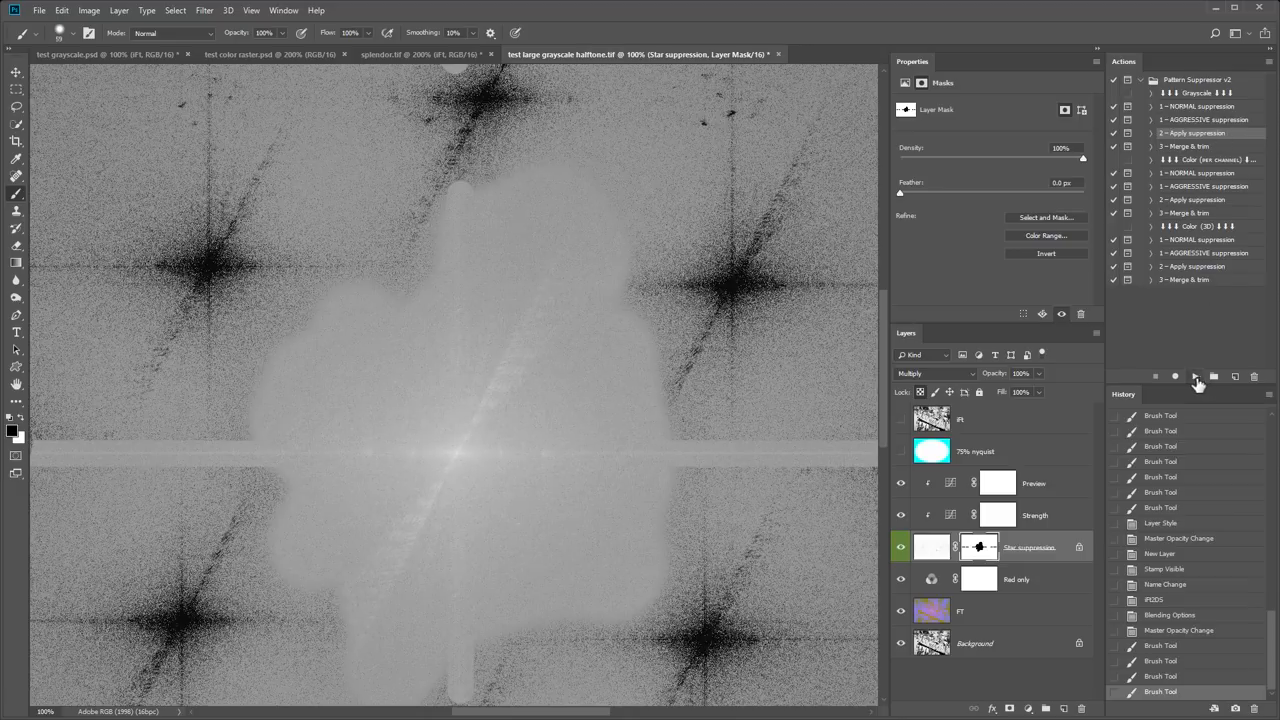
- Rerun the suppression with the touched-up mask and delete the outdated result layer
click(1196, 374)
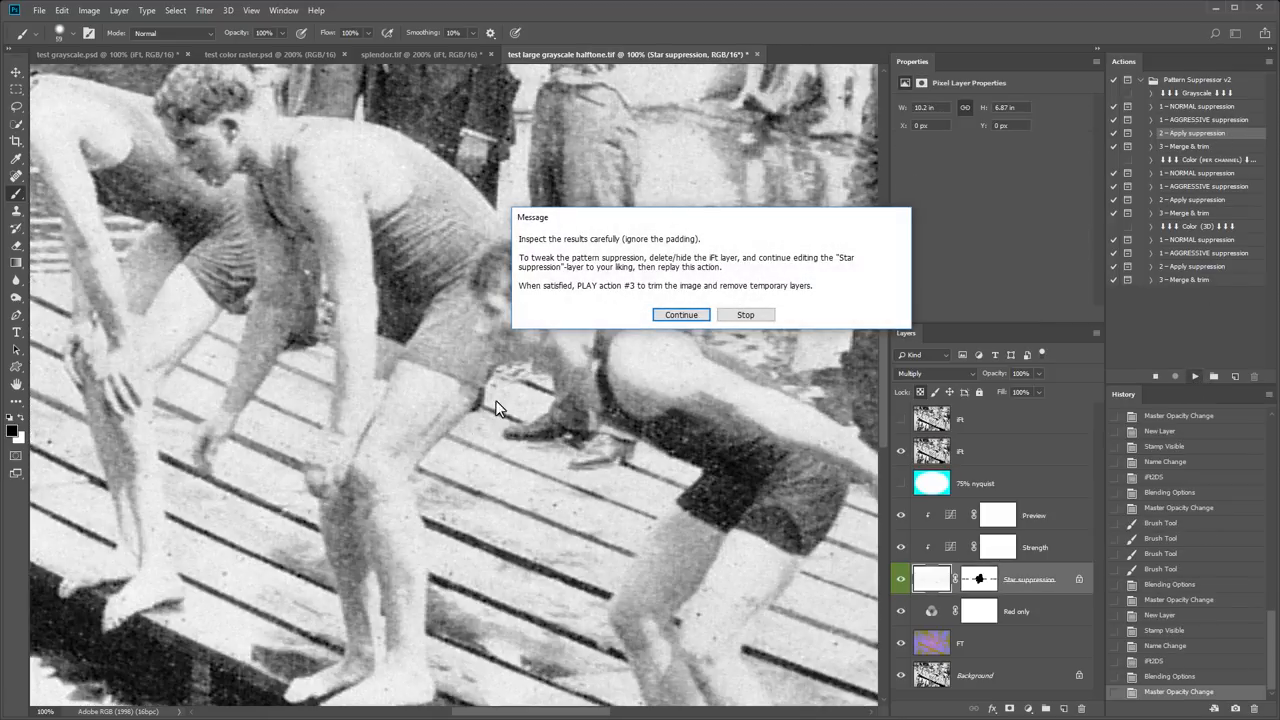
click(680, 314)
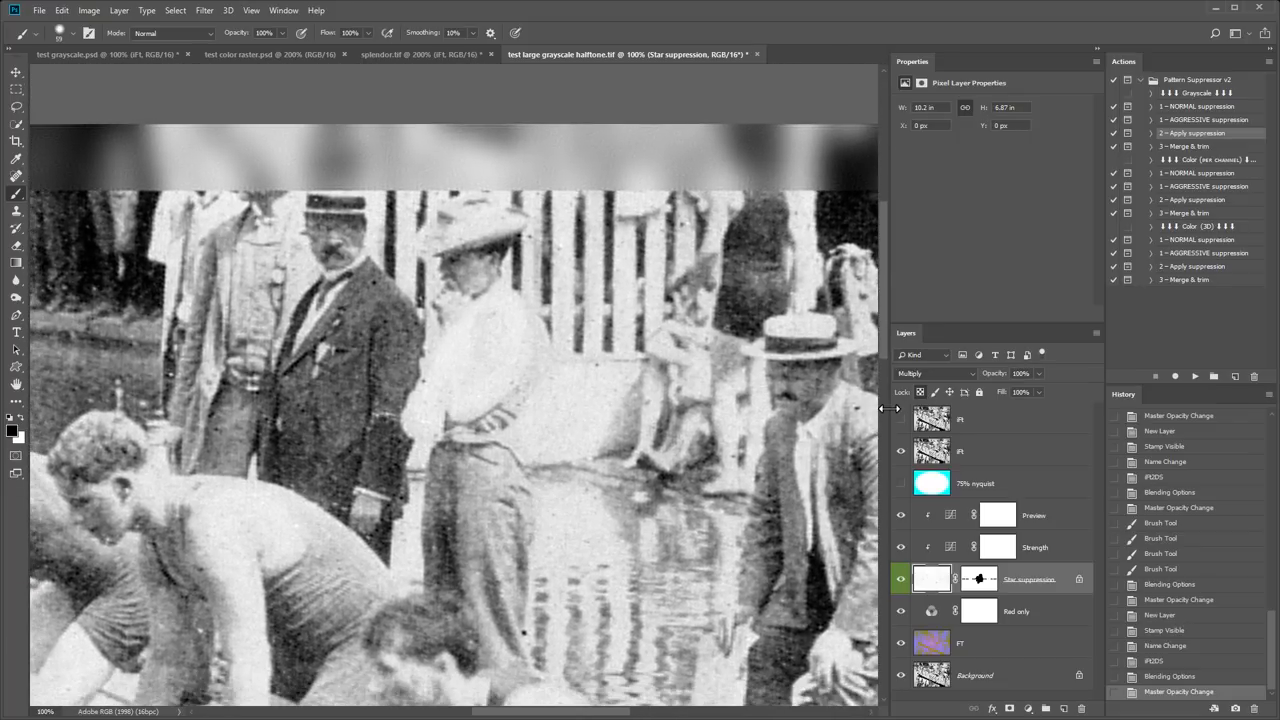
click(900, 420)
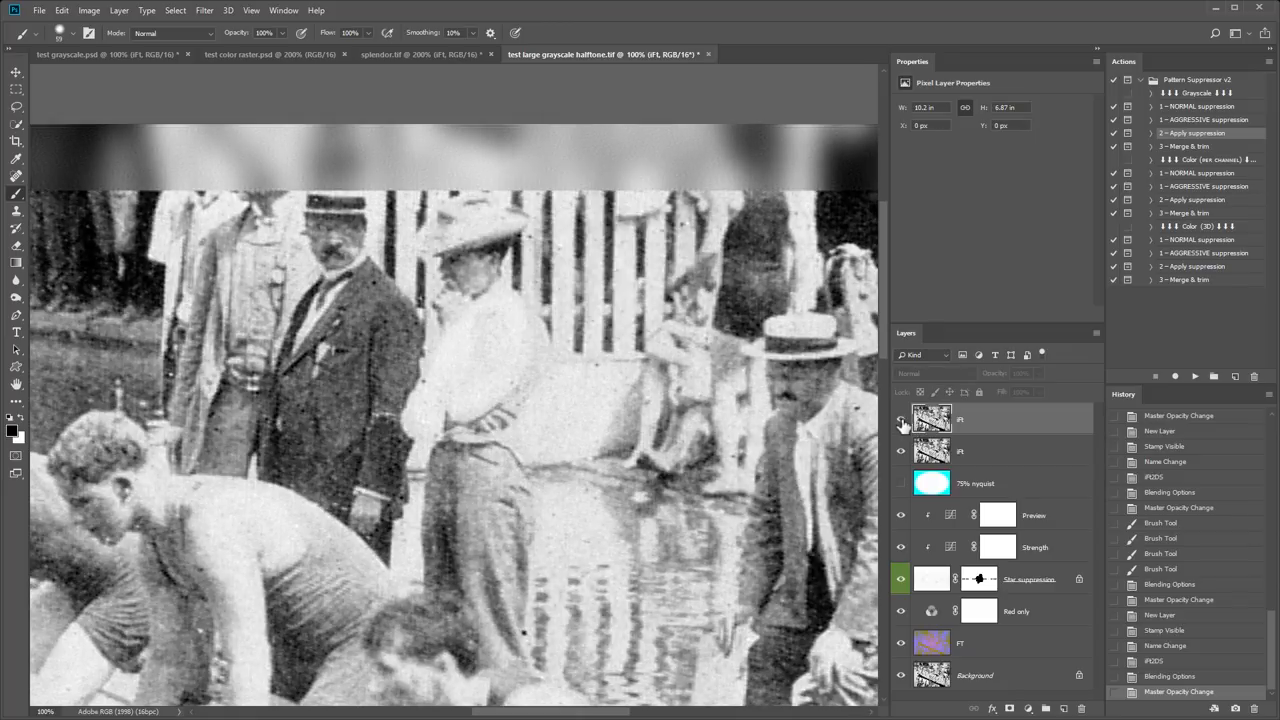
click(900, 420)
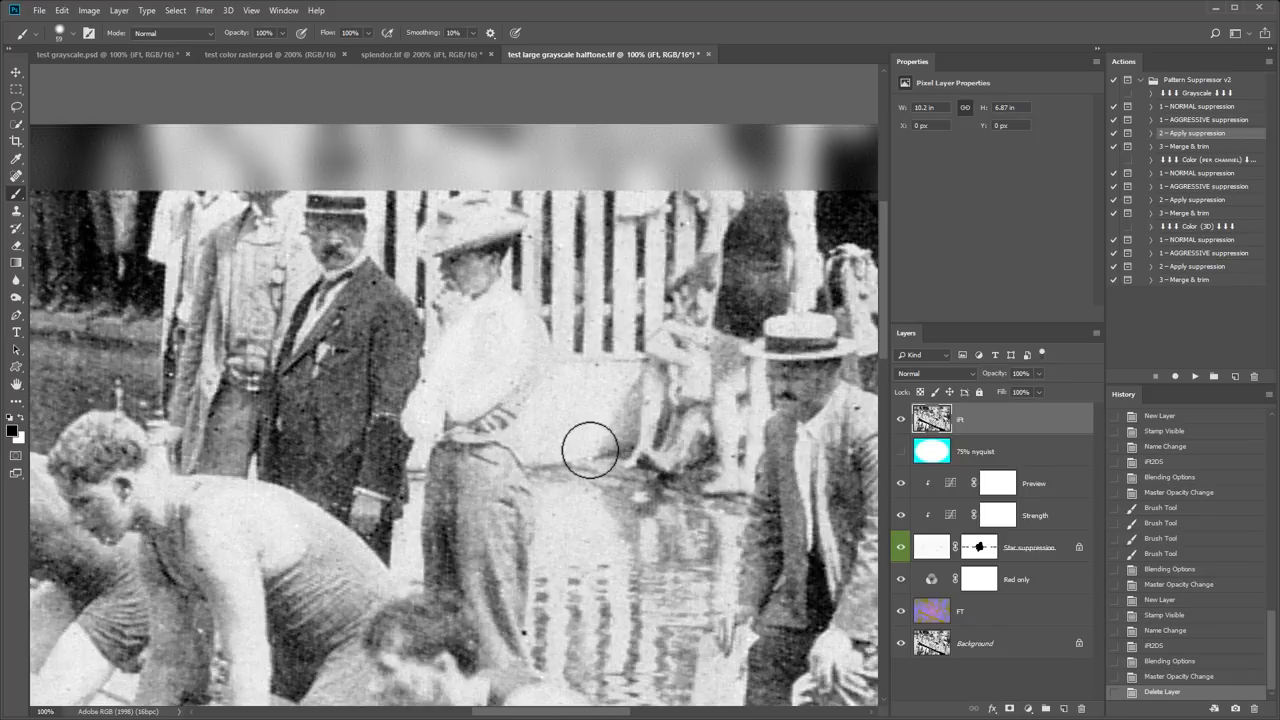
mouse_move(836, 352)
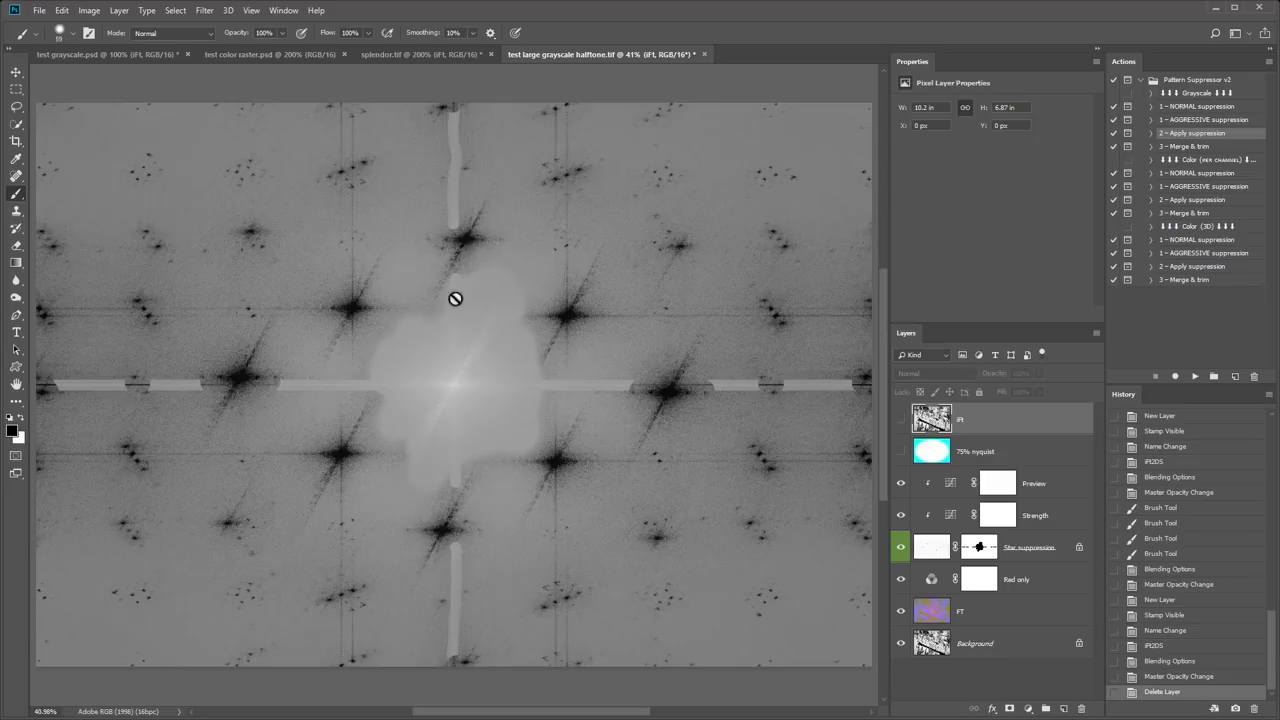
mouse_move(498, 318)
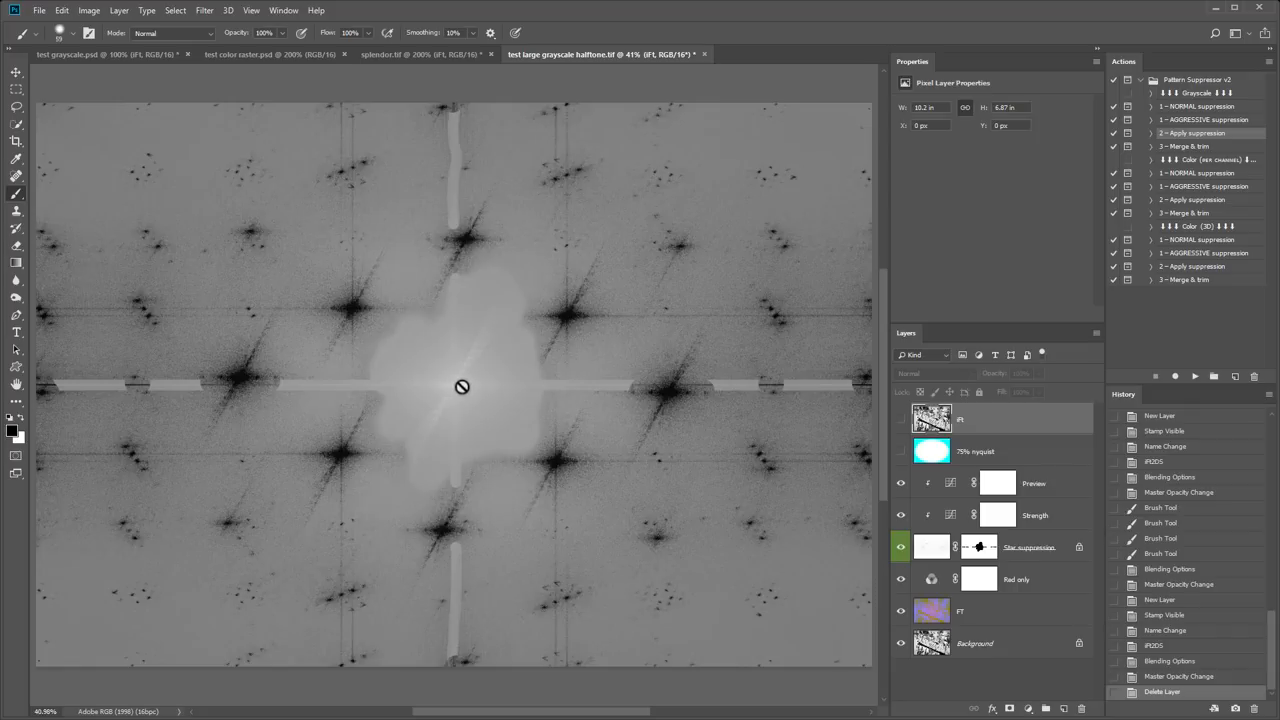
mouse_move(660, 380)
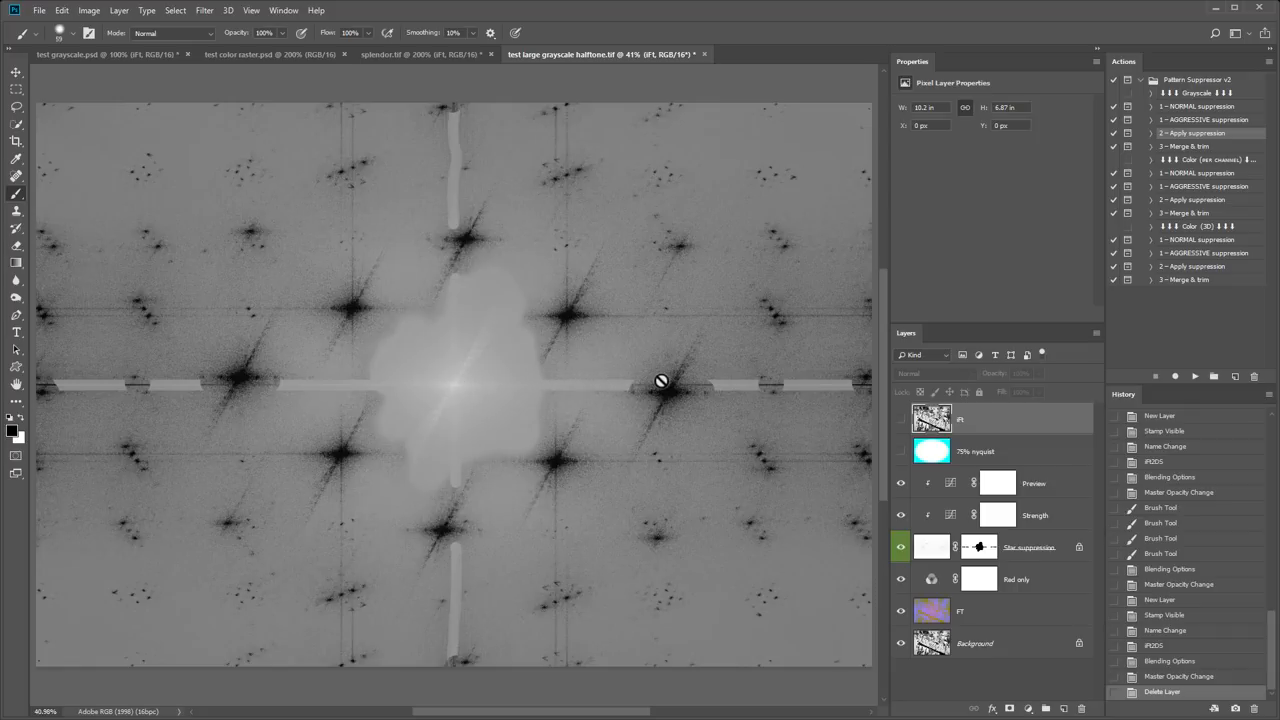
mouse_move(712, 170)
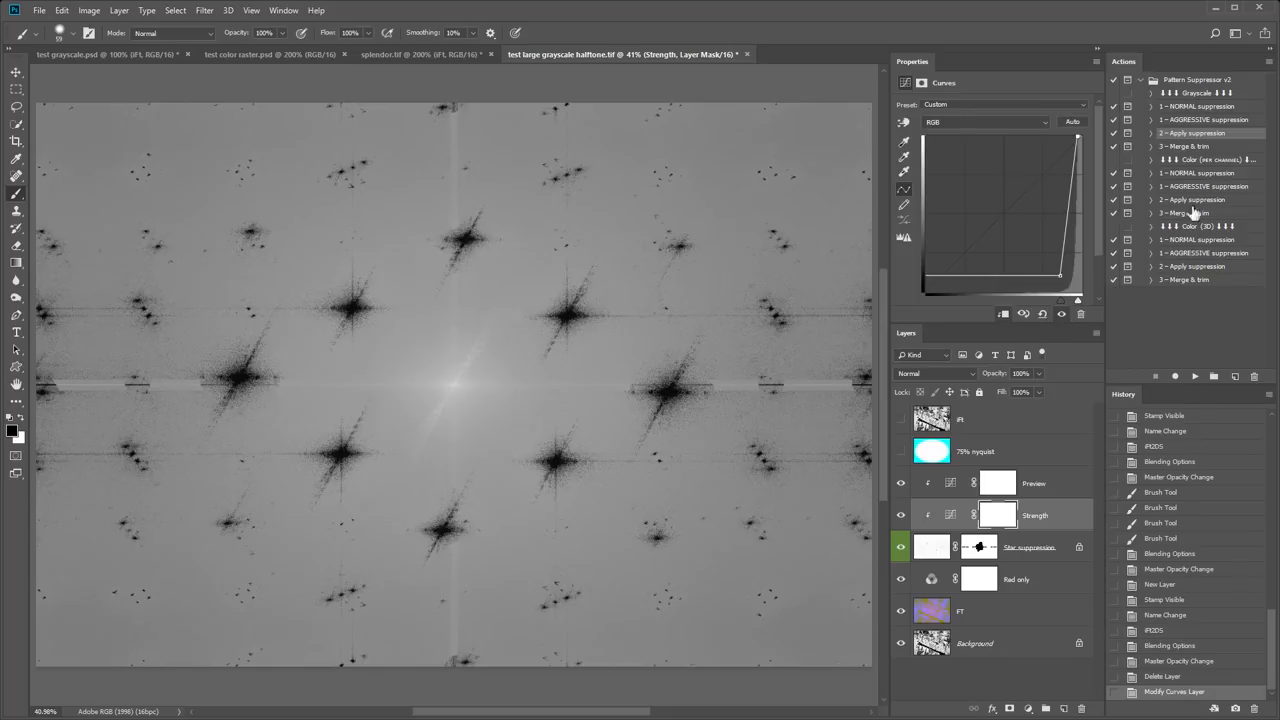
mouse_move(1192, 374)
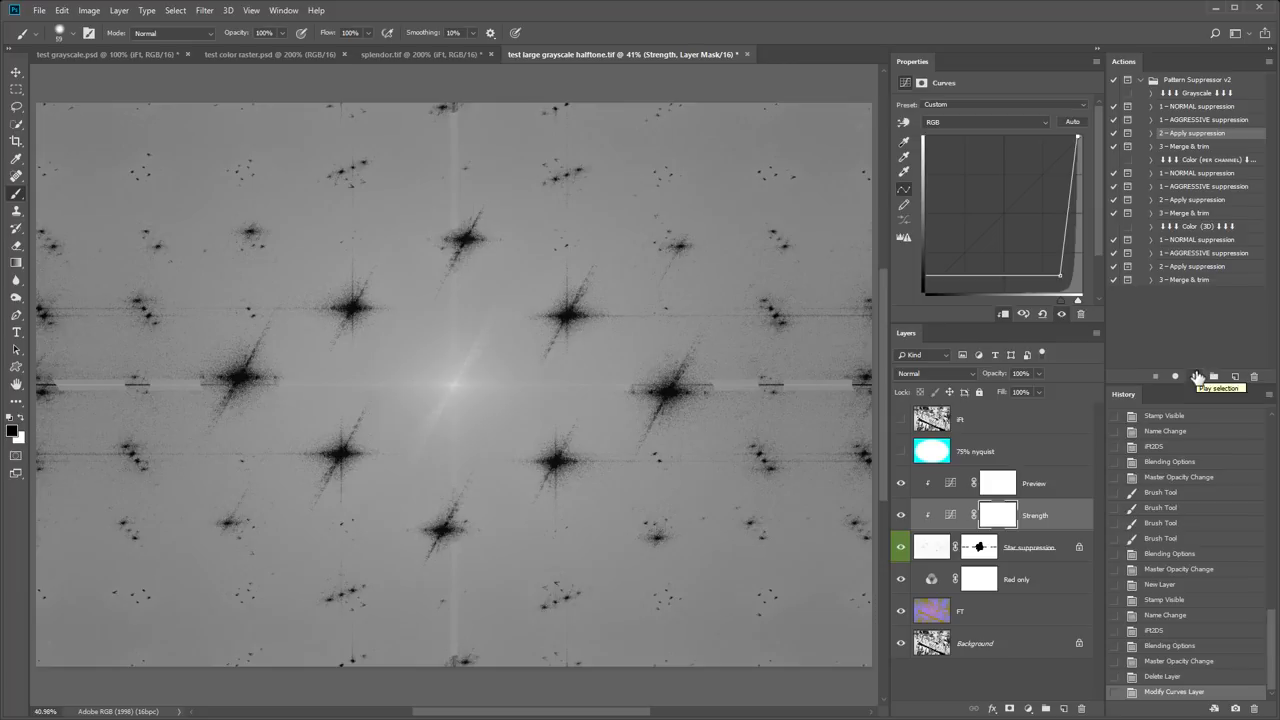